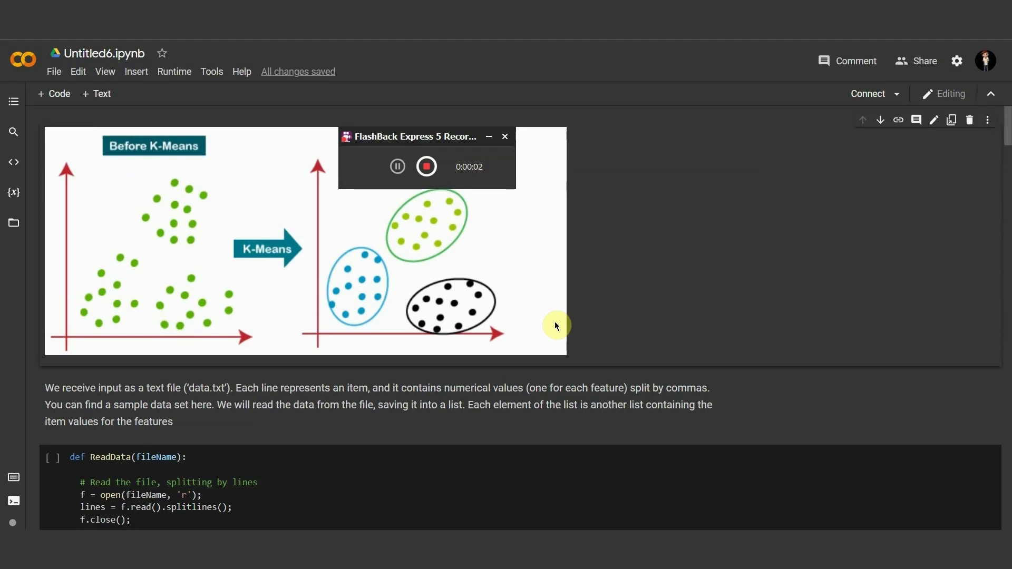
mouse_move(308, 126)
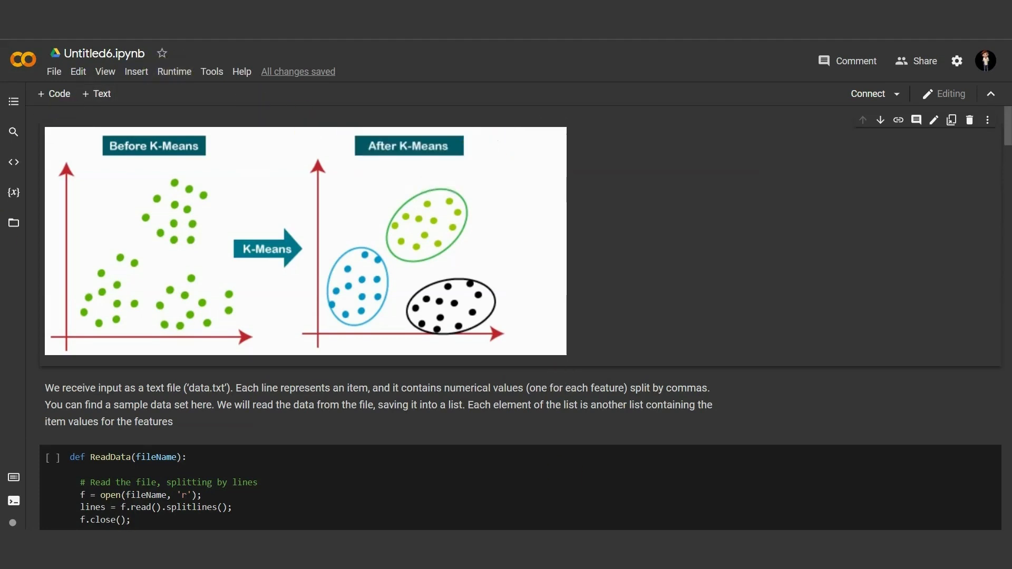
mouse_move(249, 175)
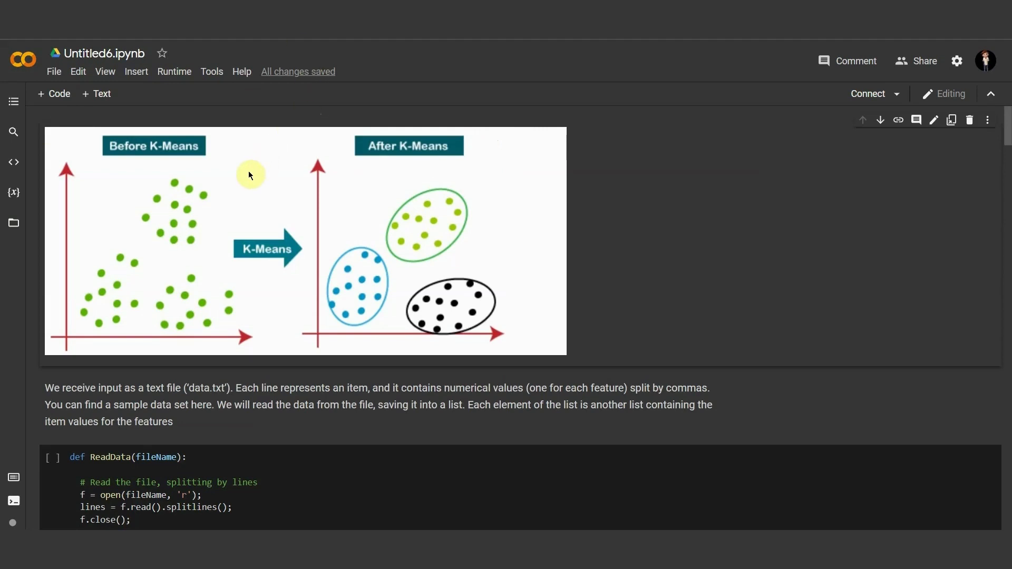
mouse_move(157, 192)
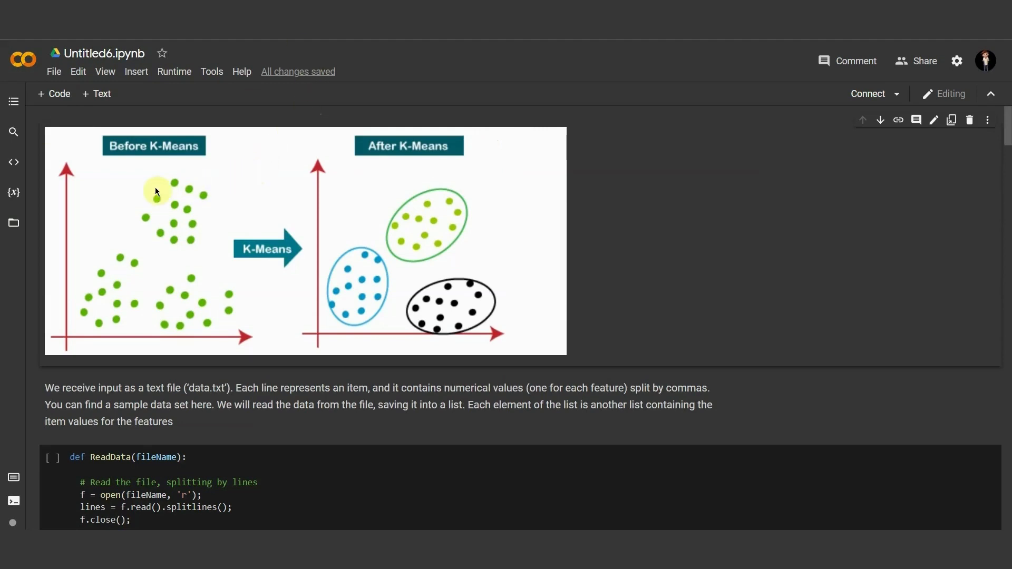
mouse_move(170, 181)
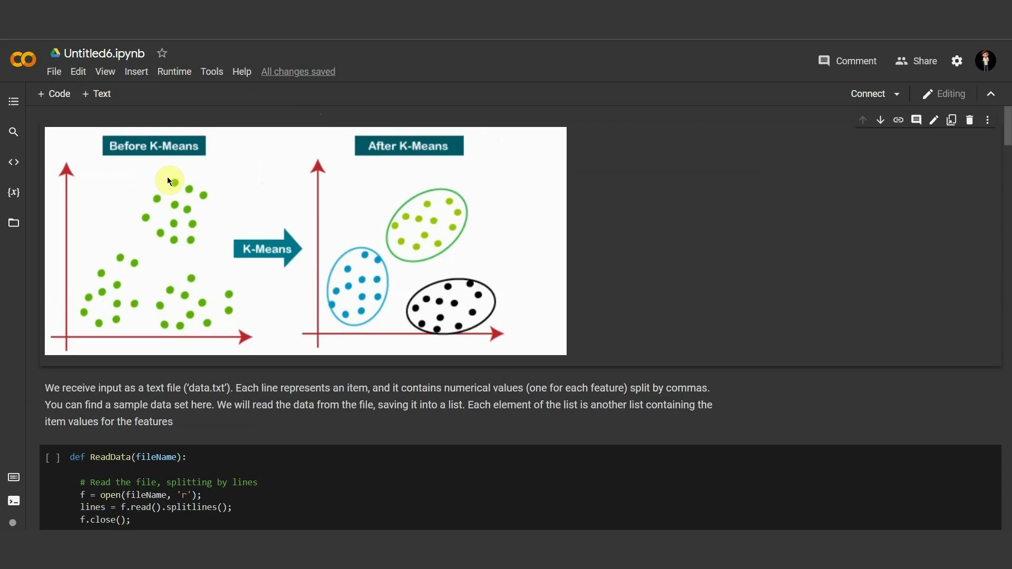
mouse_move(192, 211)
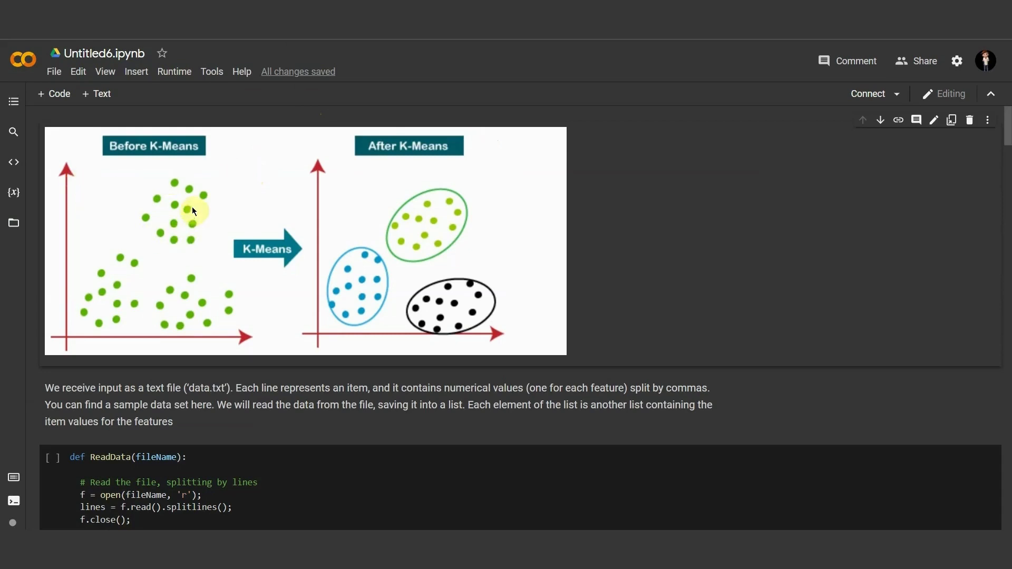
mouse_move(181, 192)
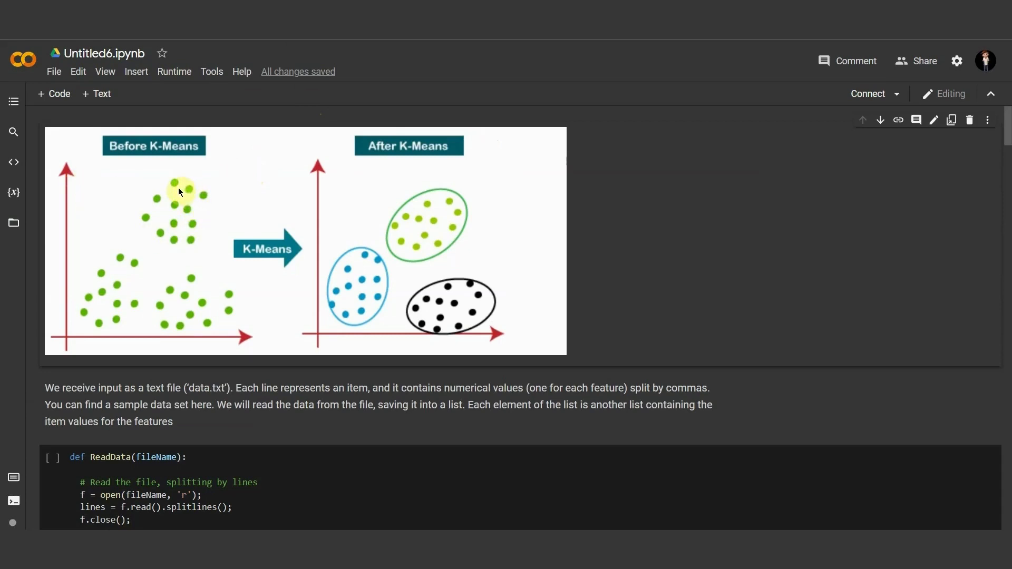
mouse_move(159, 214)
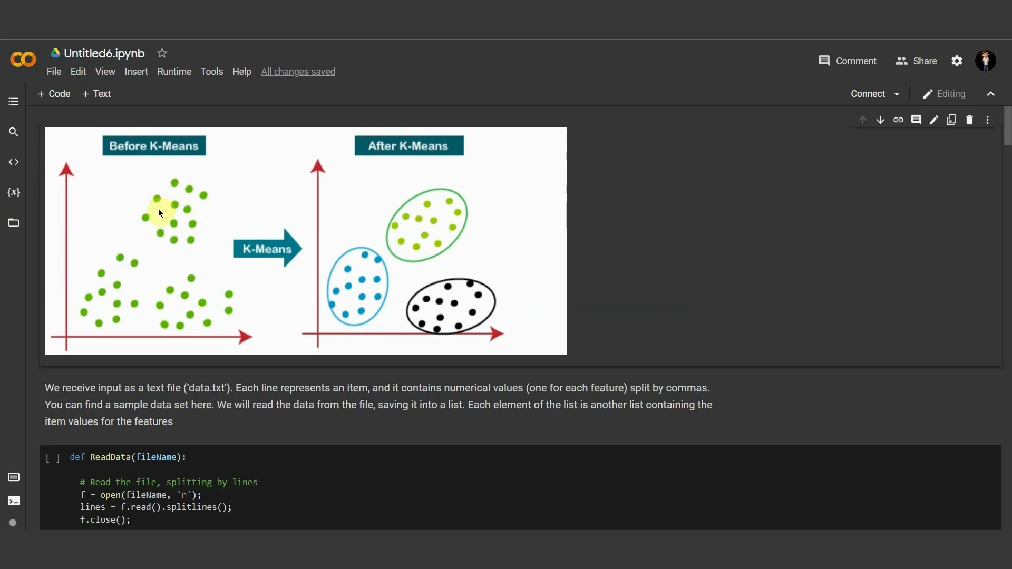
mouse_move(221, 240)
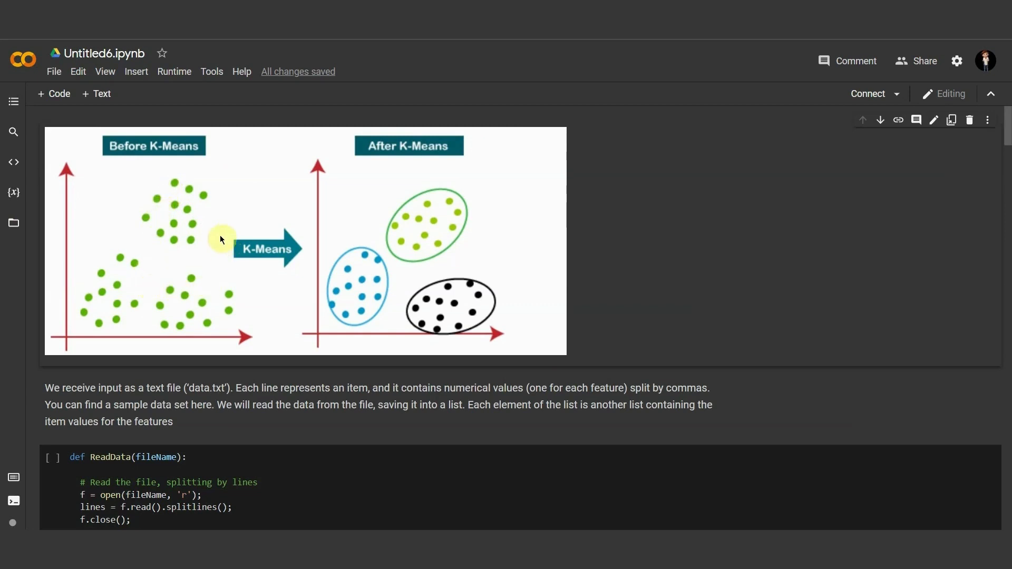
mouse_move(188, 236)
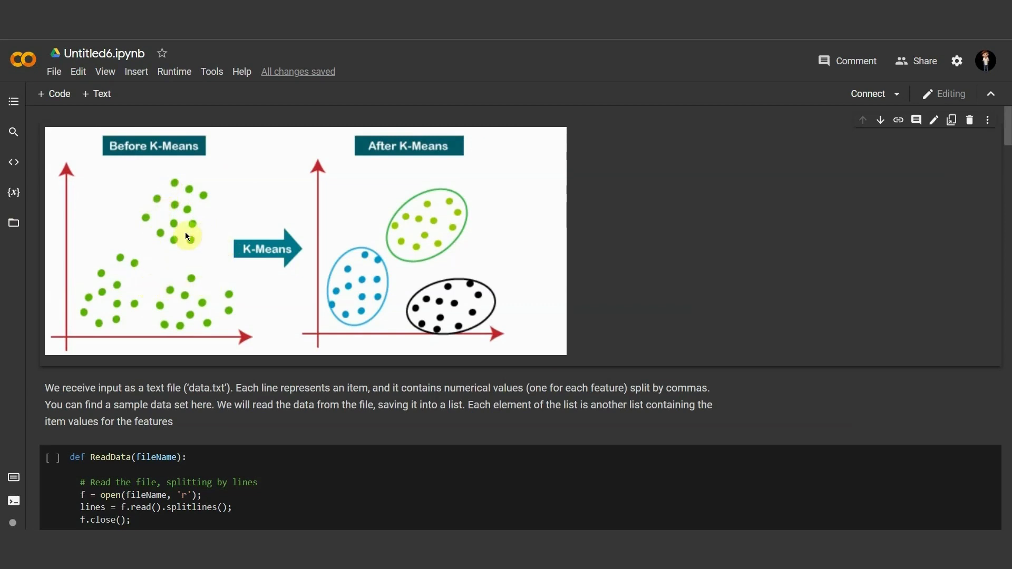
mouse_move(257, 265)
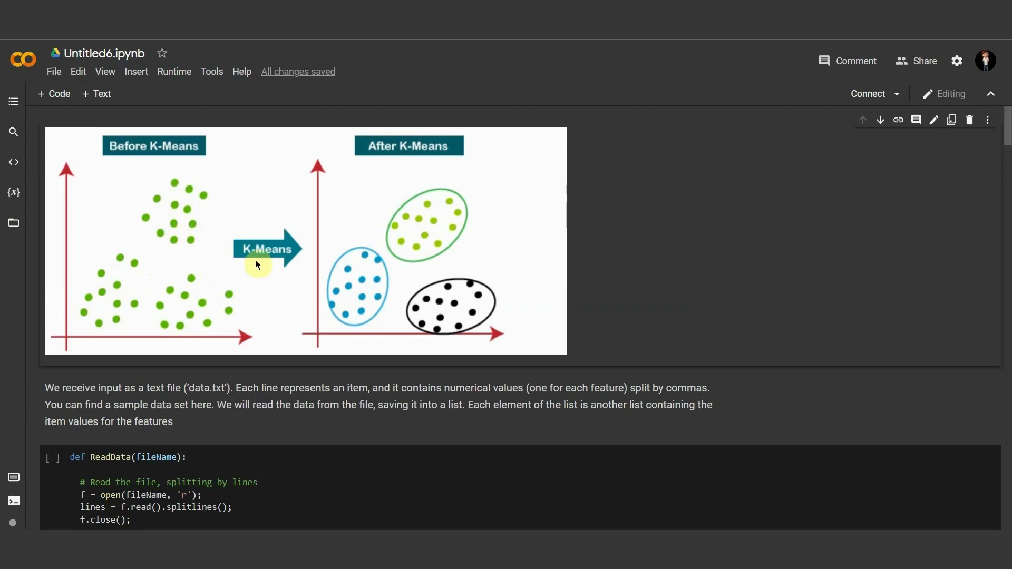
mouse_move(431, 209)
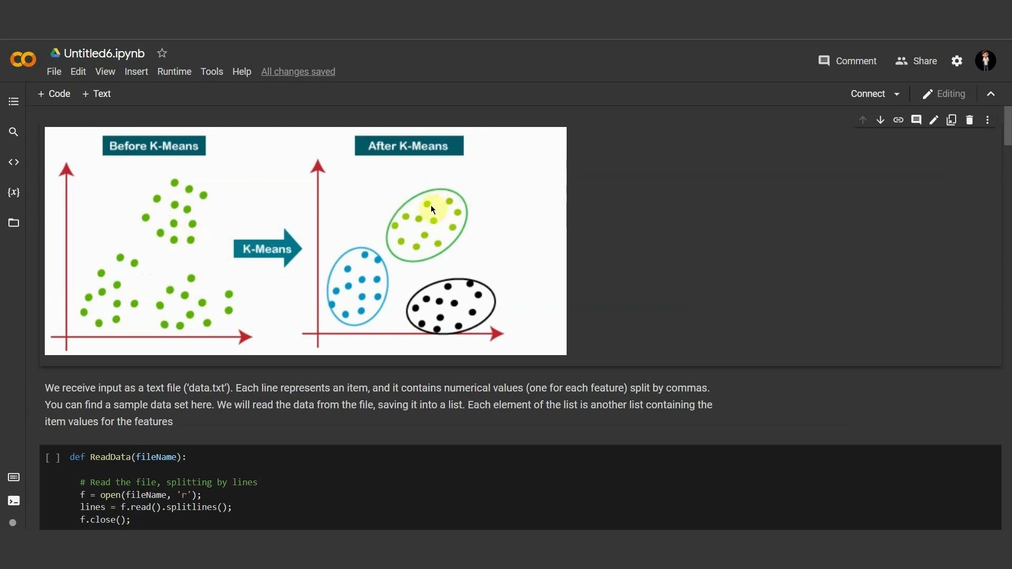
mouse_move(414, 241)
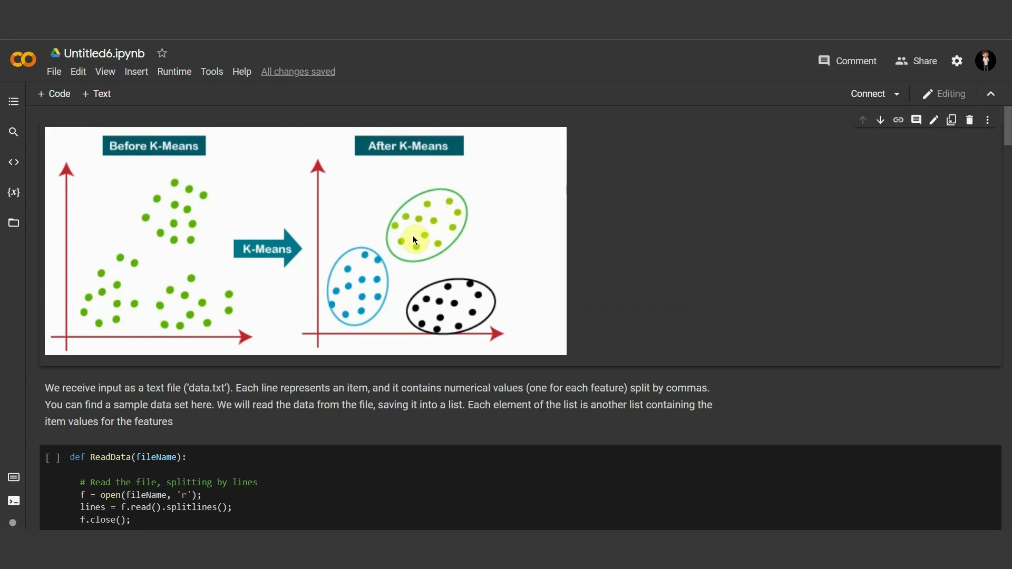
mouse_move(273, 250)
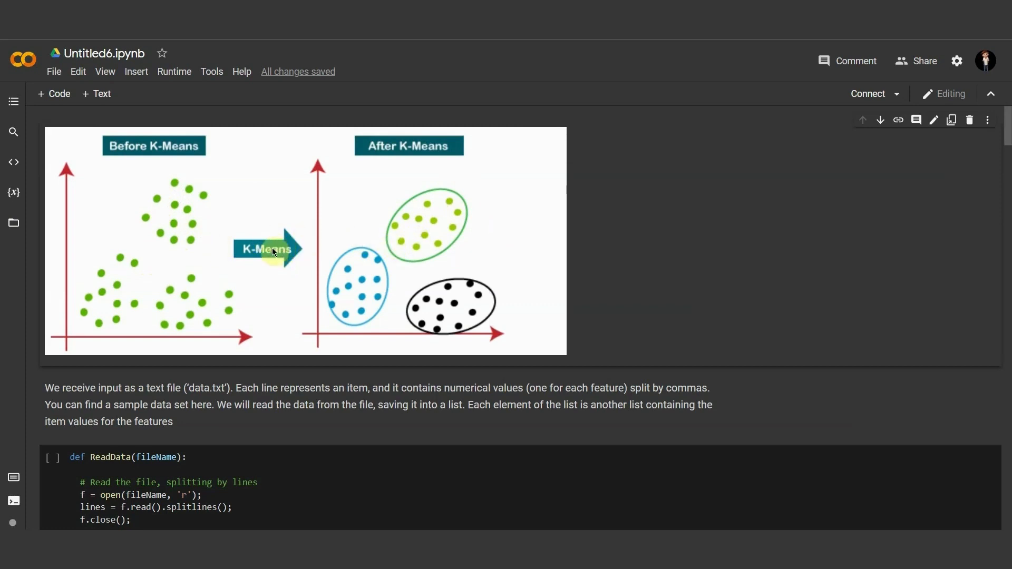
mouse_move(303, 226)
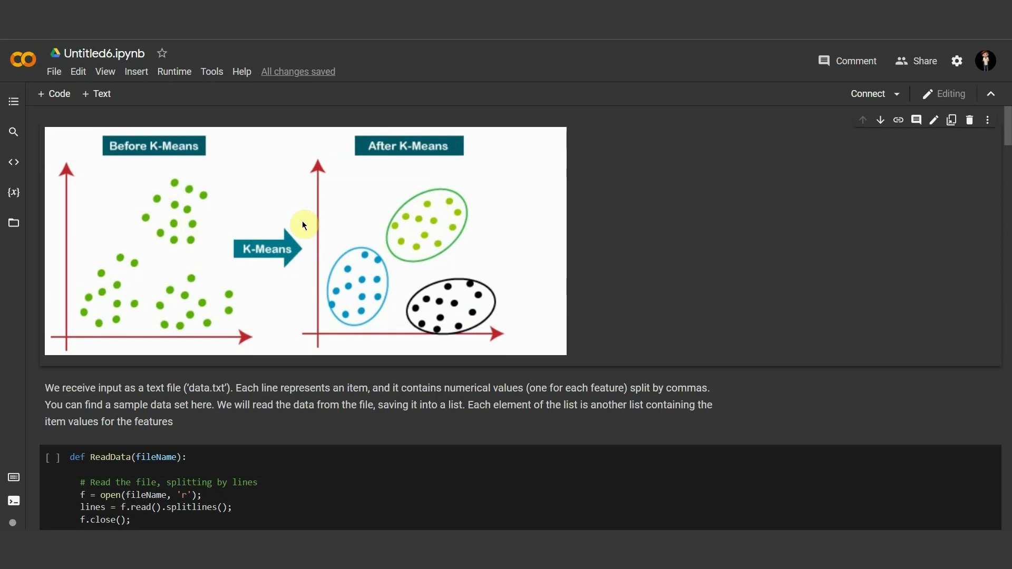
Step: Scroll back and forth through the notebook to reach the ReadData code cell
scroll(down, 3)
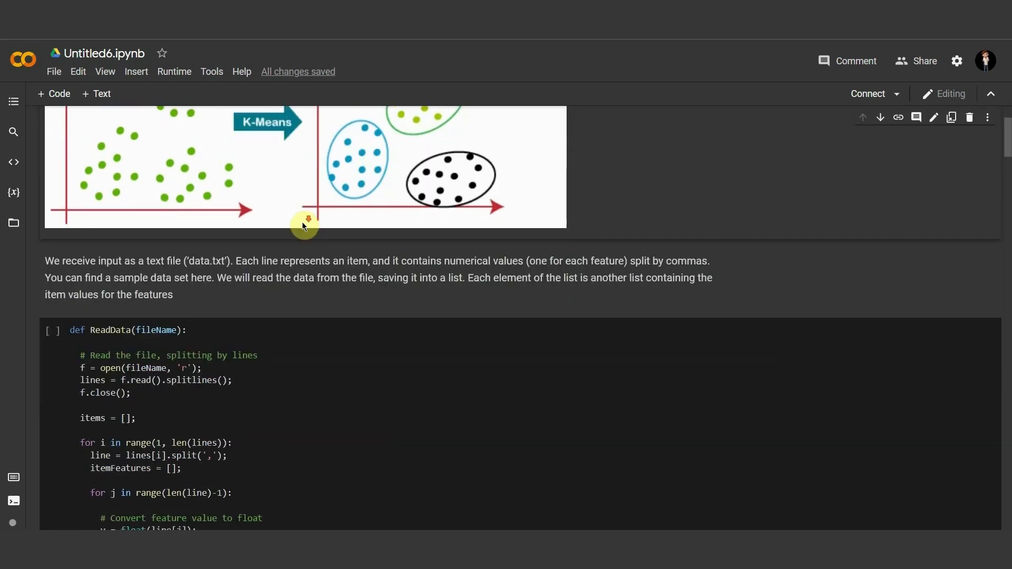
scroll(down, 3)
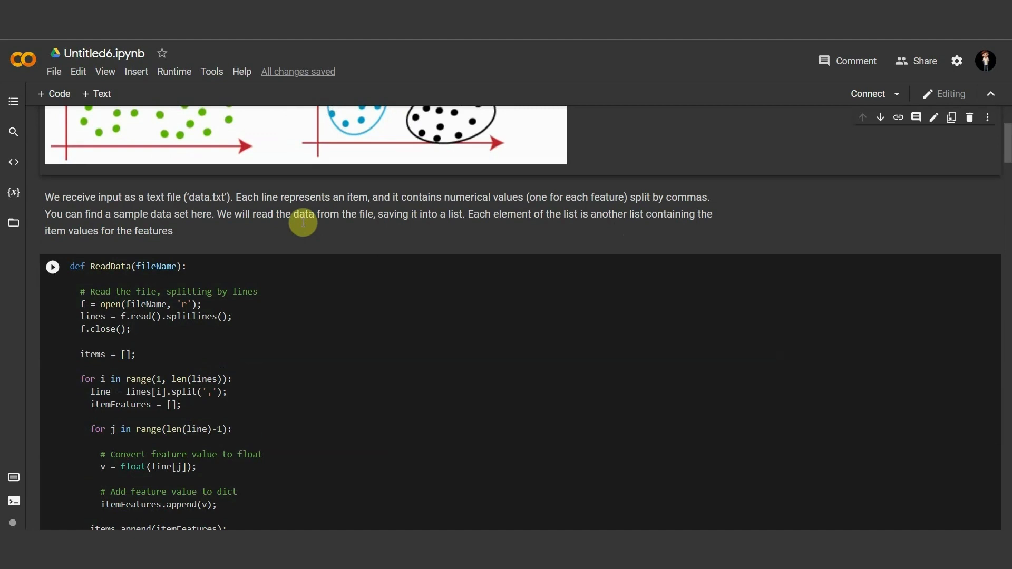
scroll(up, 3)
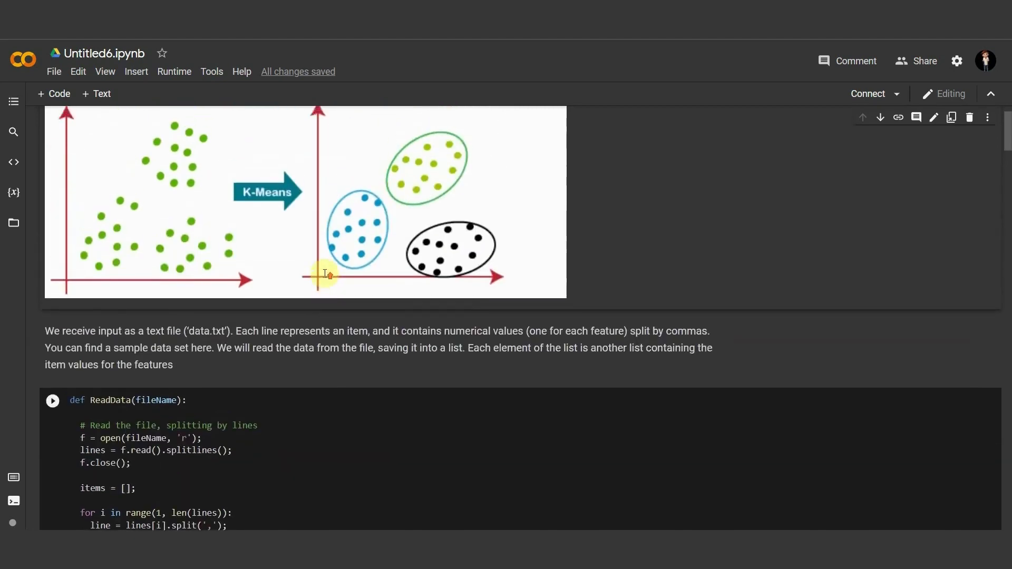
scroll(up, 3)
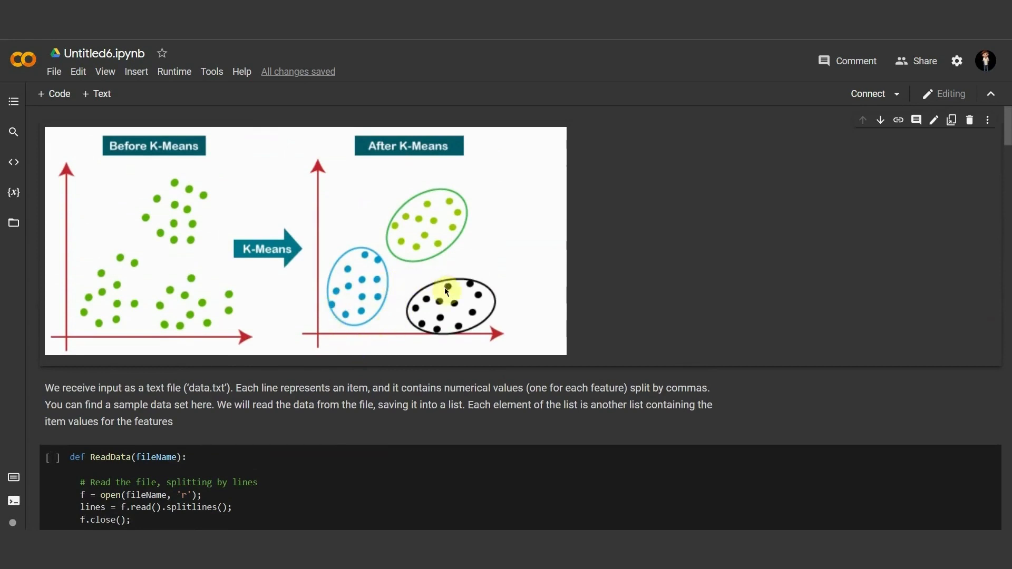
mouse_move(510, 308)
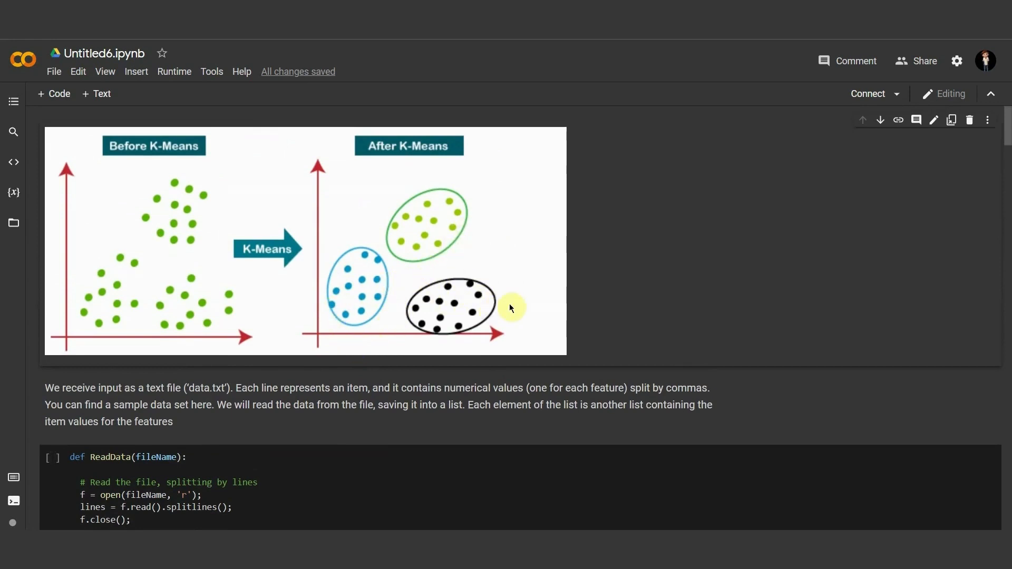
mouse_move(463, 274)
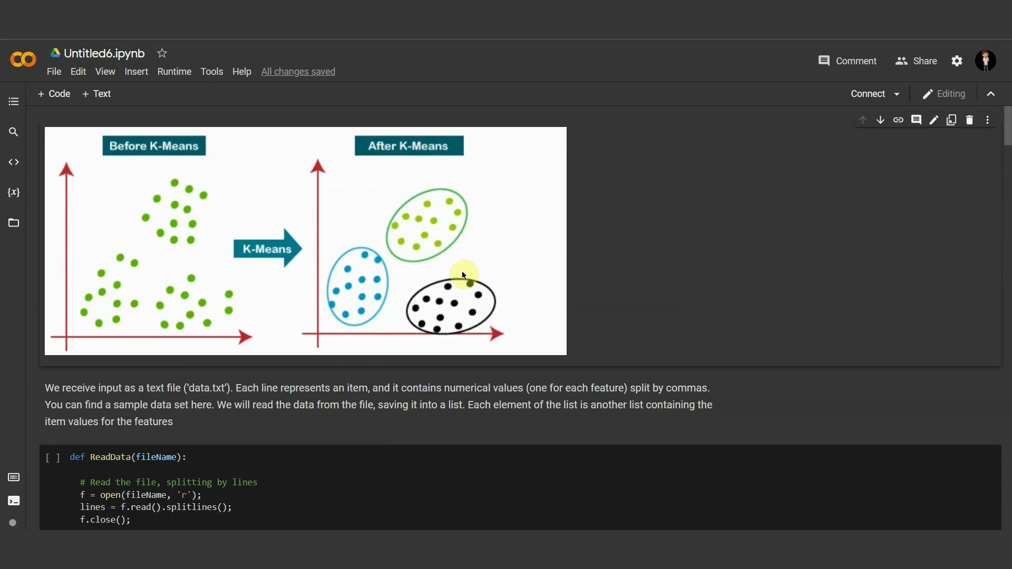
scroll(down, 3)
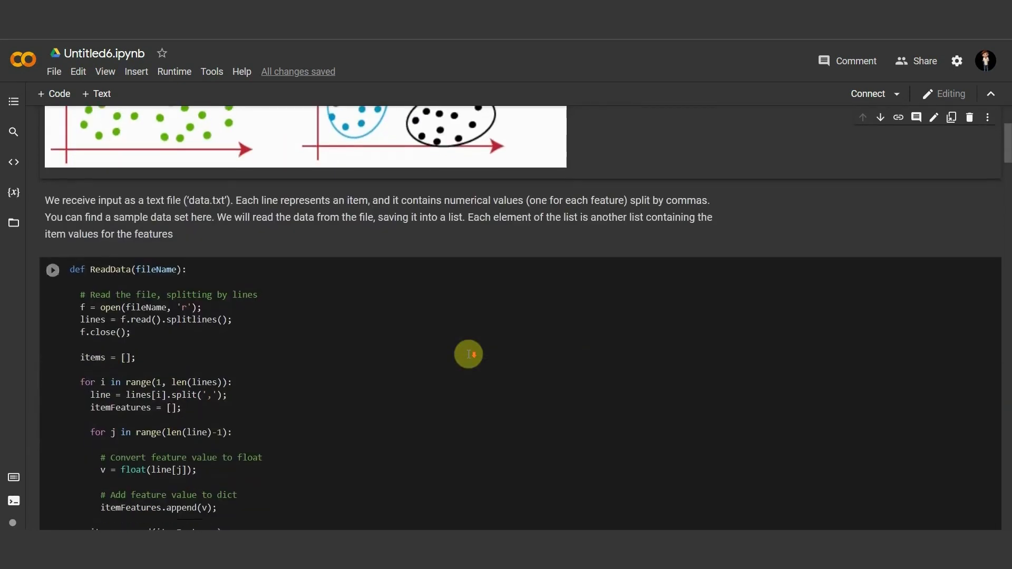
scroll(up, 3)
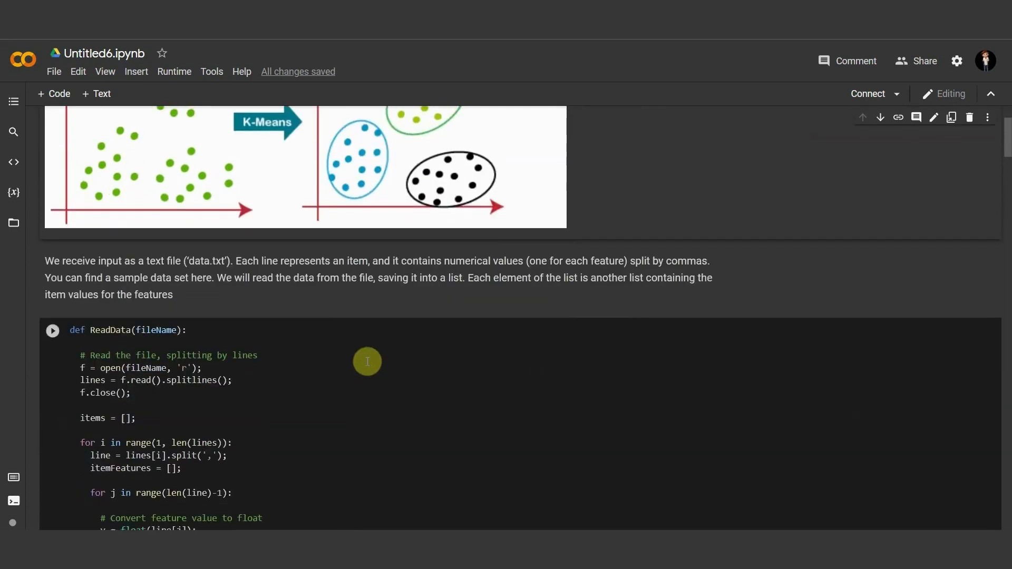
scroll(up, 3)
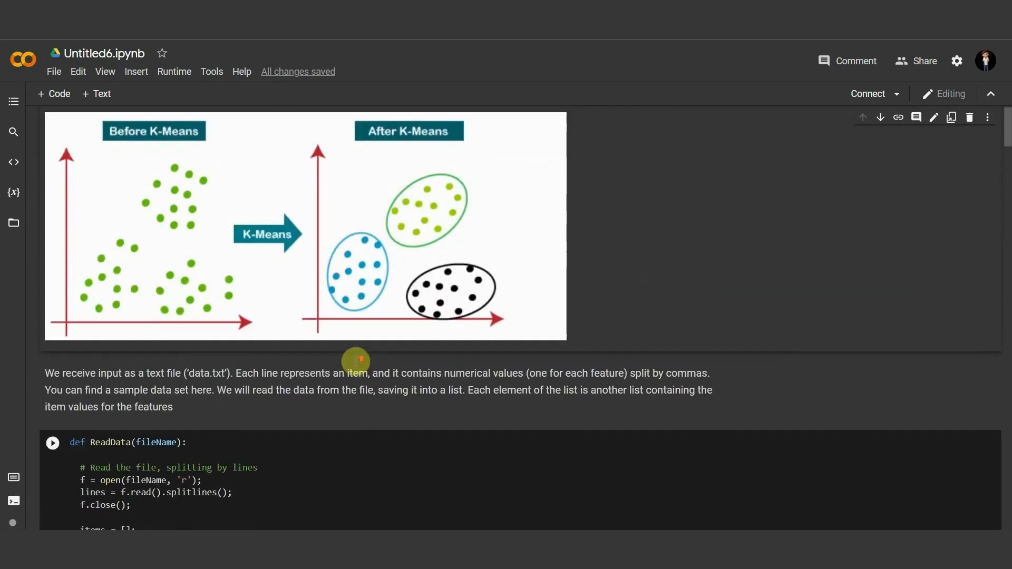
scroll(down, 3)
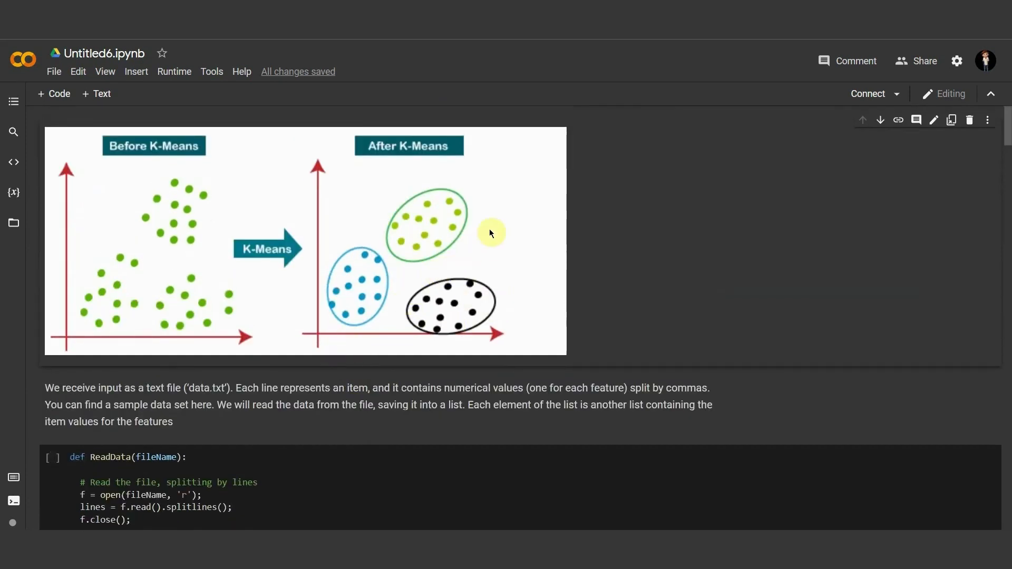
mouse_move(406, 157)
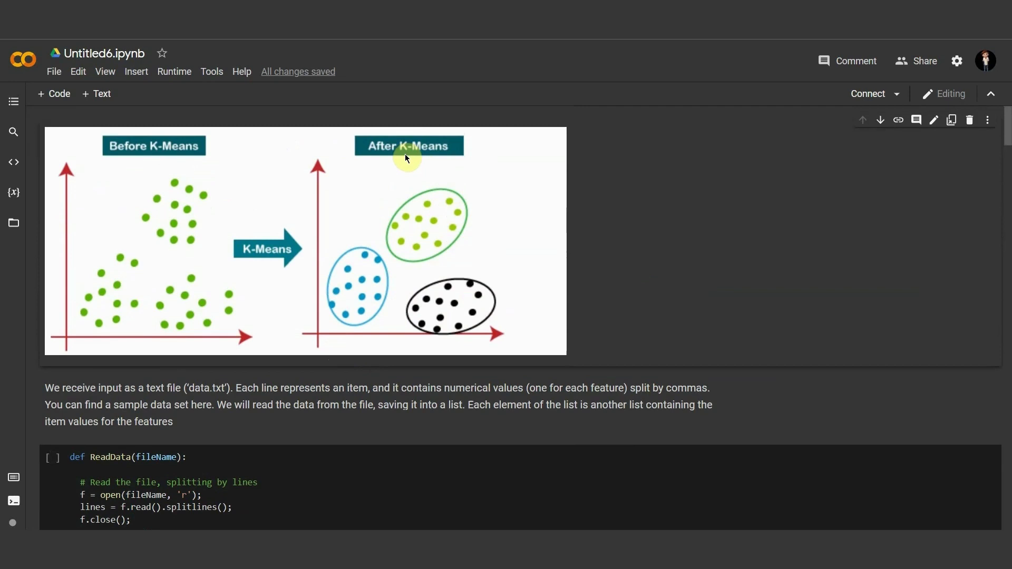
mouse_move(440, 173)
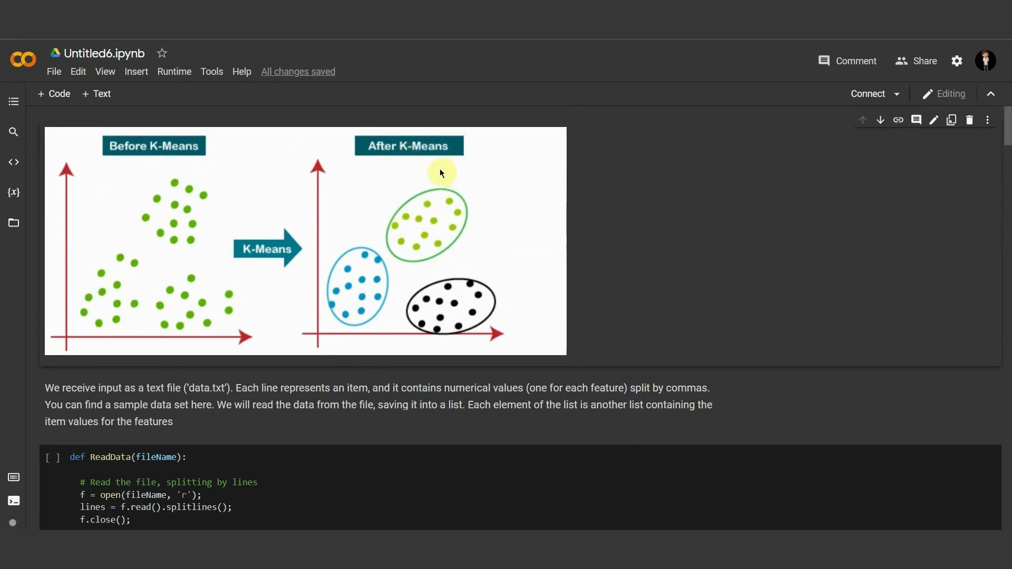
mouse_move(455, 194)
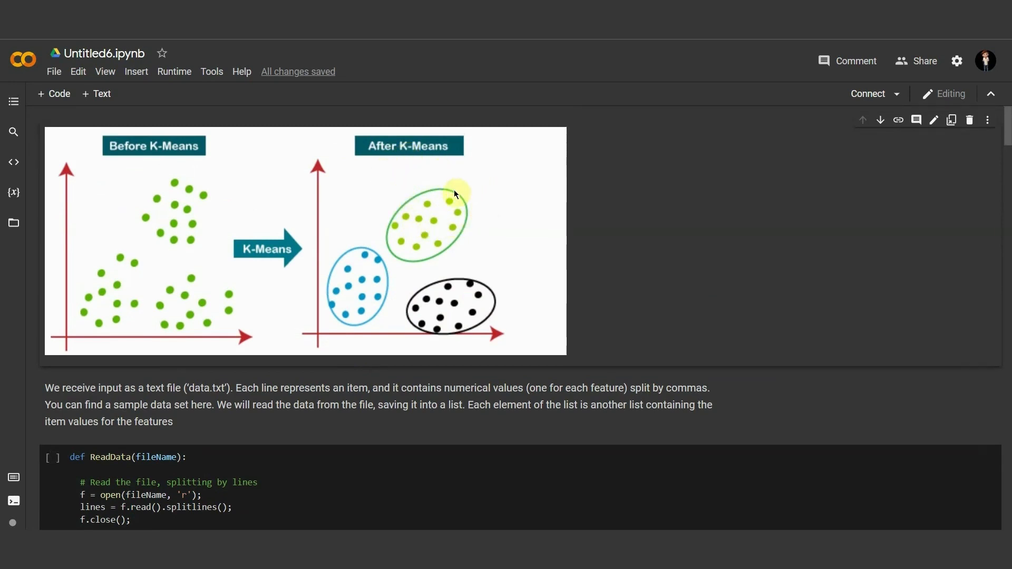
mouse_move(494, 237)
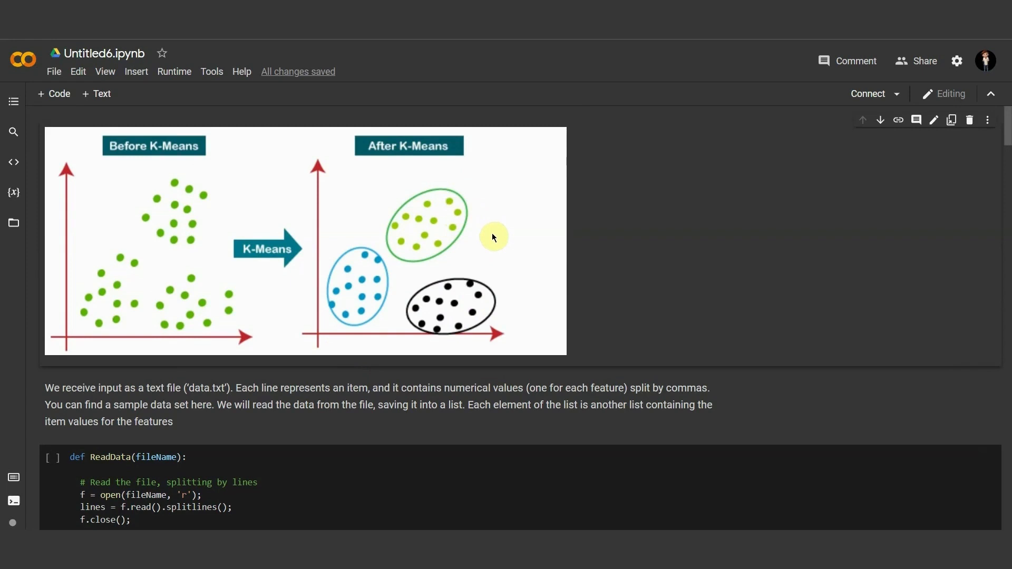
scroll(down, 3)
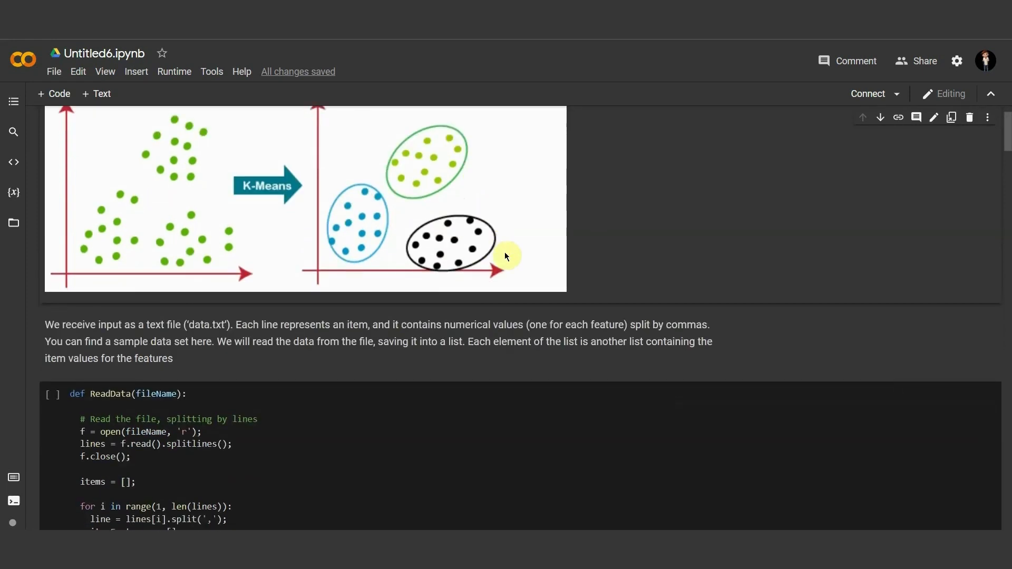
scroll(up, 3)
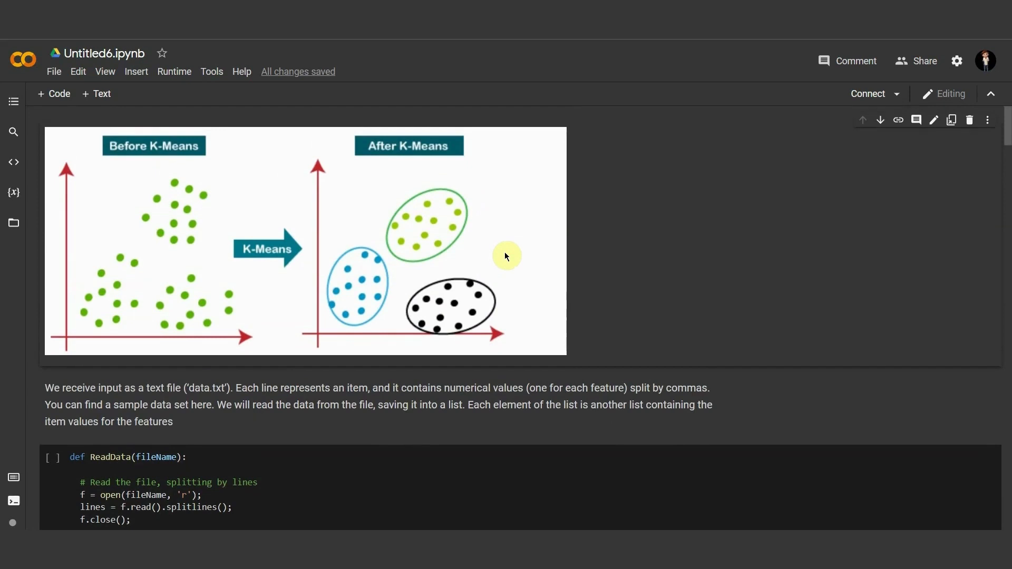
mouse_move(342, 278)
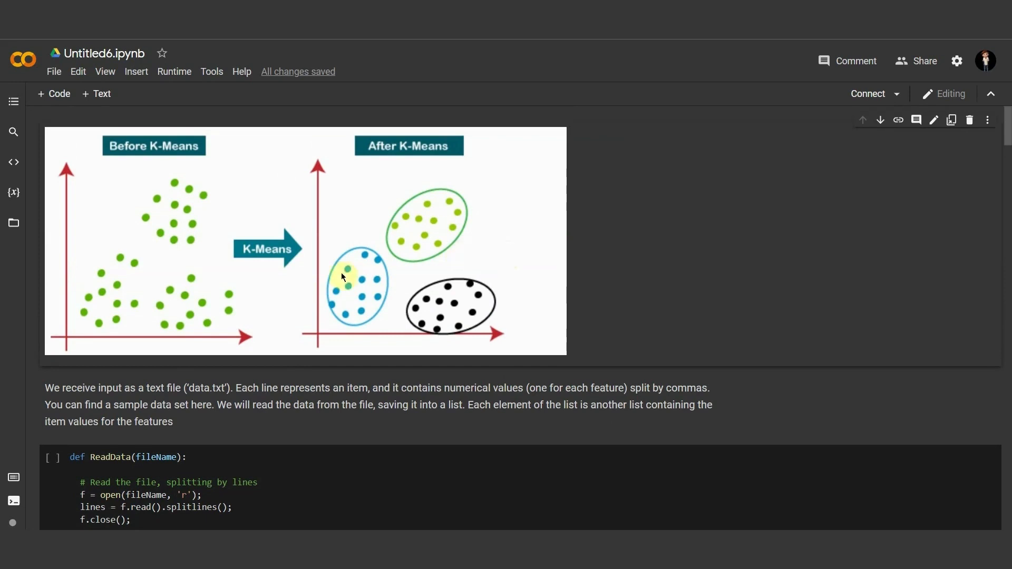
scroll(down, 3)
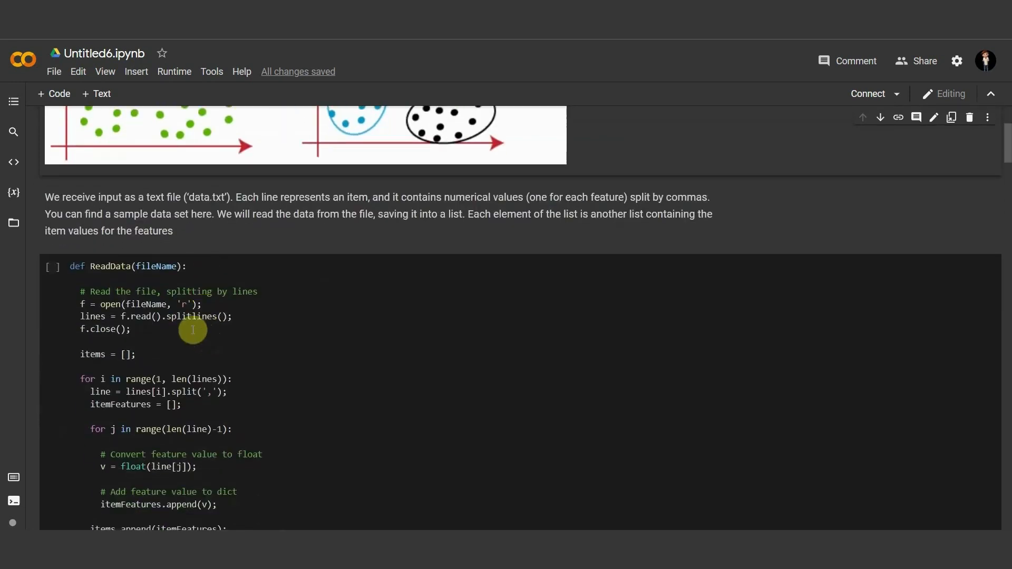
mouse_move(191, 203)
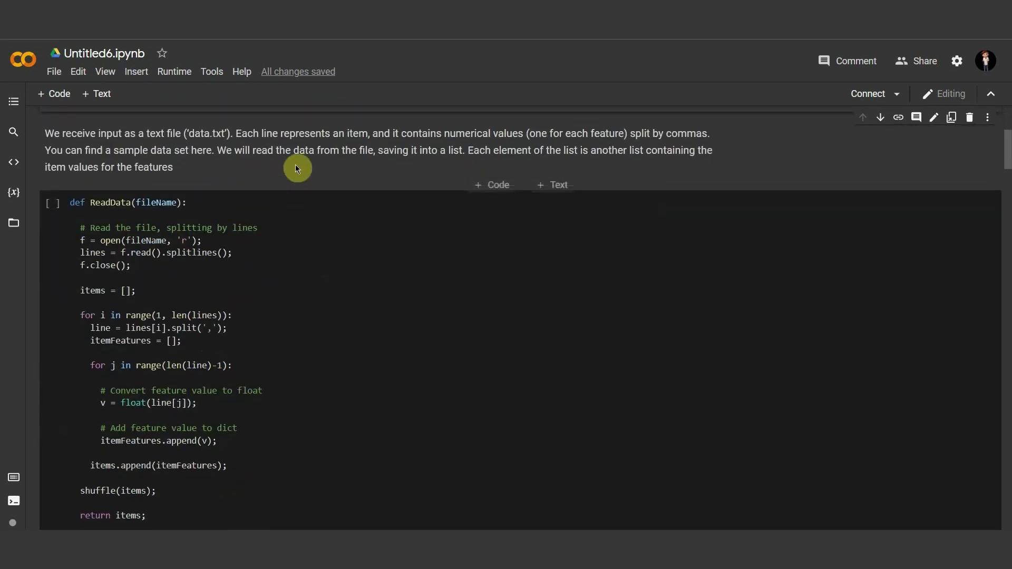
mouse_move(347, 149)
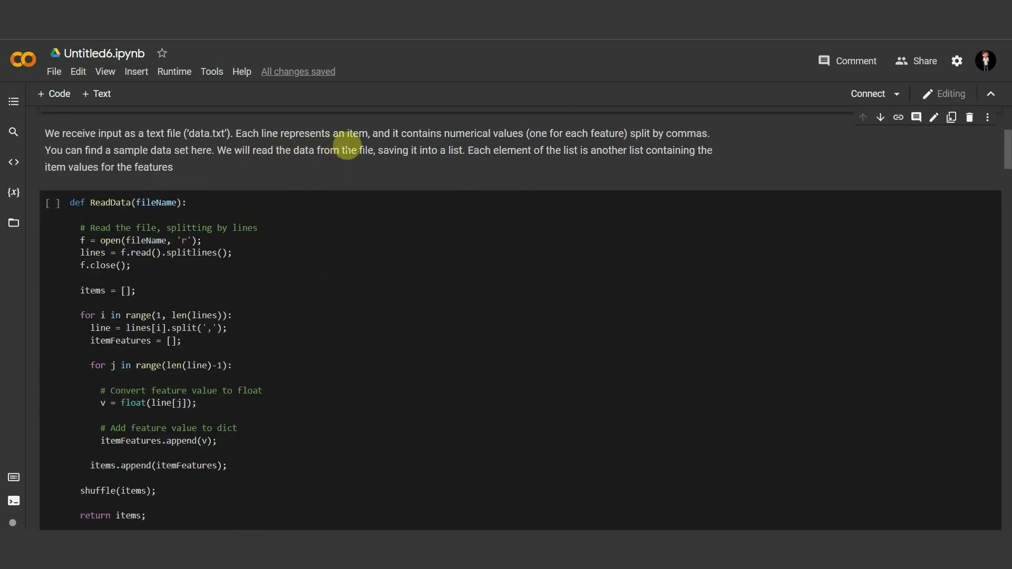
mouse_move(461, 149)
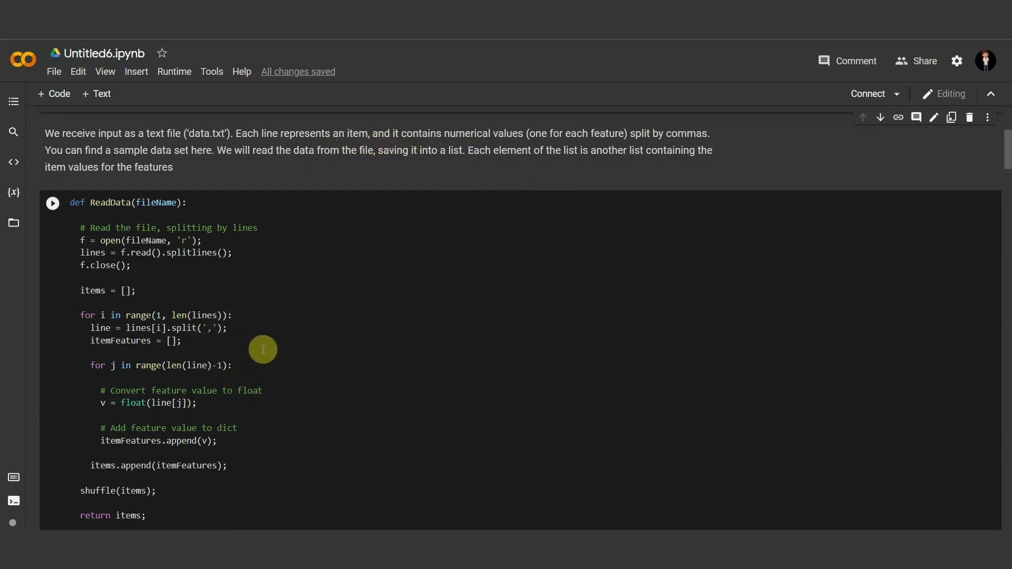
mouse_move(272, 306)
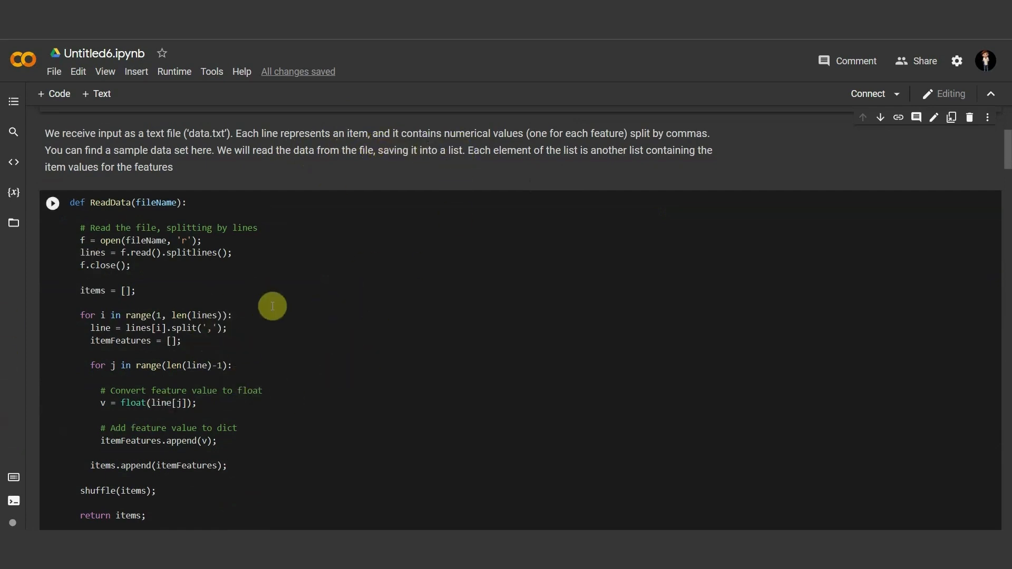
mouse_move(185, 255)
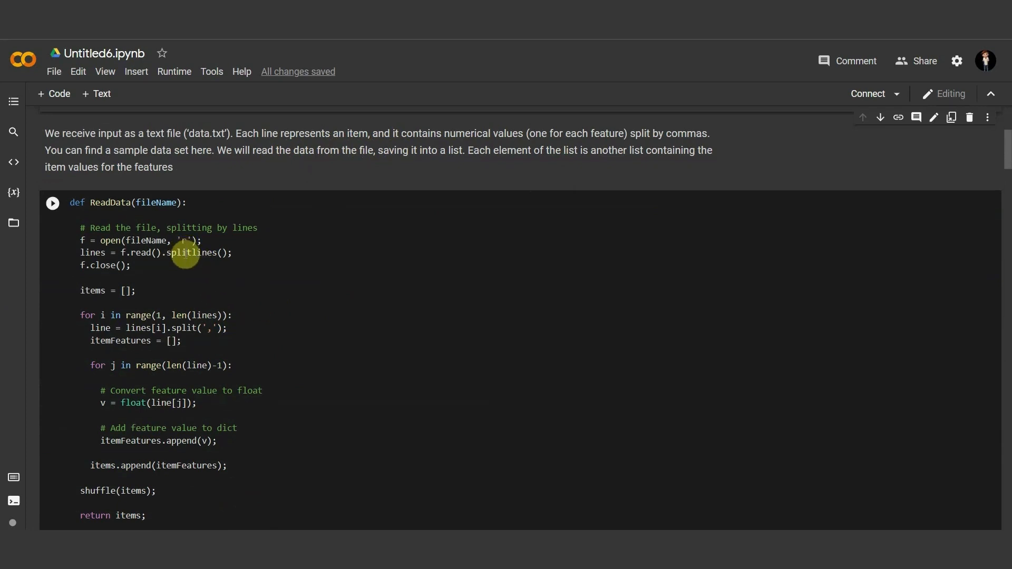
mouse_move(170, 288)
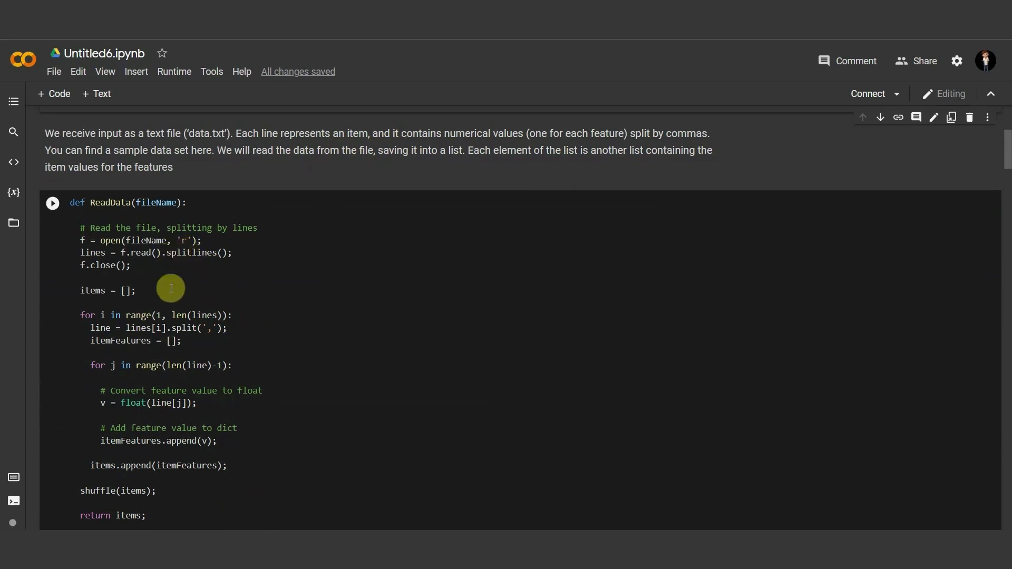
mouse_move(190, 300)
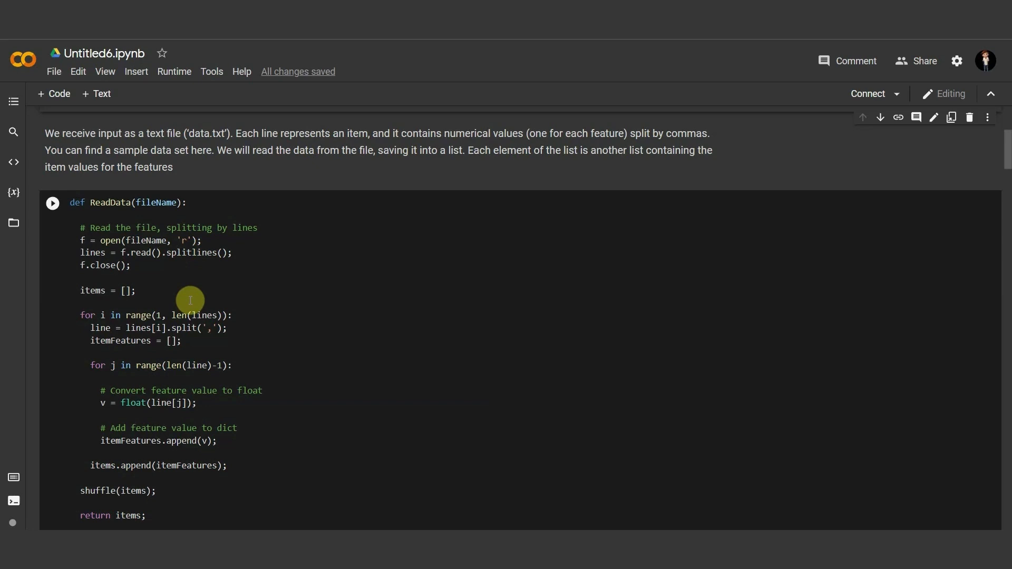
mouse_move(186, 299)
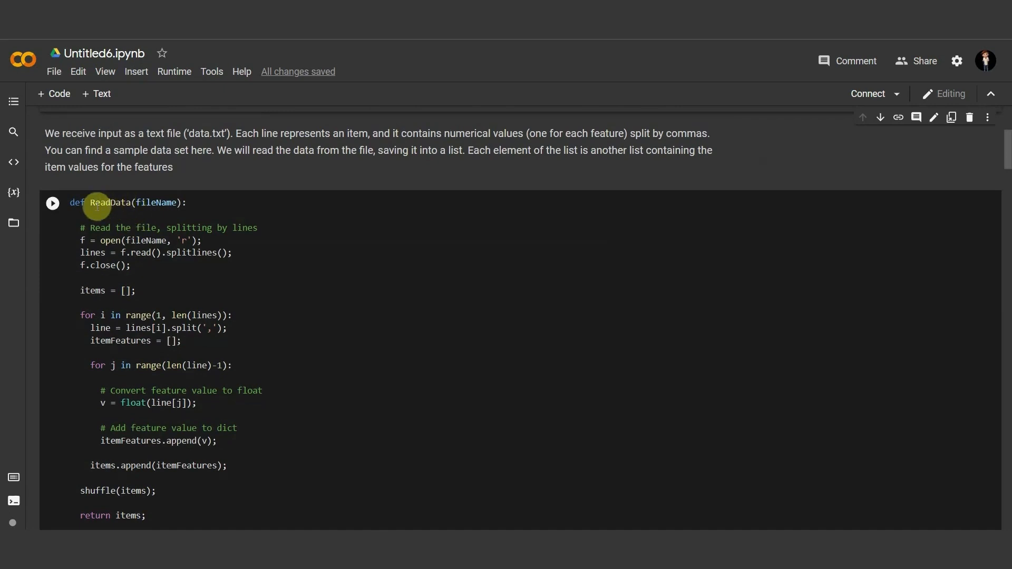
mouse_move(166, 213)
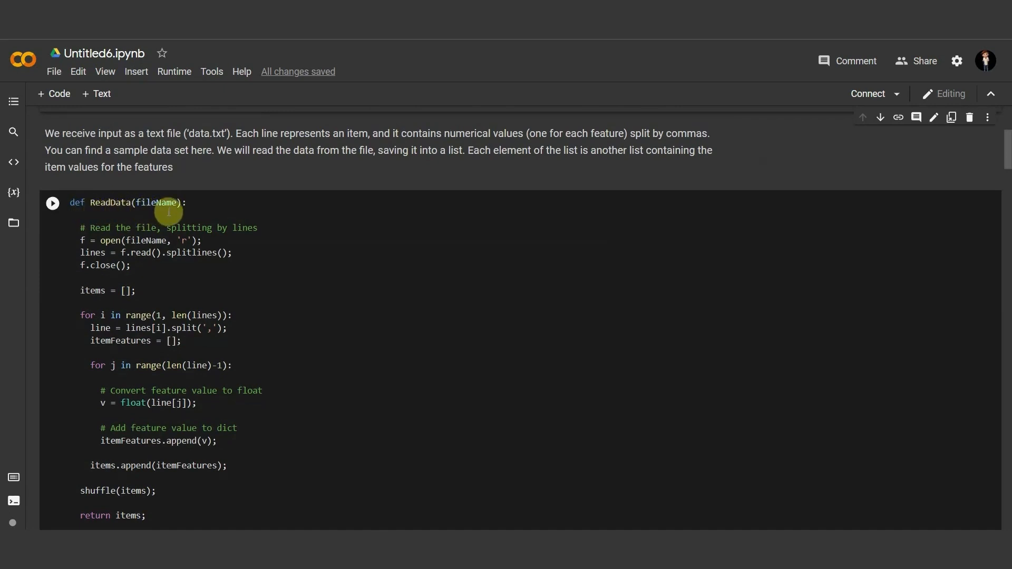
scroll(down, 3)
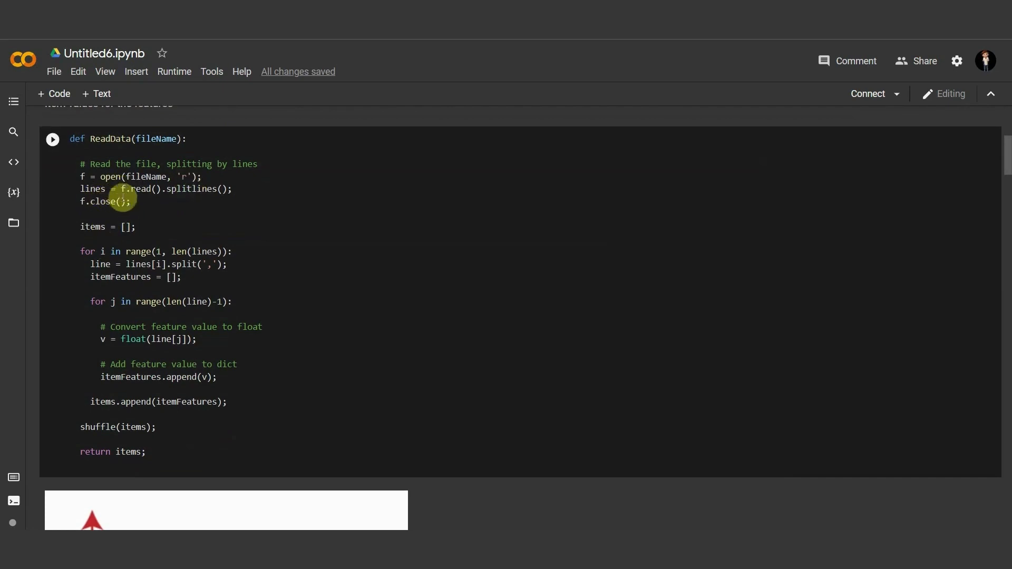
mouse_move(75, 218)
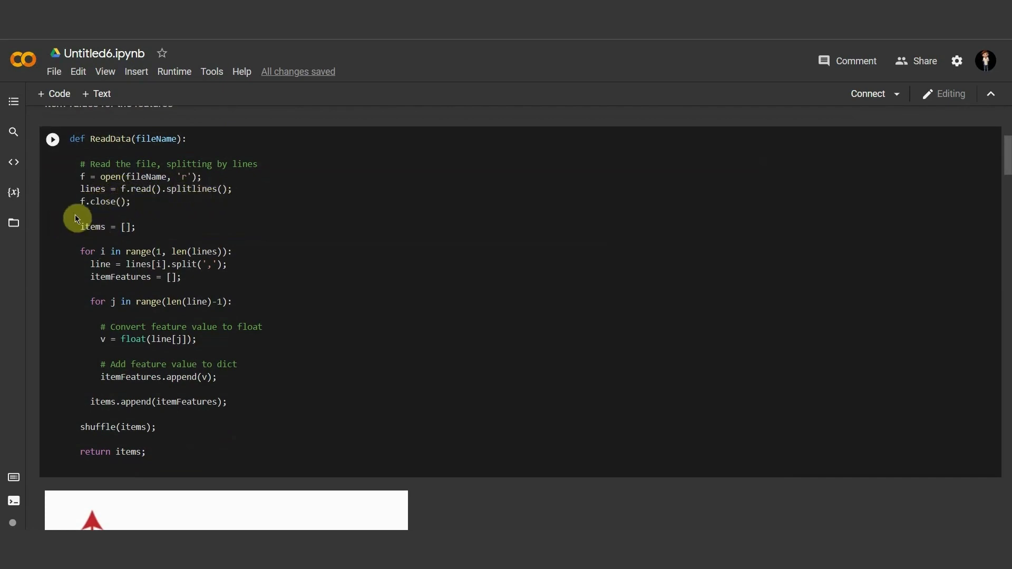
mouse_move(92, 231)
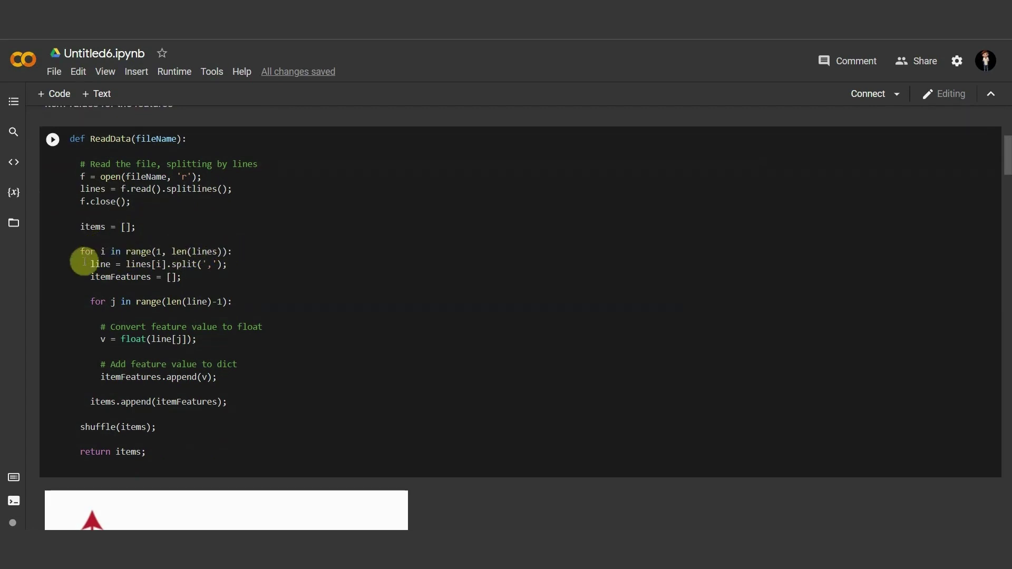
mouse_move(196, 264)
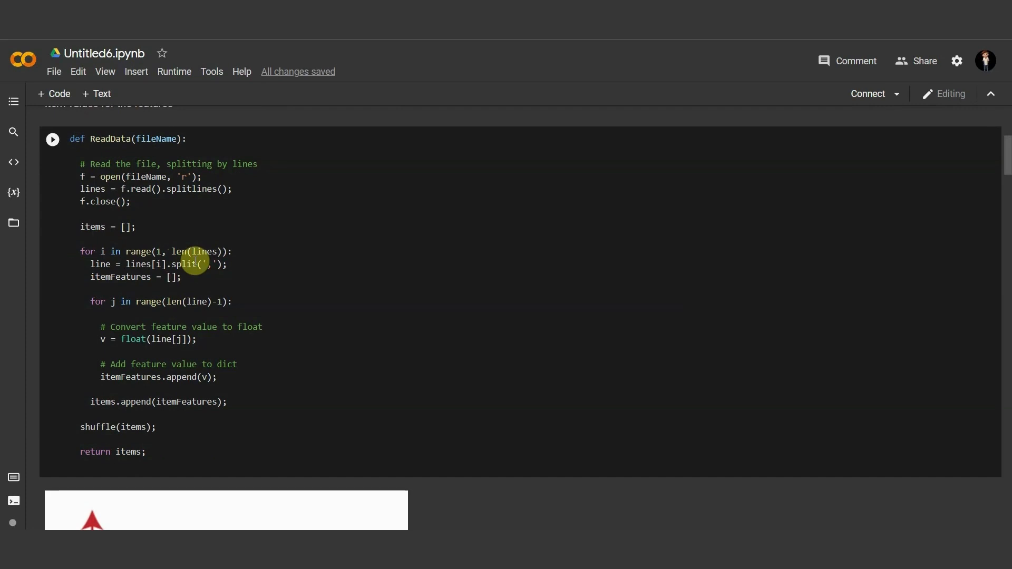
Step: Step through the ReadData code line by line, from file reading to parsing
click(205, 287)
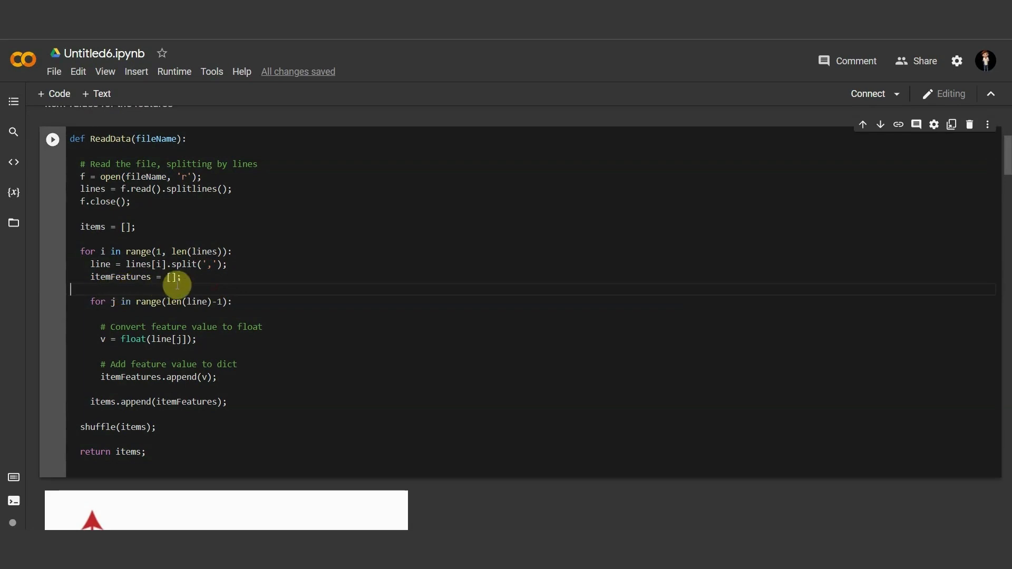
scroll(down, 3)
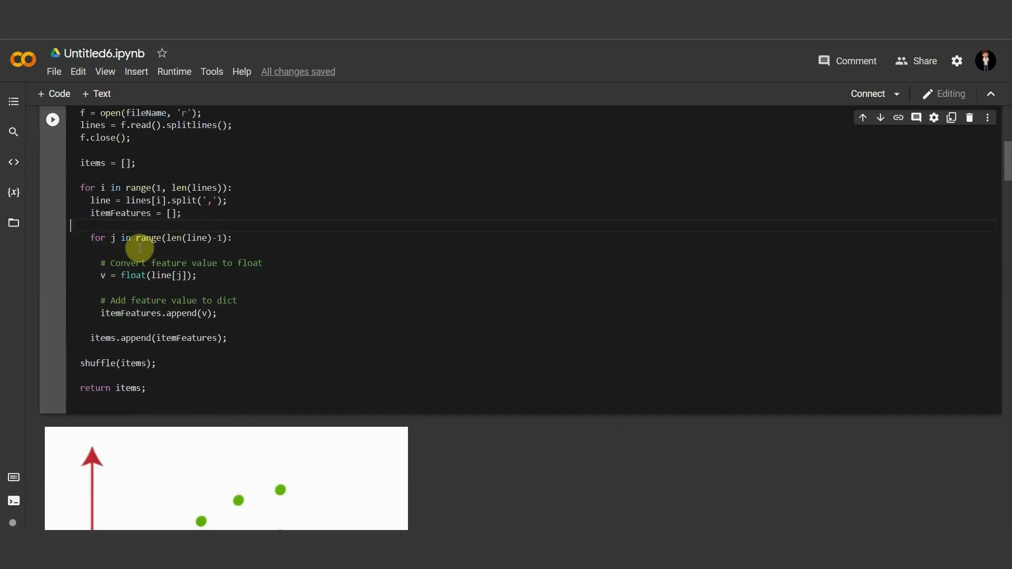
mouse_move(213, 245)
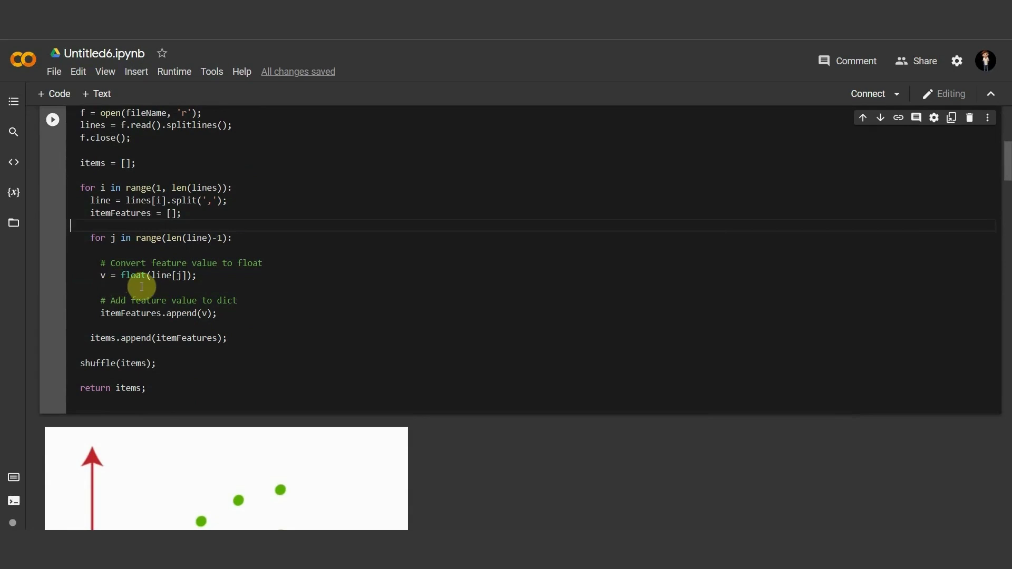
mouse_move(150, 307)
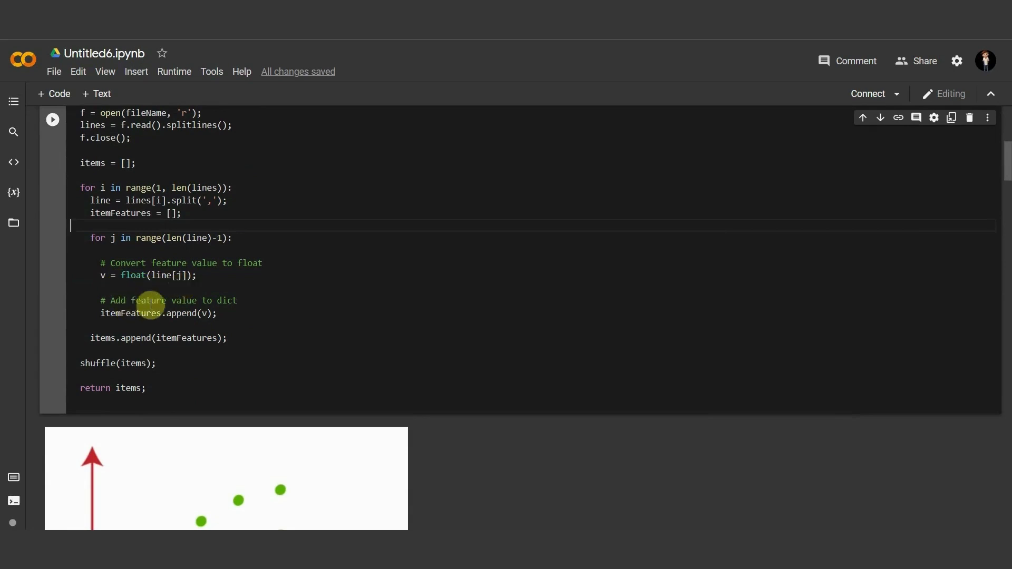
mouse_move(229, 305)
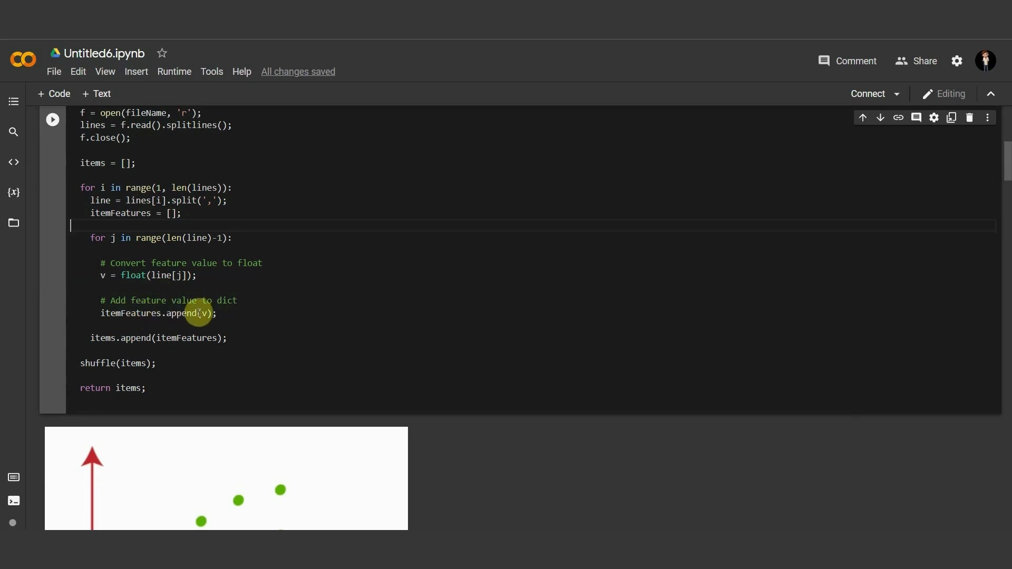
mouse_move(139, 341)
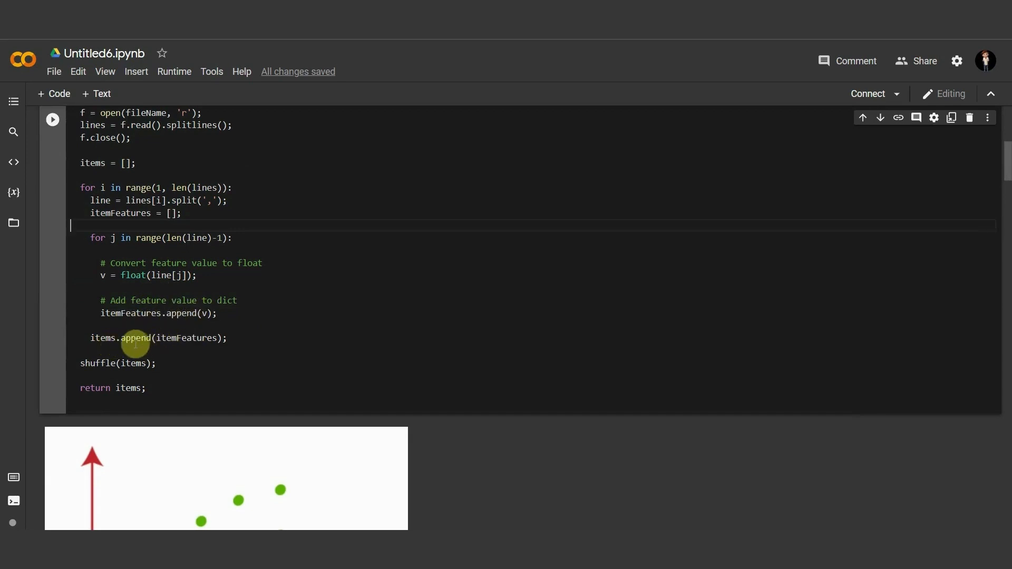
scroll(down, 3)
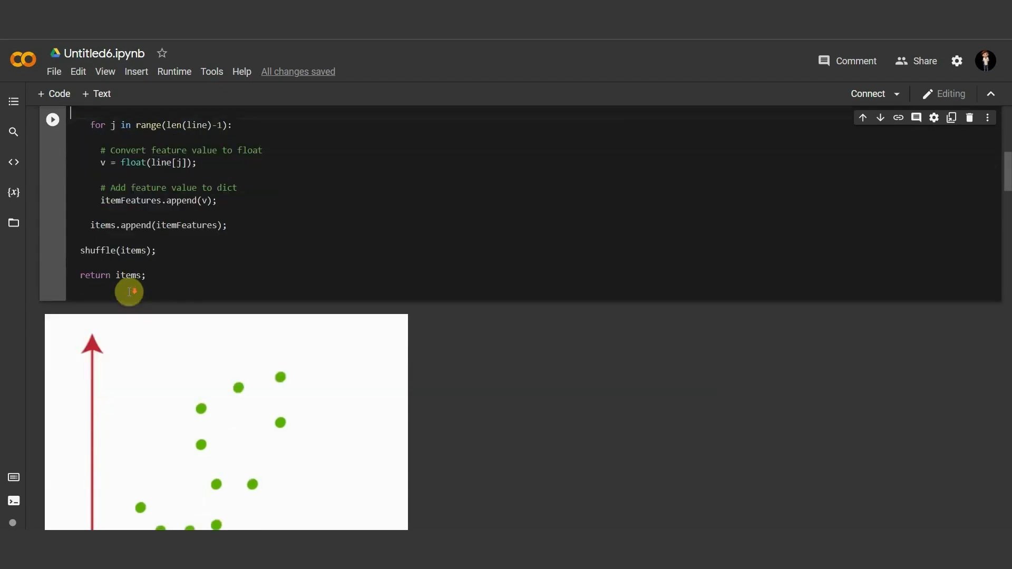
scroll(up, 3)
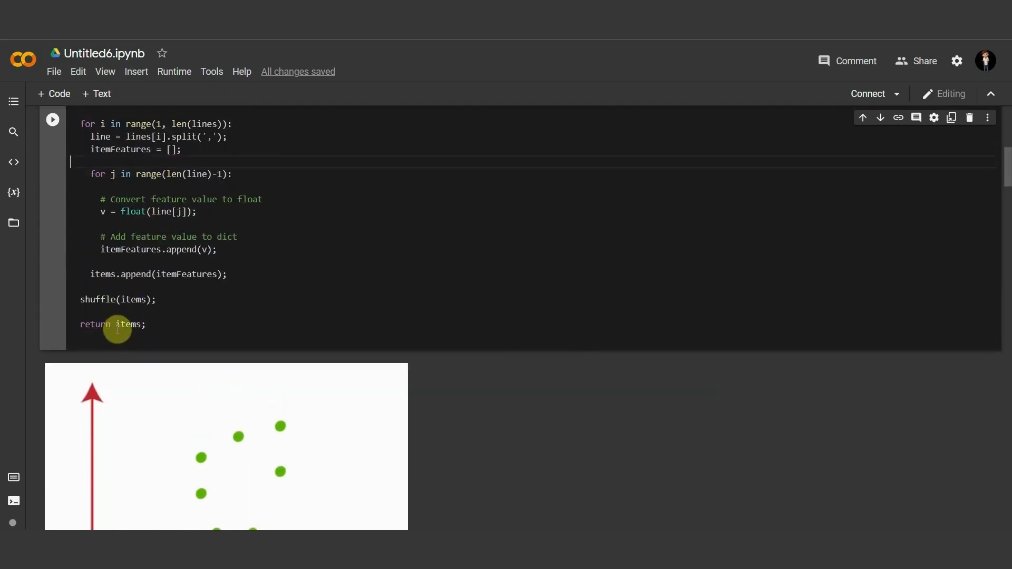
scroll(up, 3)
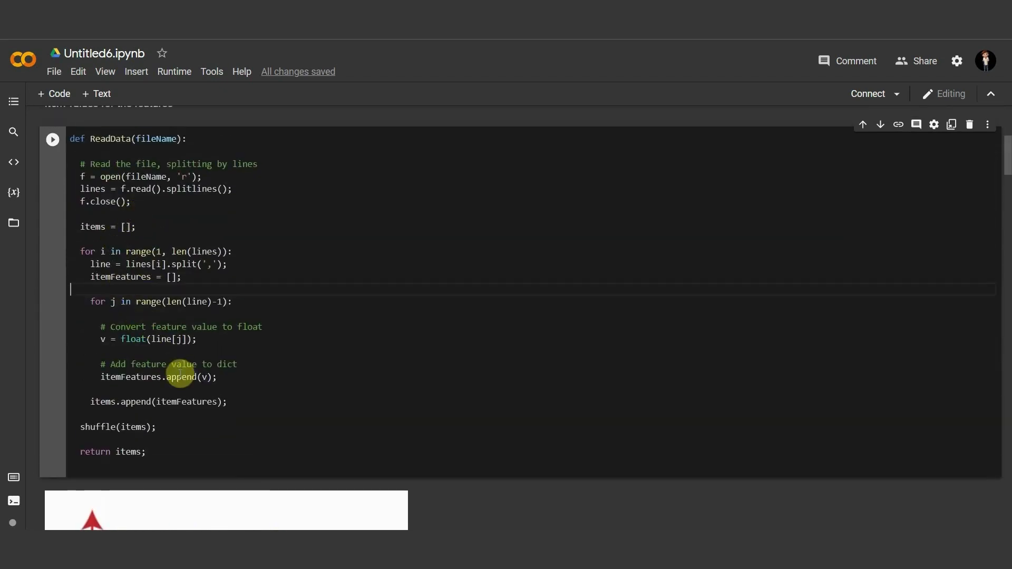
scroll(down, 3)
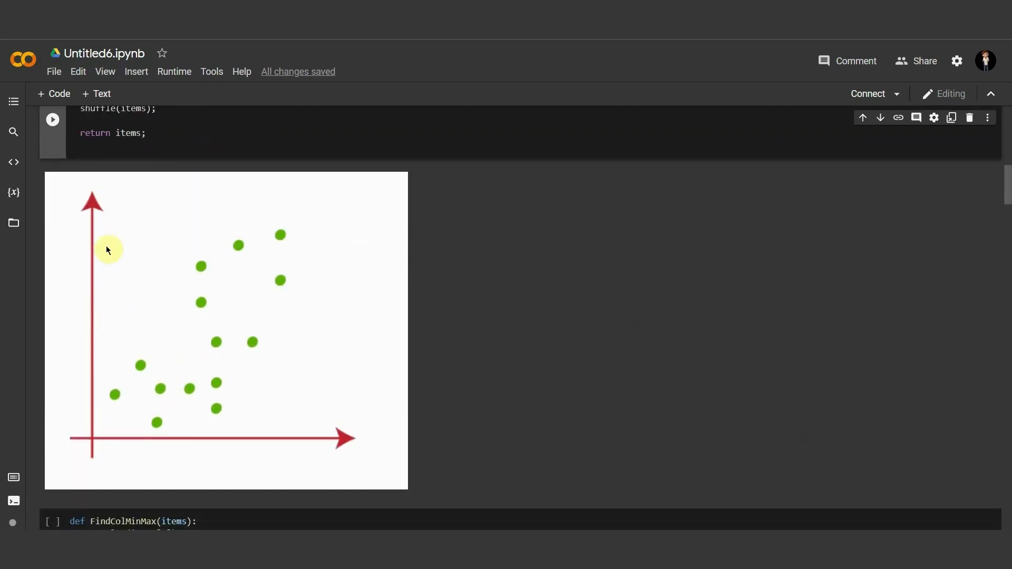
mouse_move(153, 451)
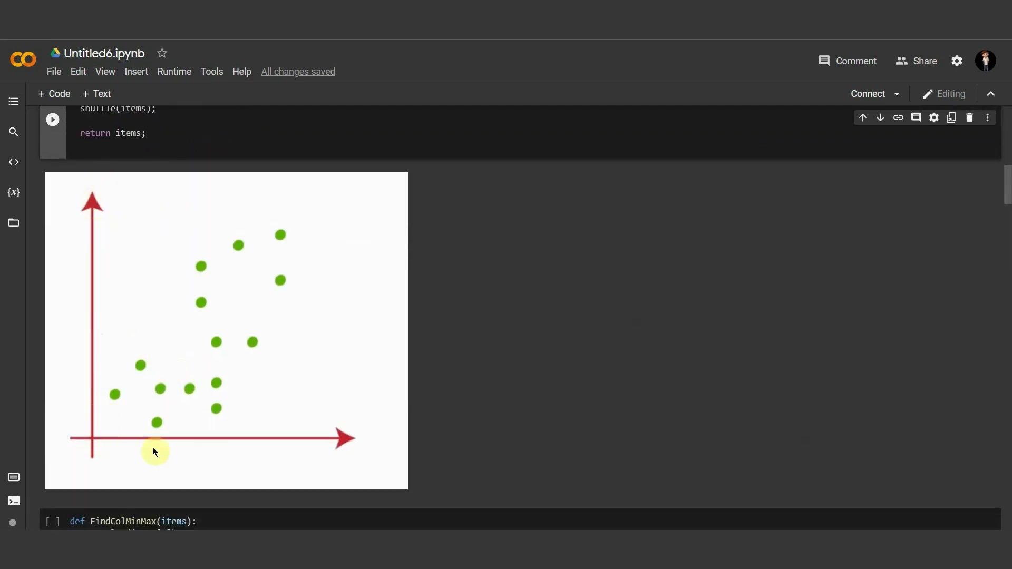
mouse_move(163, 369)
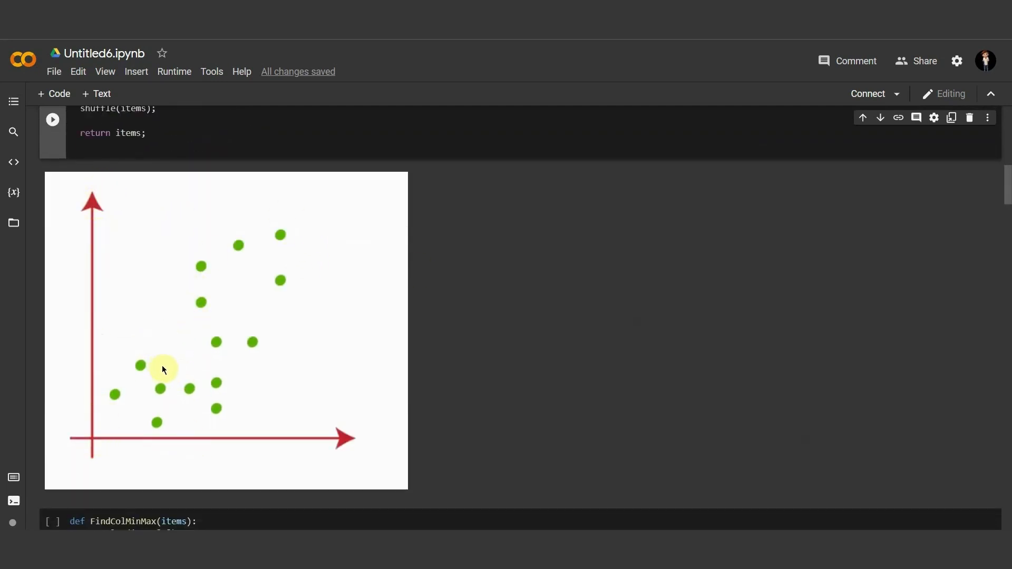
scroll(down, 3)
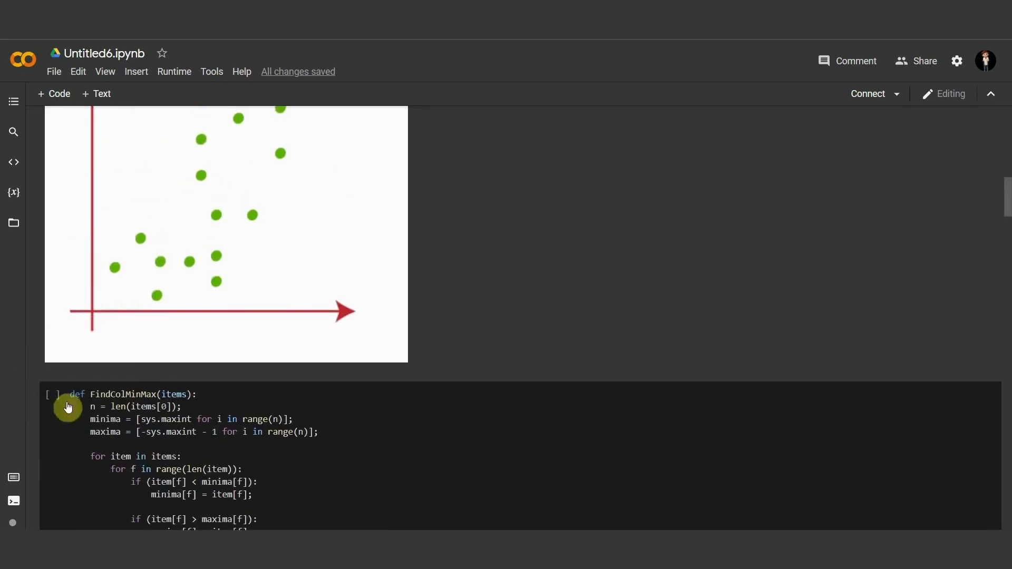
scroll(up, 3)
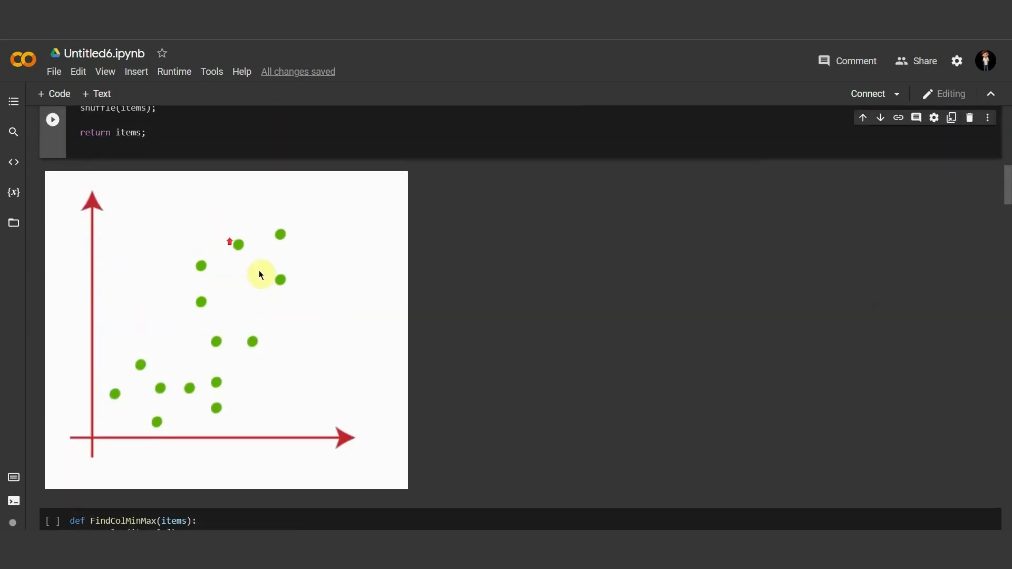
mouse_move(253, 391)
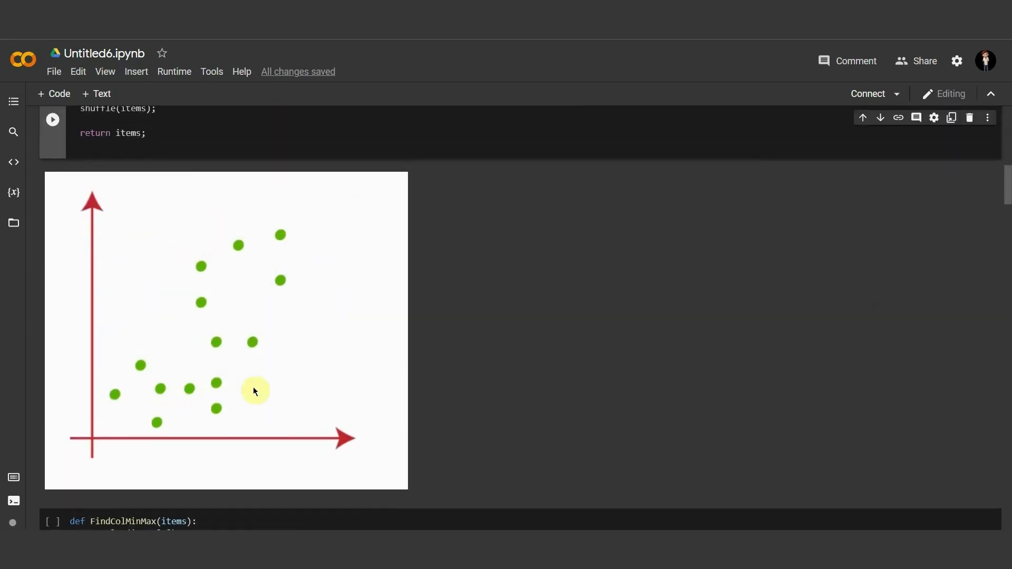
mouse_move(311, 365)
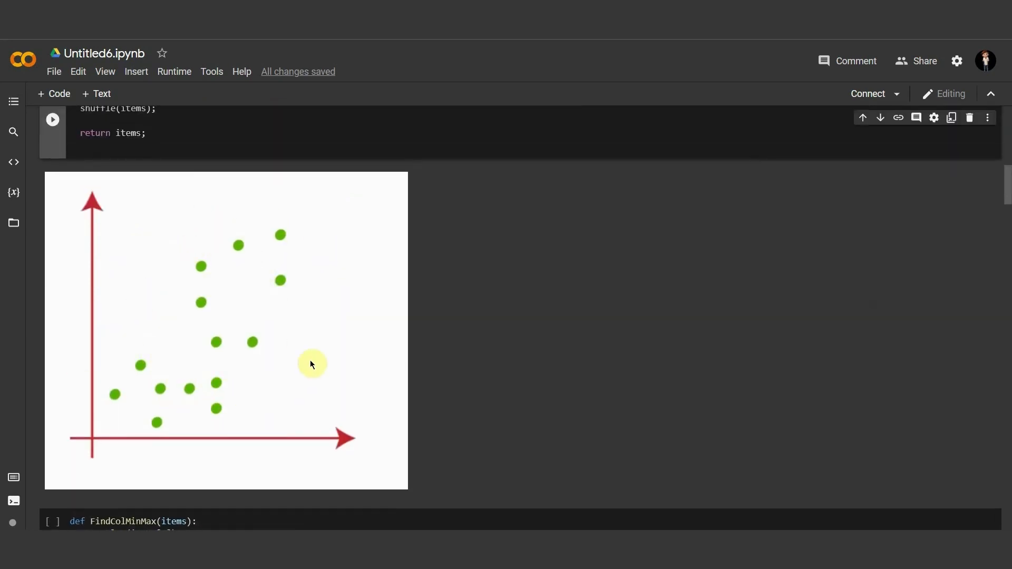
Step: Scroll past the scatter image to read the FindColMinMax loops
scroll(down, 3)
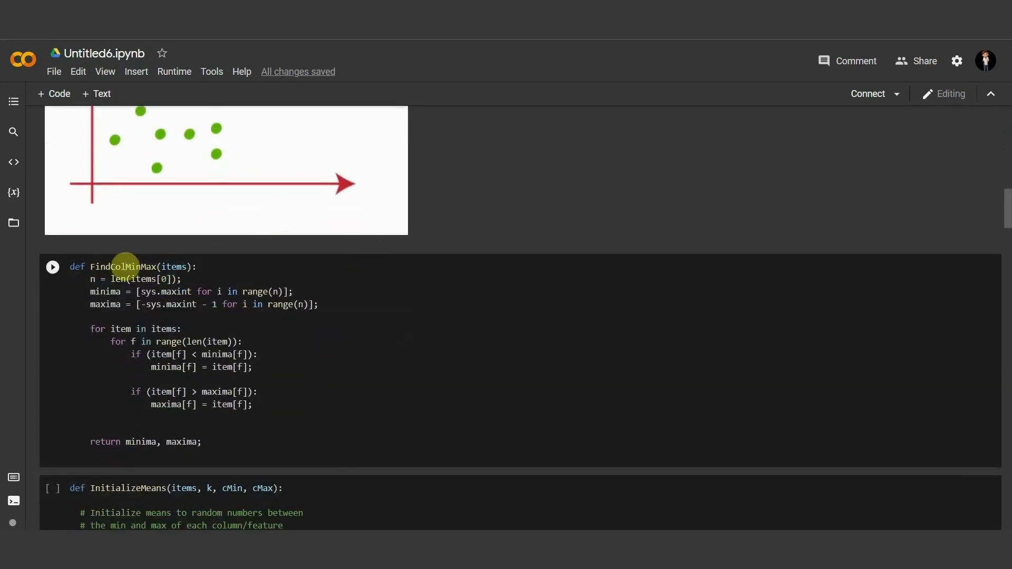
scroll(down, 3)
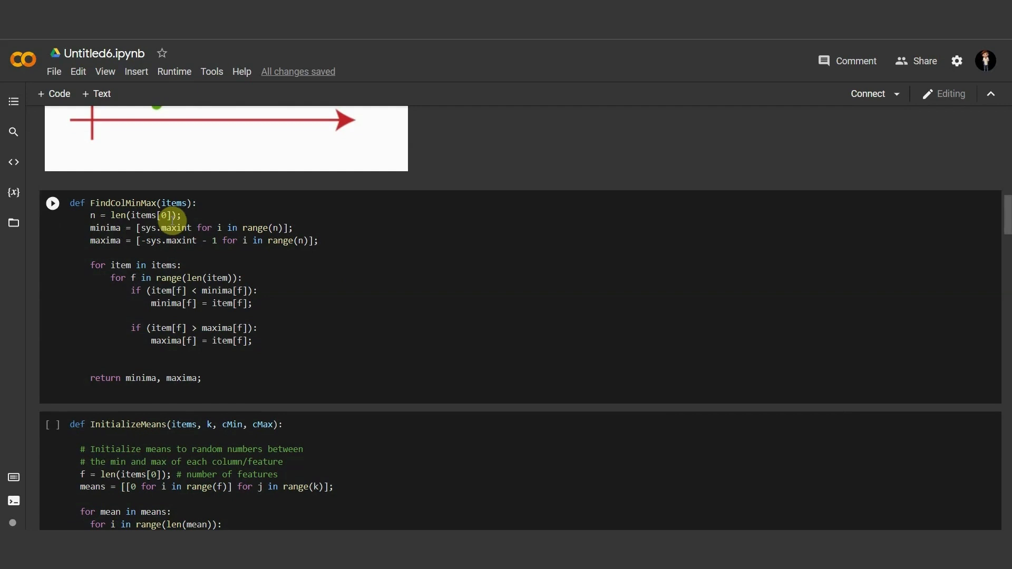
mouse_move(94, 231)
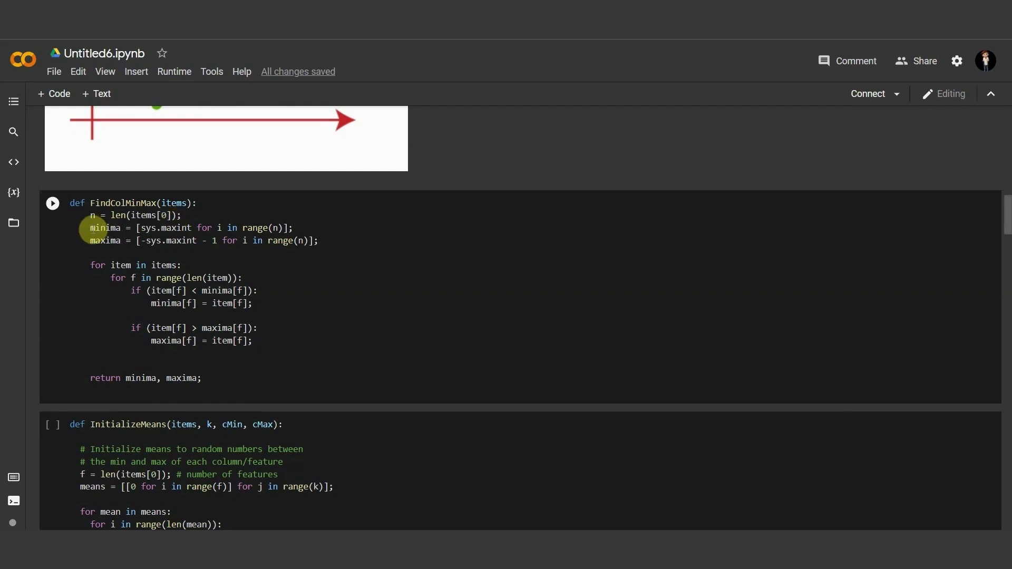
mouse_move(98, 241)
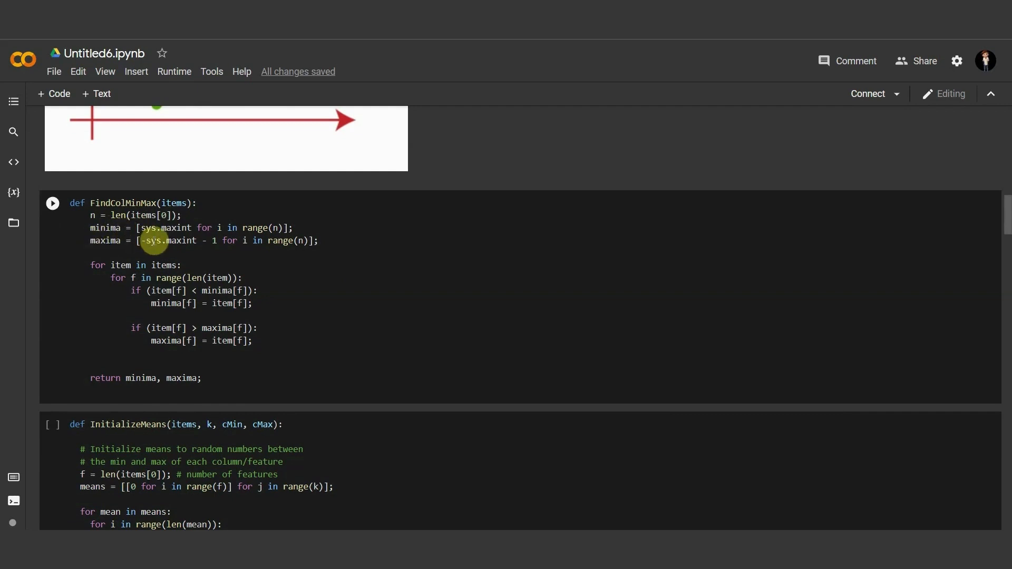
mouse_move(100, 276)
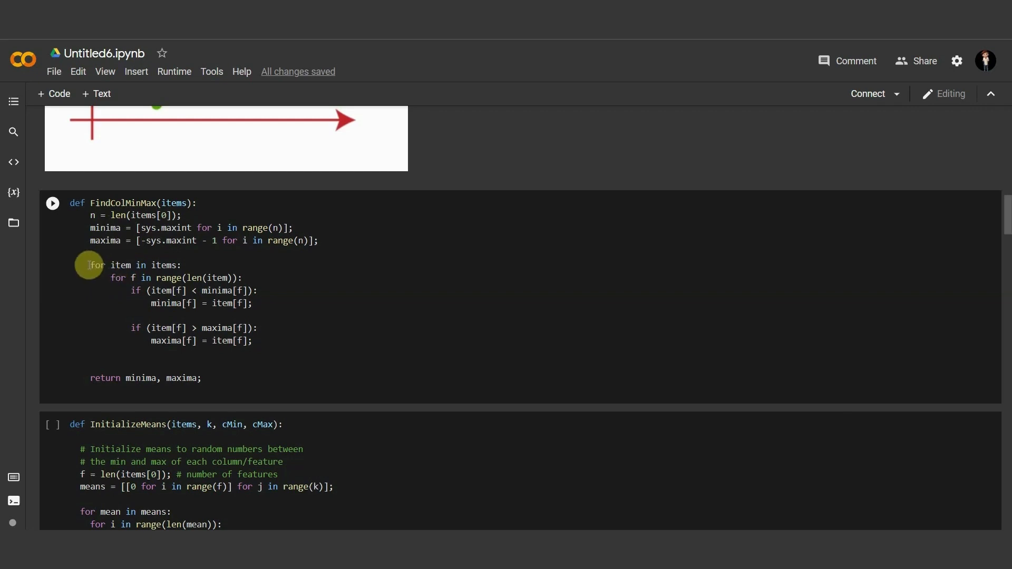
mouse_move(140, 271)
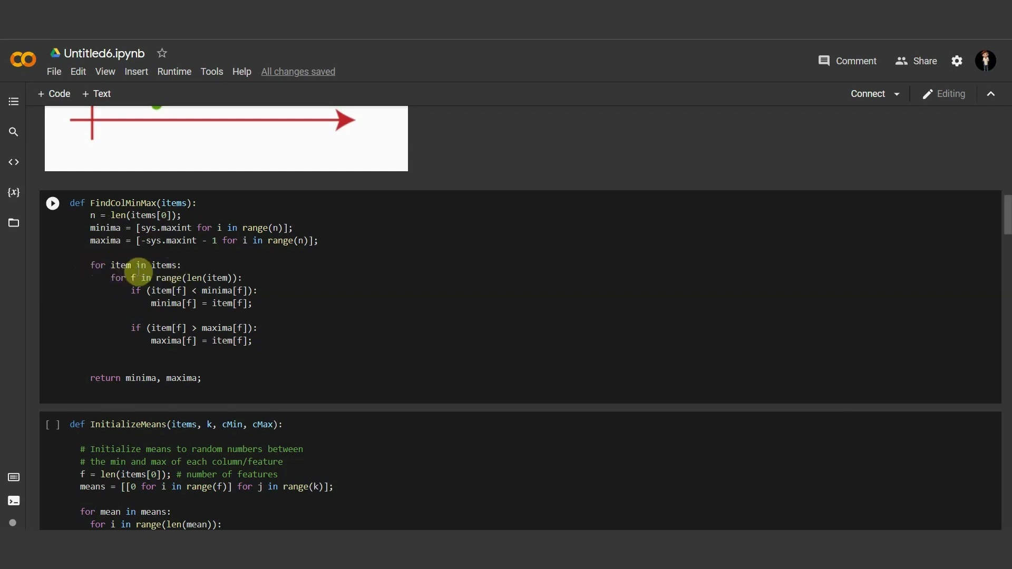
mouse_move(197, 284)
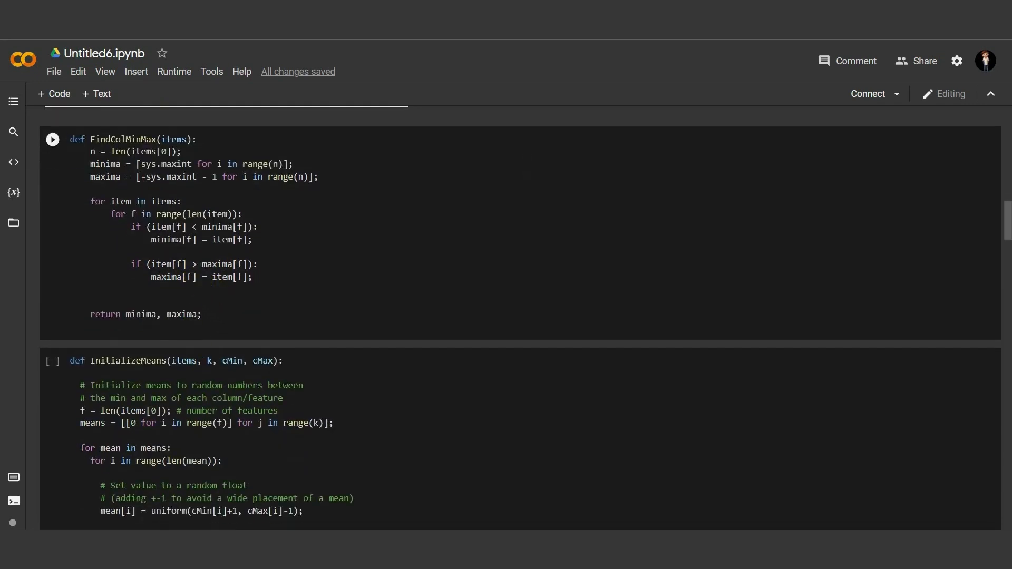
double_click(175, 164)
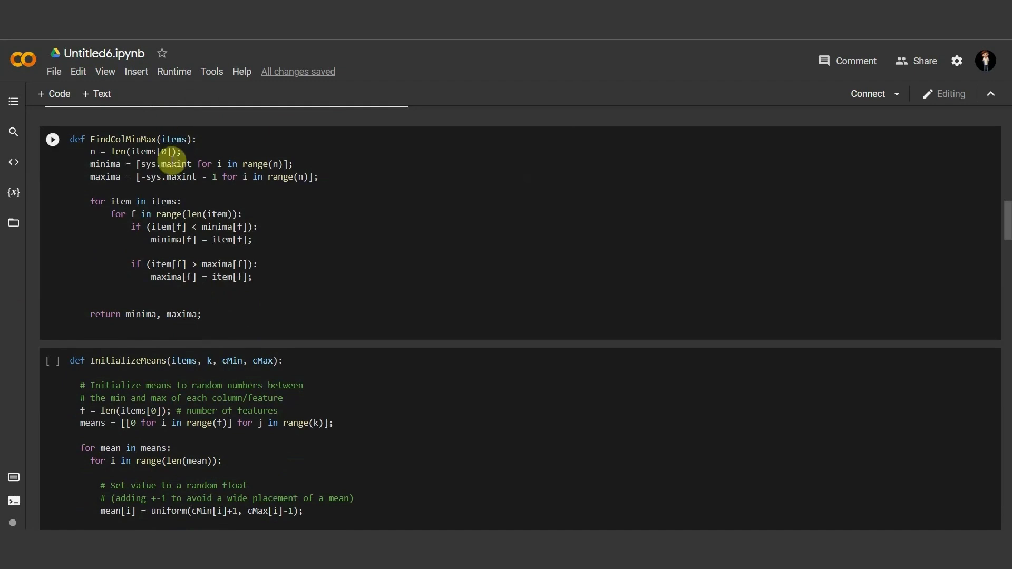
Step: Scroll through InitializeMeans to the diagram with green points and a blue square mean
scroll(down, 3)
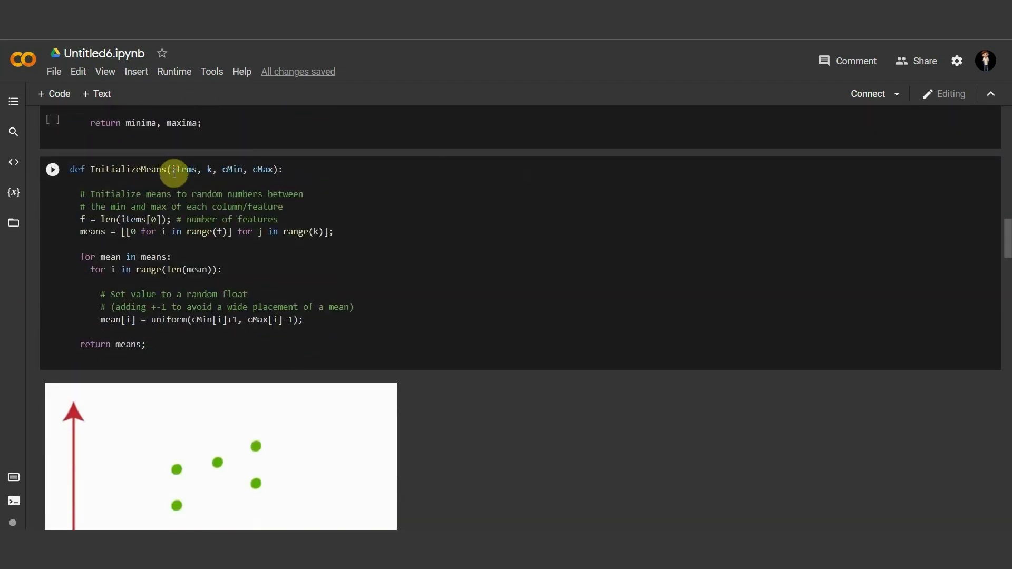
mouse_move(100, 265)
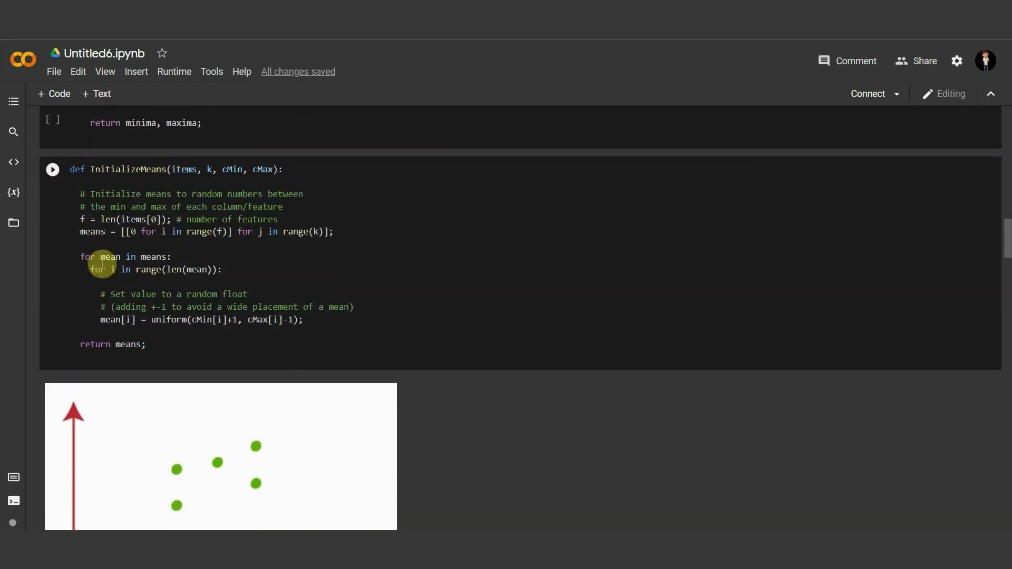
scroll(up, 3)
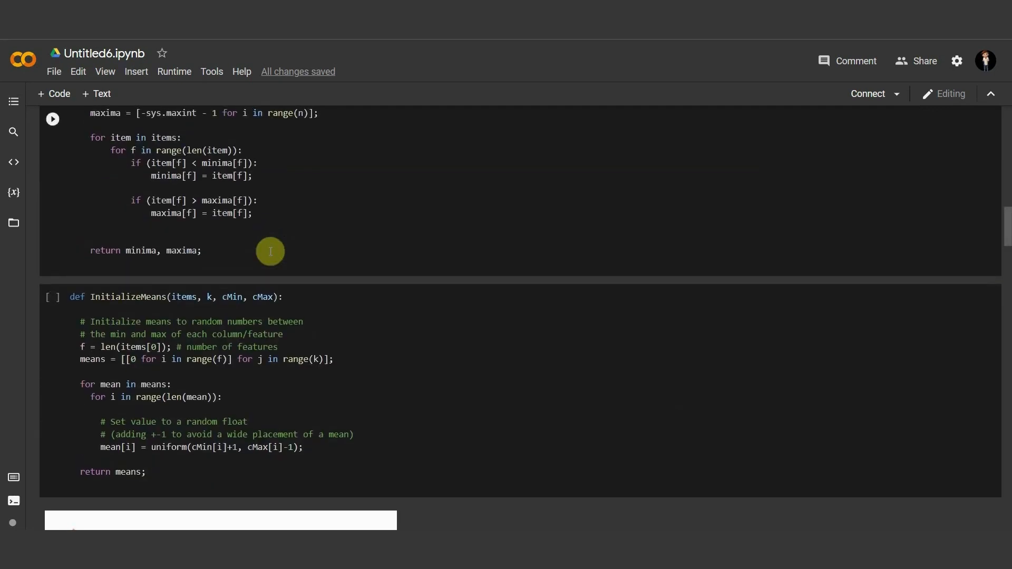
mouse_move(220, 241)
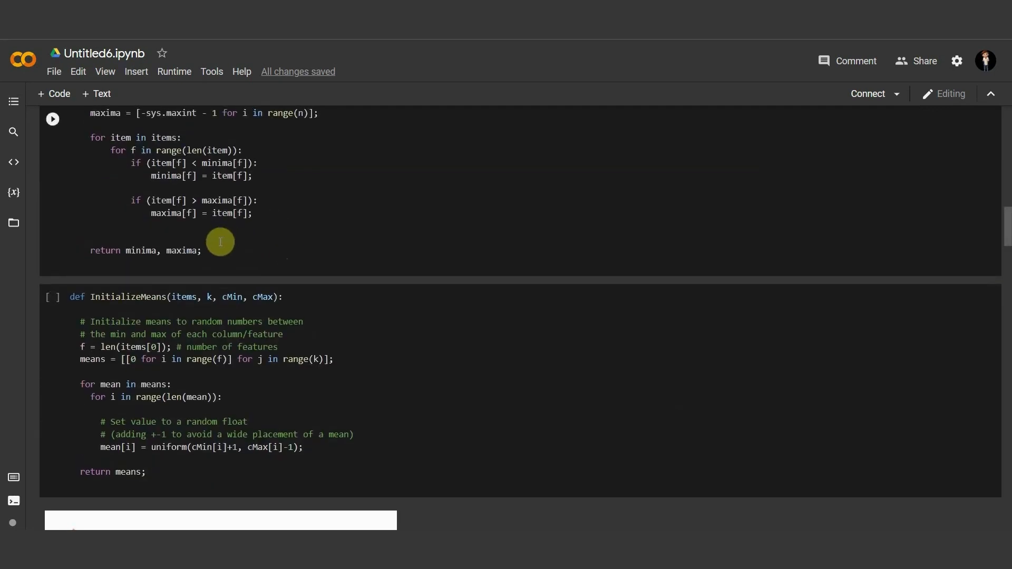
mouse_move(212, 227)
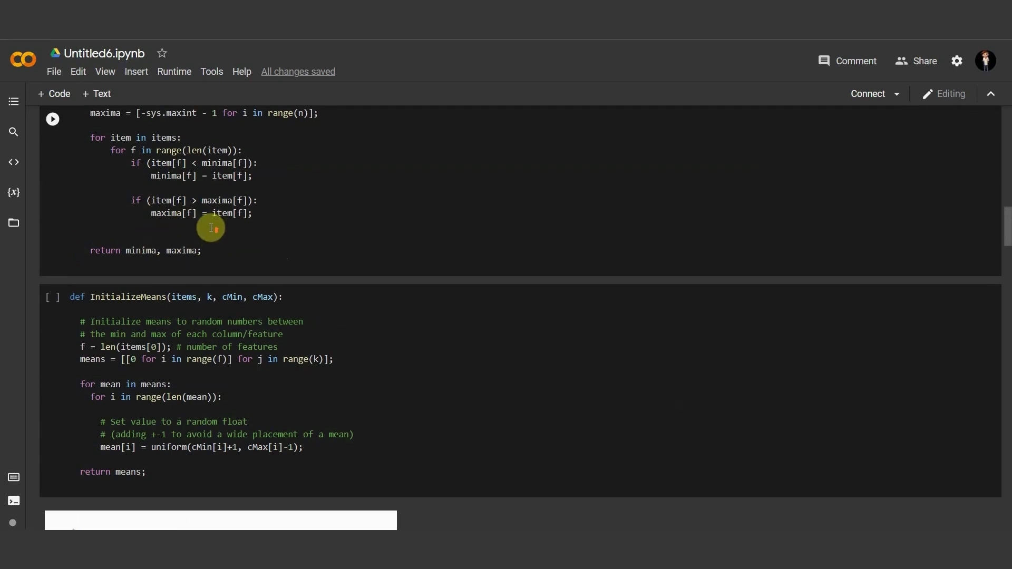
scroll(up, 3)
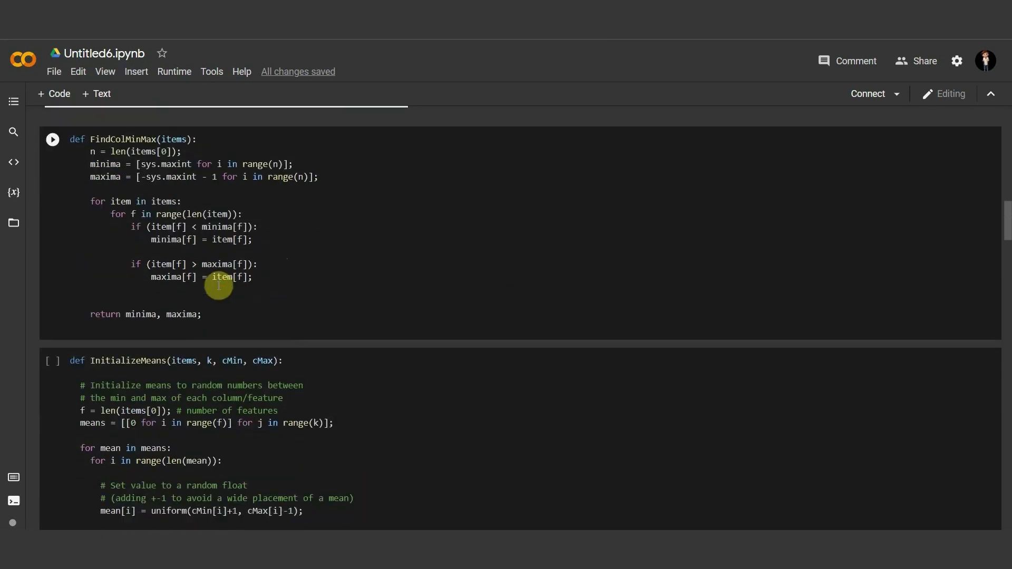
scroll(up, 3)
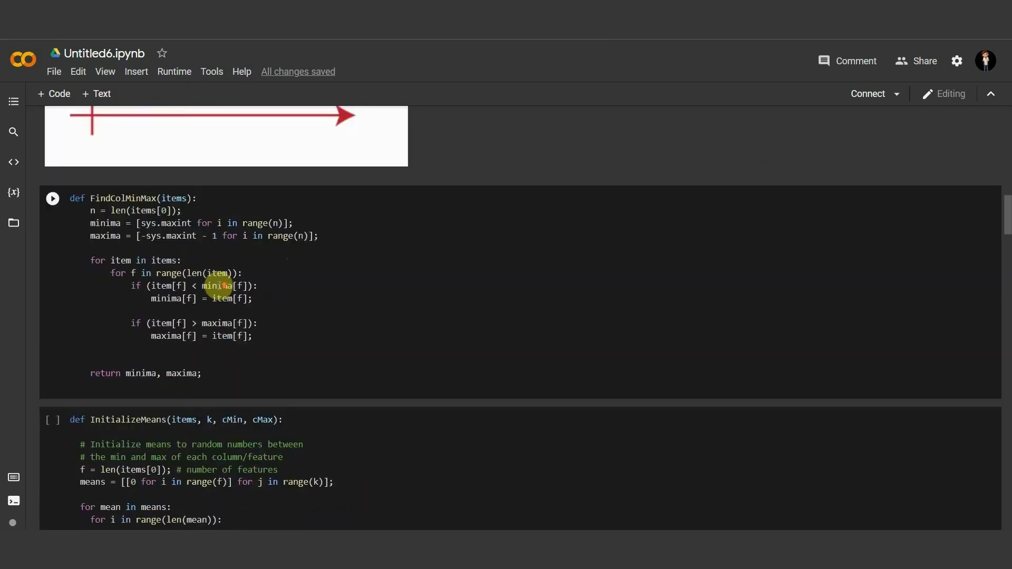
scroll(down, 3)
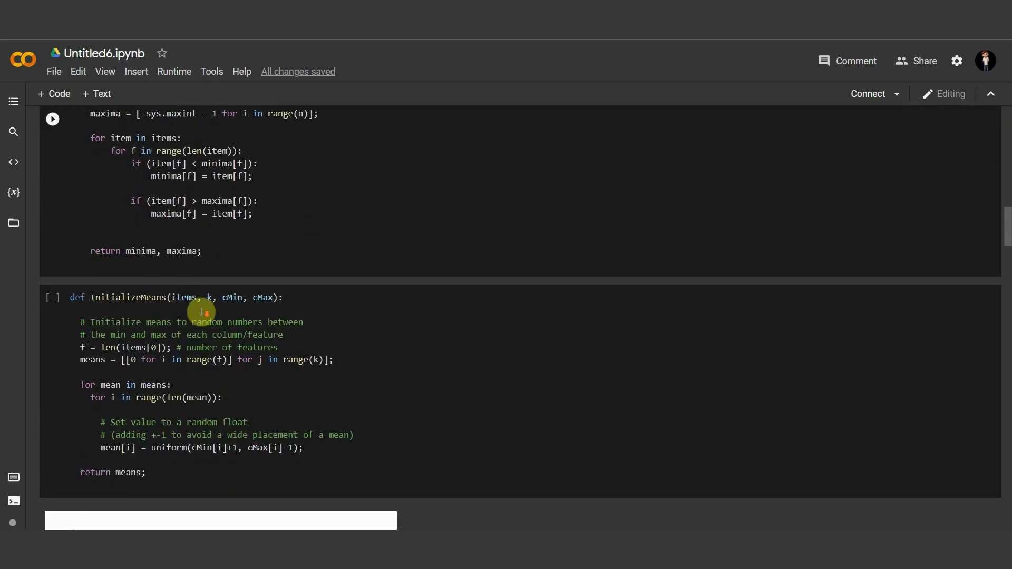
scroll(down, 3)
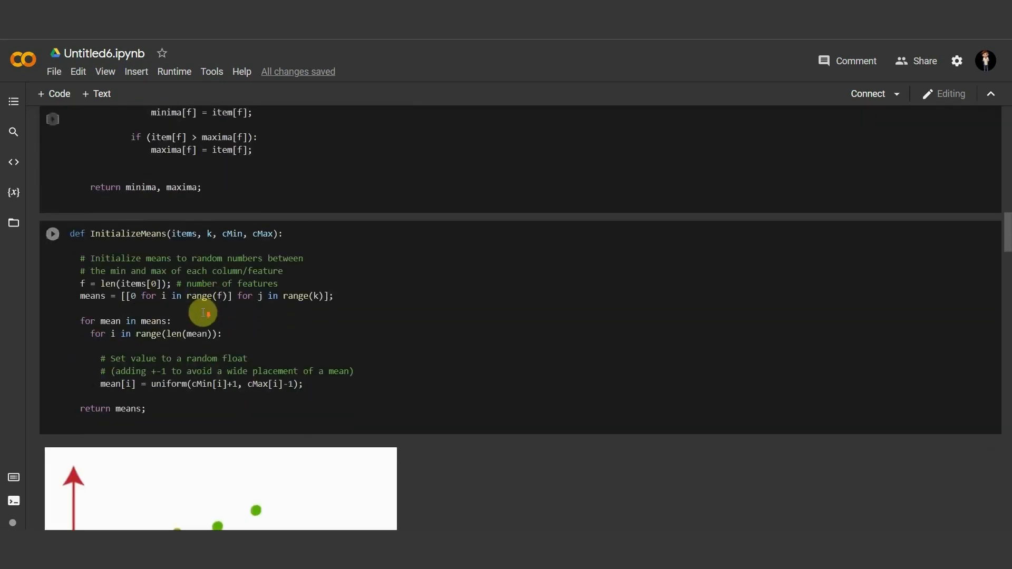
scroll(down, 3)
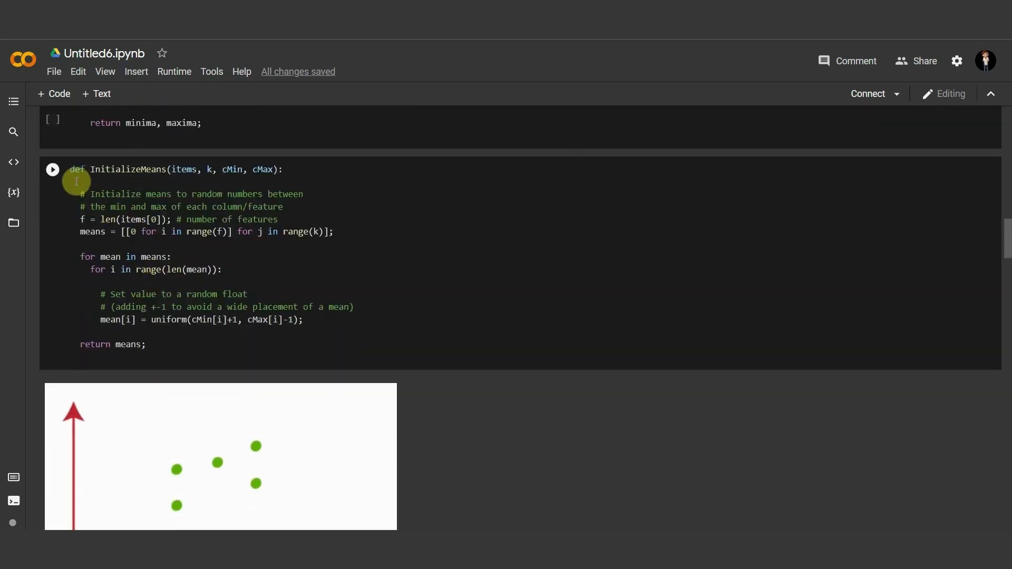
mouse_move(179, 180)
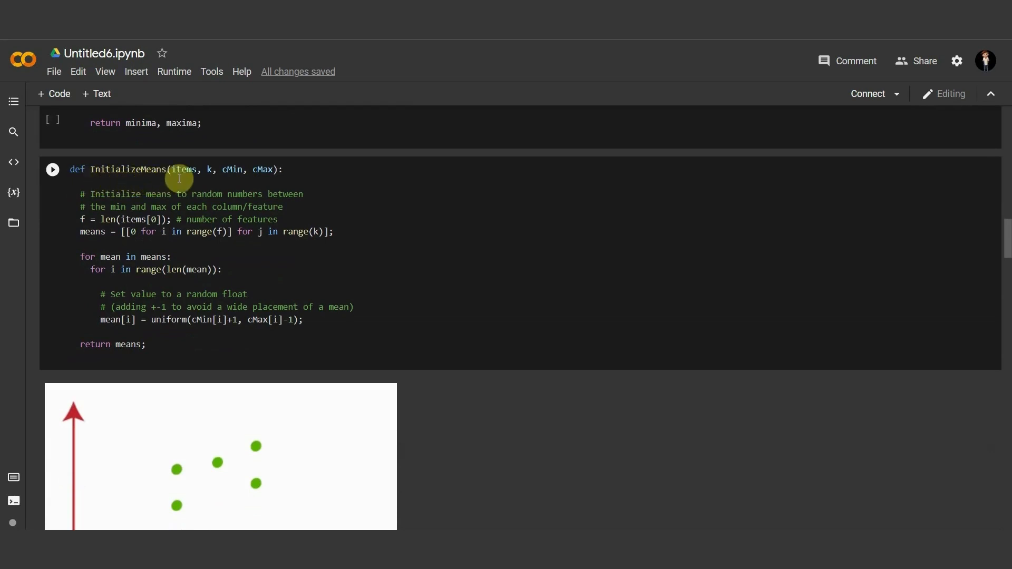
mouse_move(267, 179)
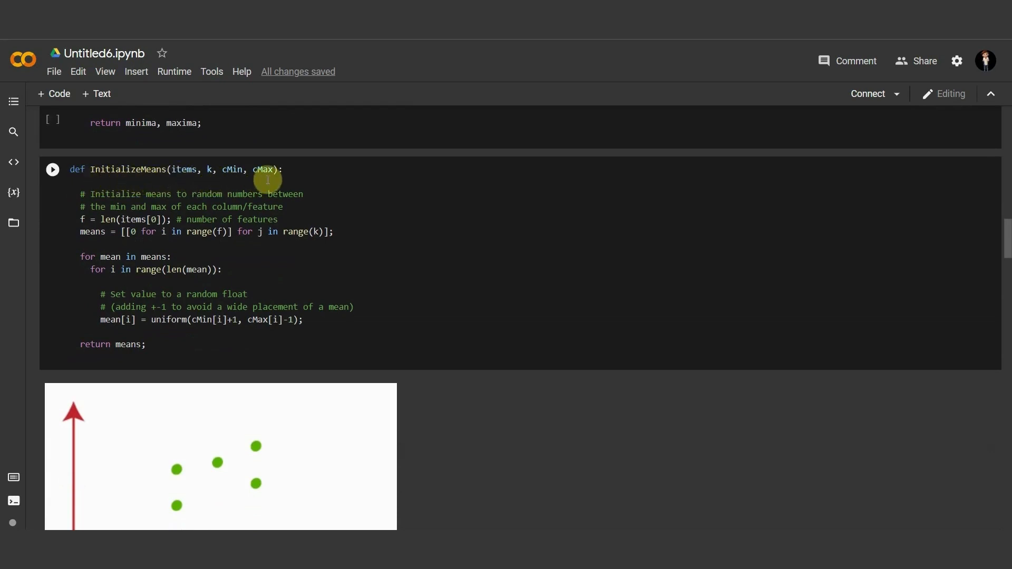
mouse_move(104, 201)
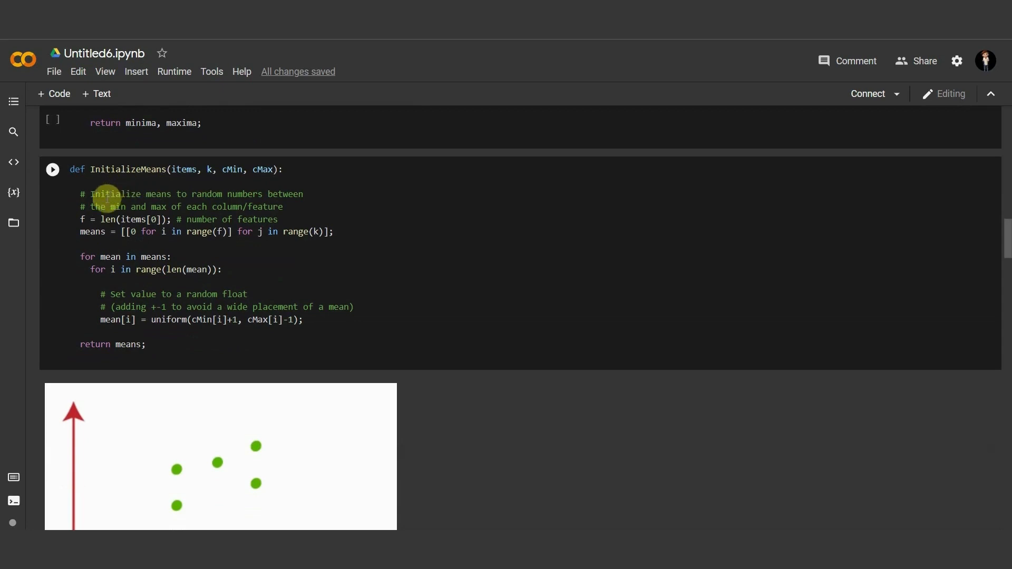
mouse_move(274, 195)
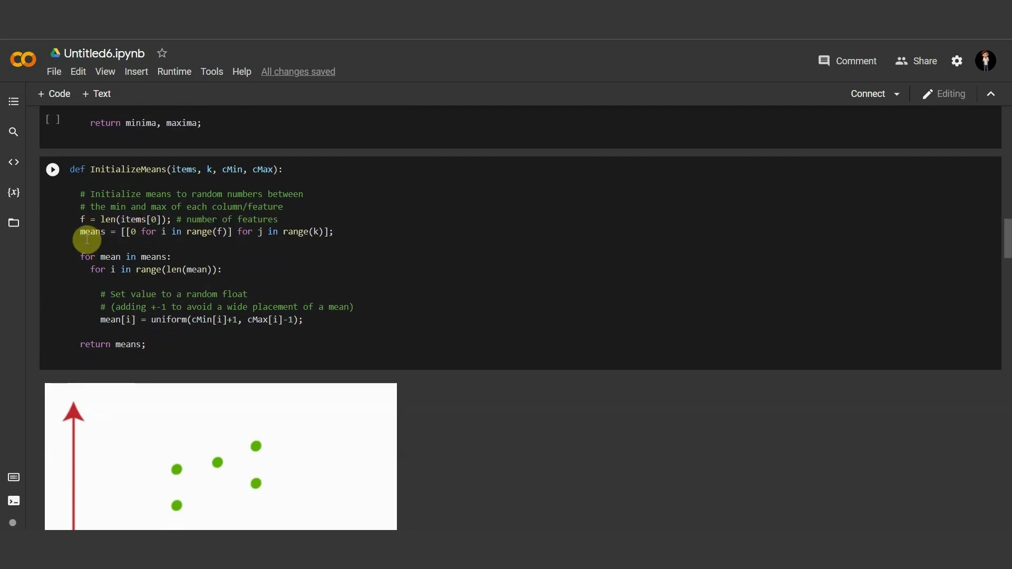
mouse_move(163, 239)
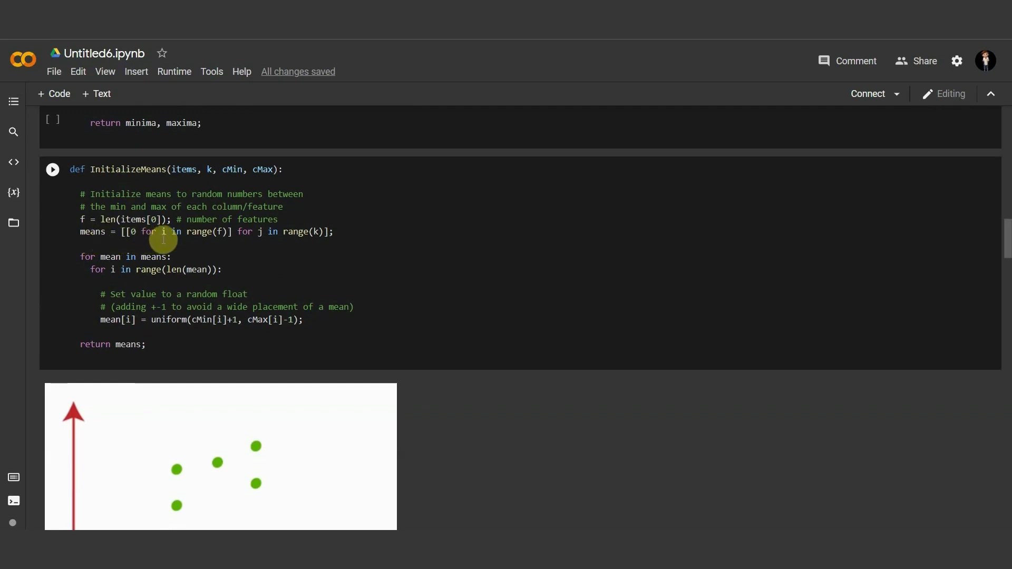
mouse_move(257, 242)
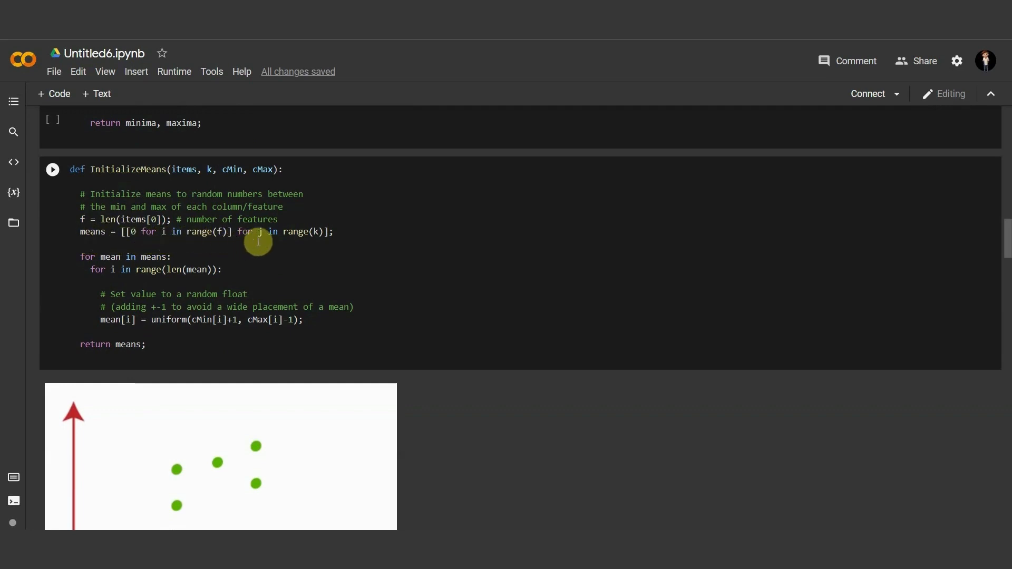
mouse_move(254, 253)
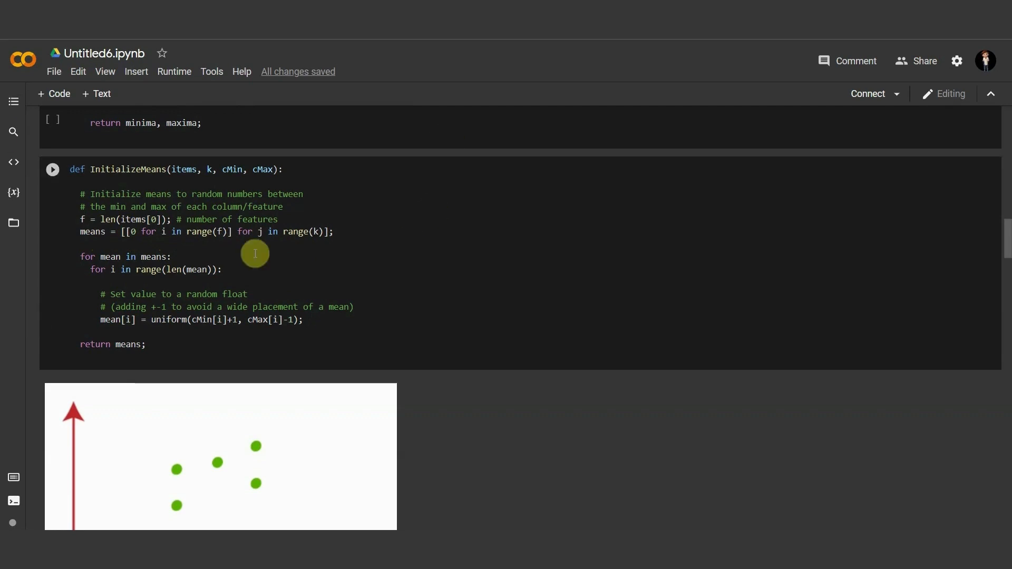
scroll(down, 3)
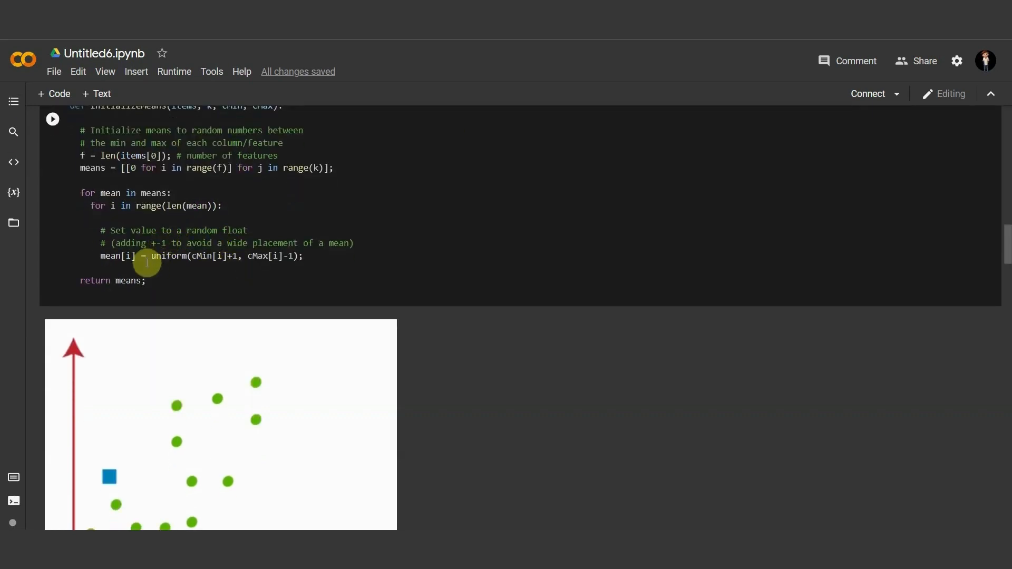
mouse_move(149, 242)
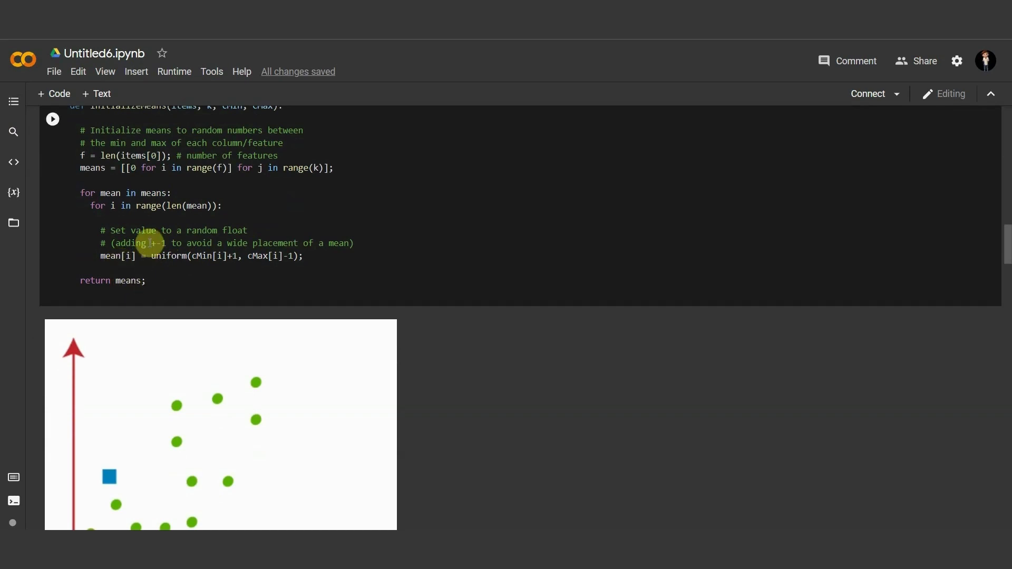
scroll(down, 3)
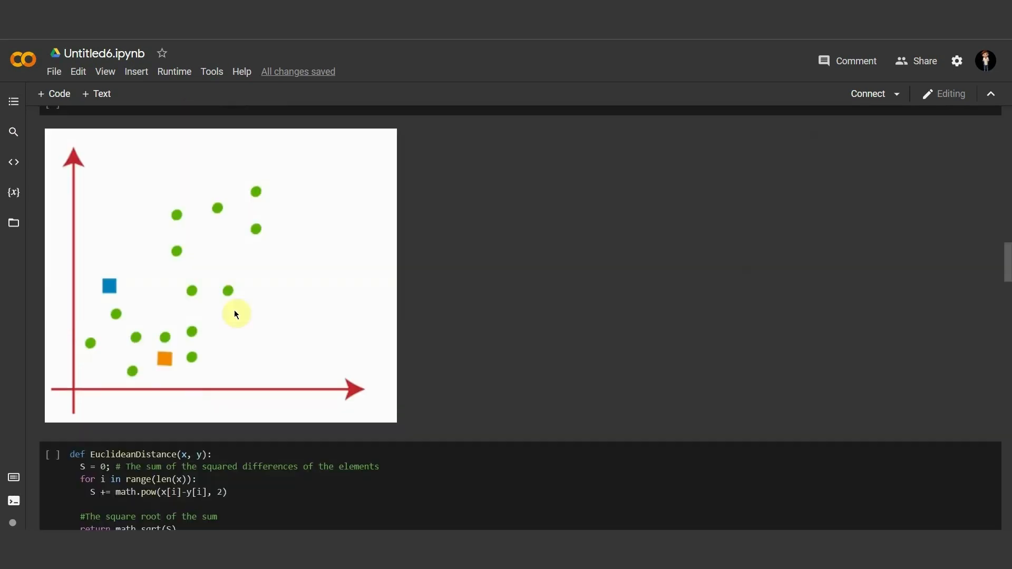
mouse_move(110, 286)
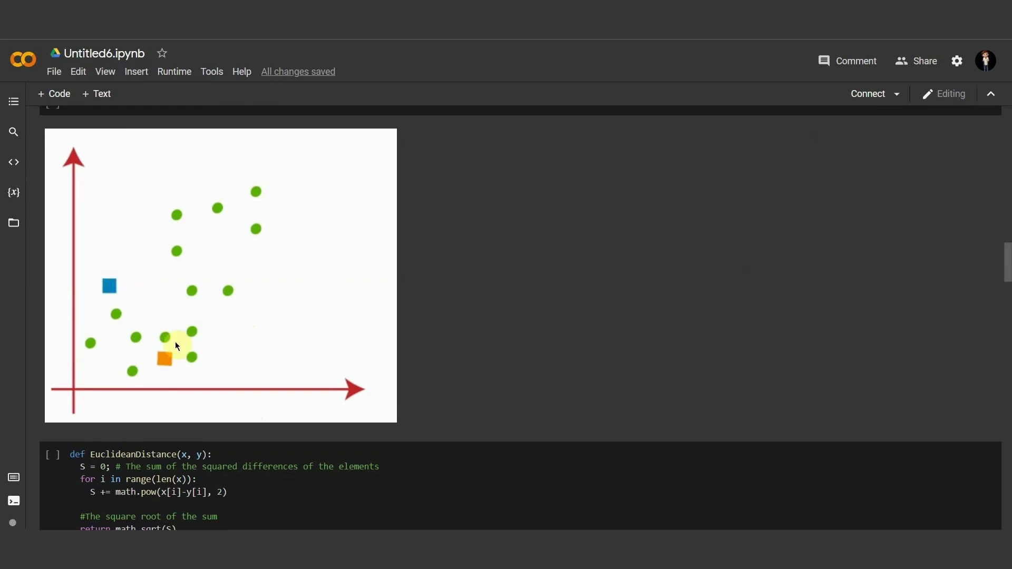
mouse_move(270, 235)
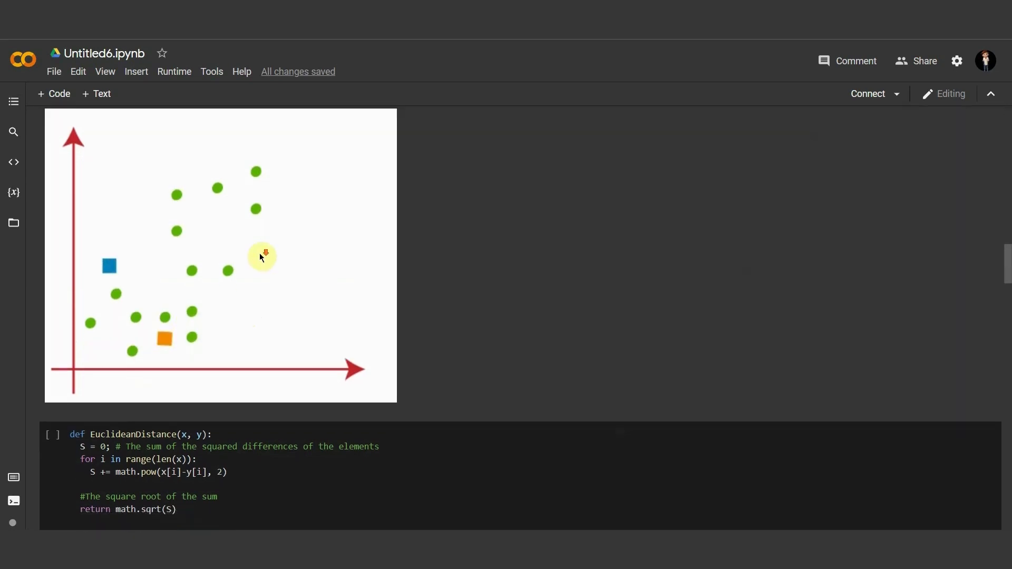
scroll(down, 3)
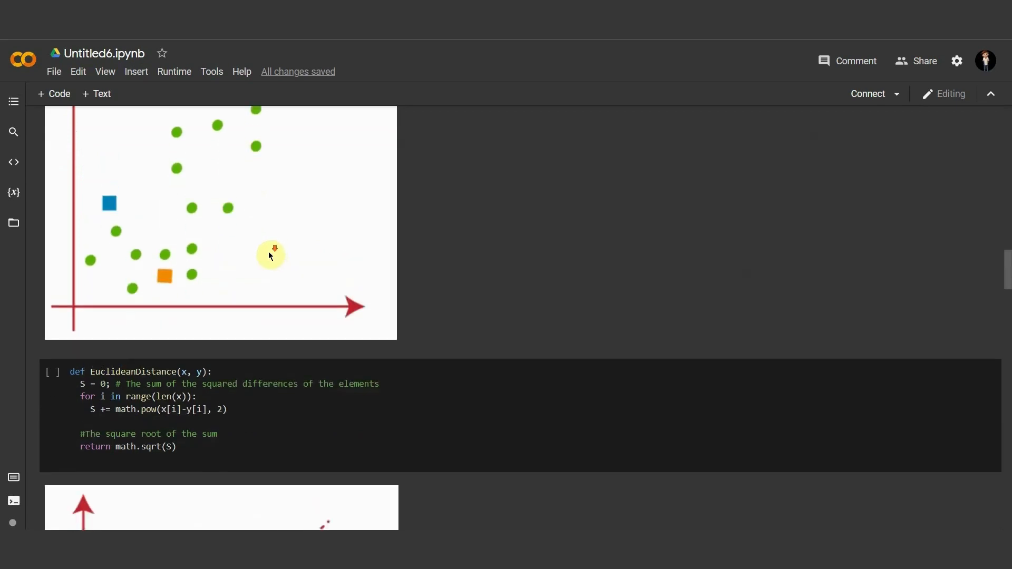
scroll(down, 3)
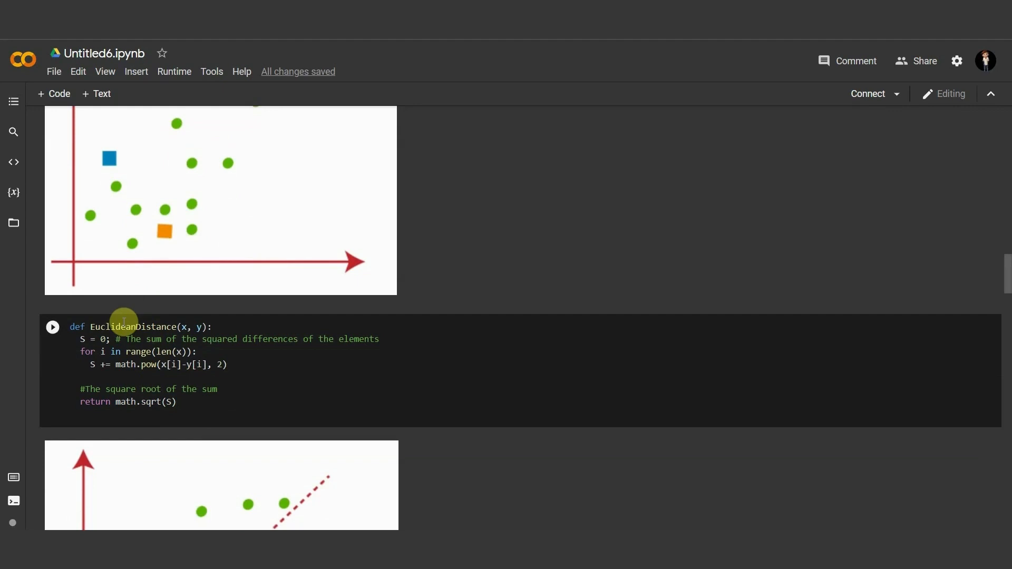
mouse_move(571, 165)
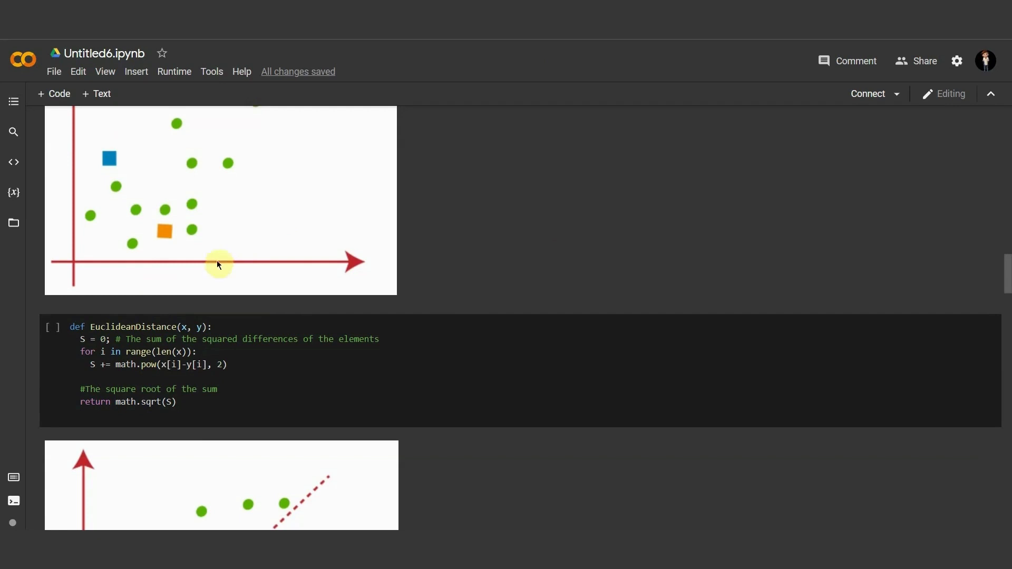
scroll(up, 3)
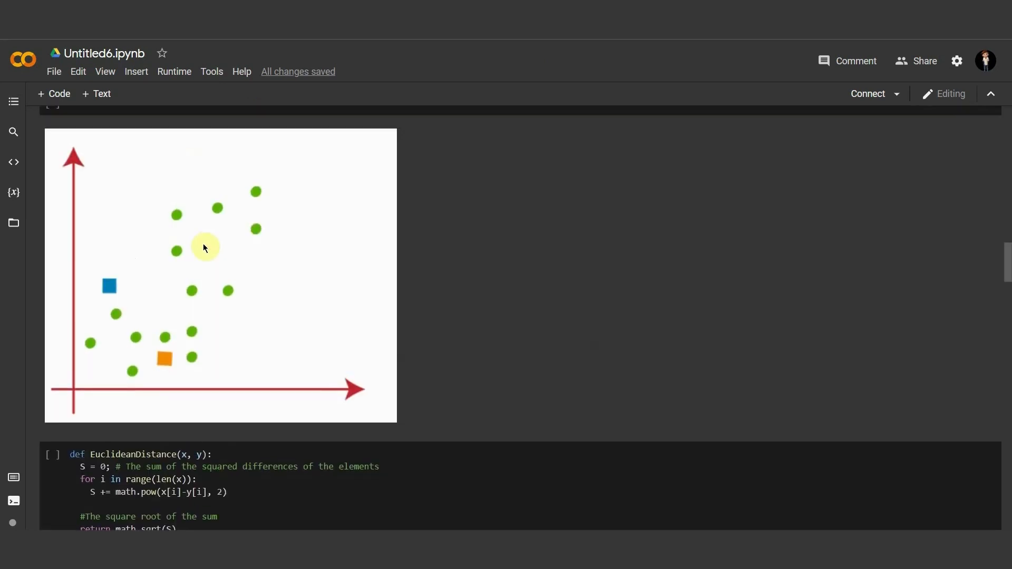
mouse_move(273, 310)
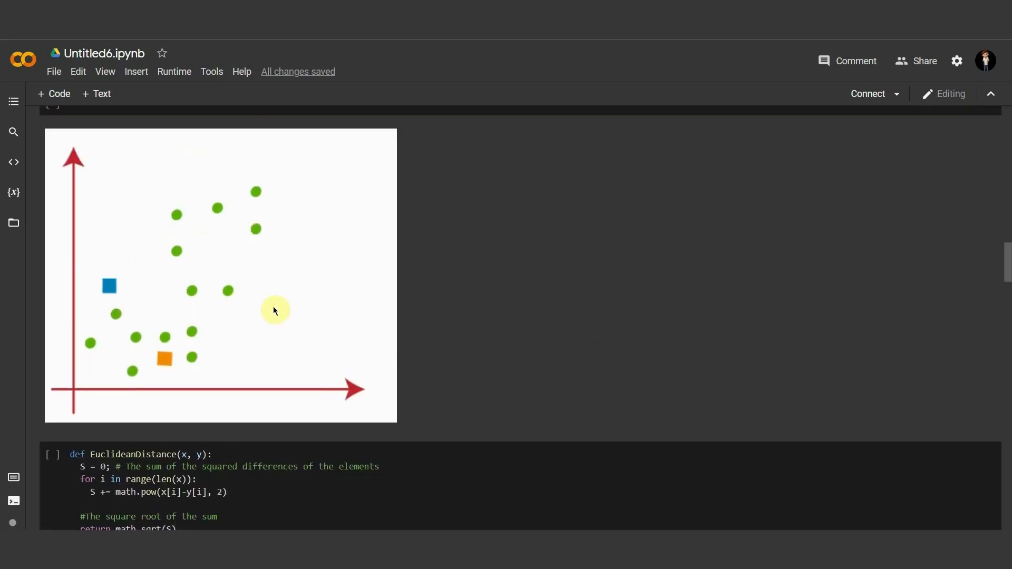
mouse_move(252, 316)
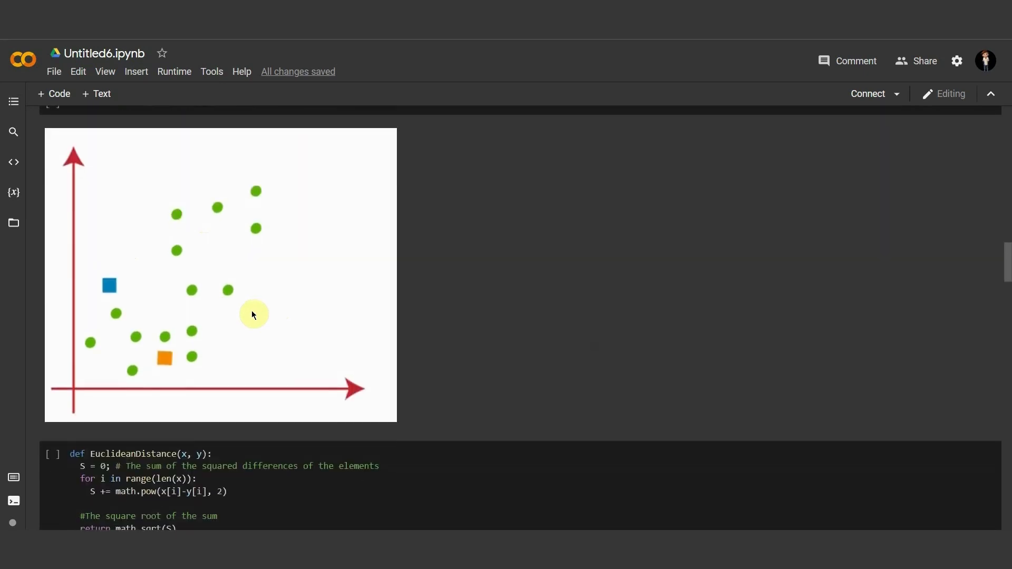
scroll(down, 3)
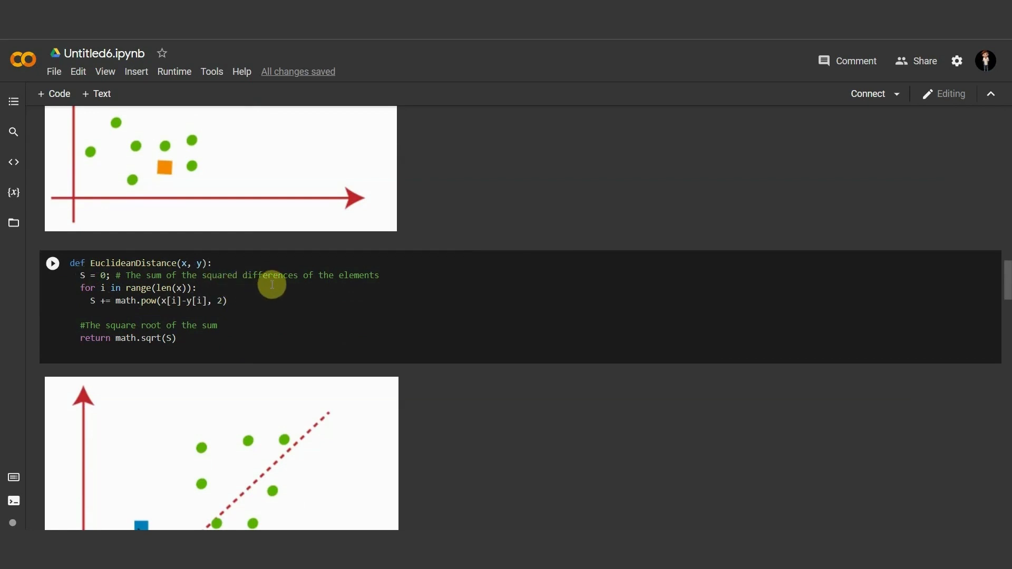
mouse_move(87, 293)
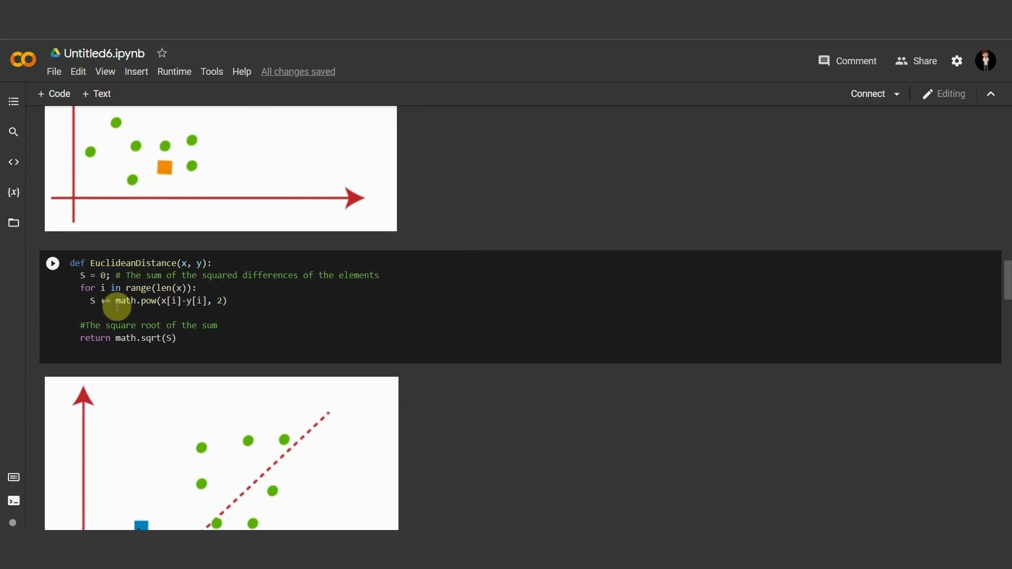
mouse_move(134, 307)
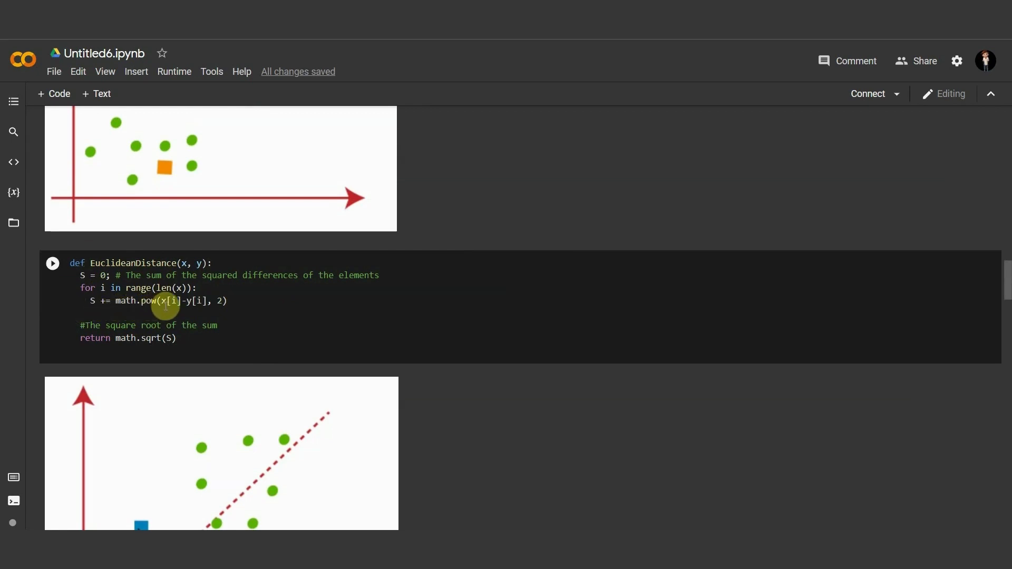
mouse_move(213, 306)
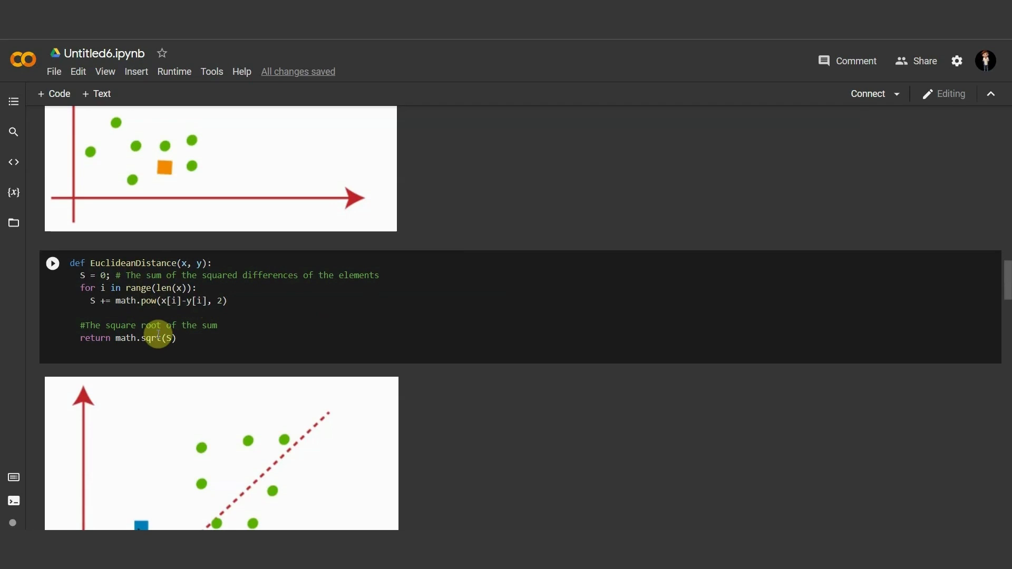
mouse_move(145, 311)
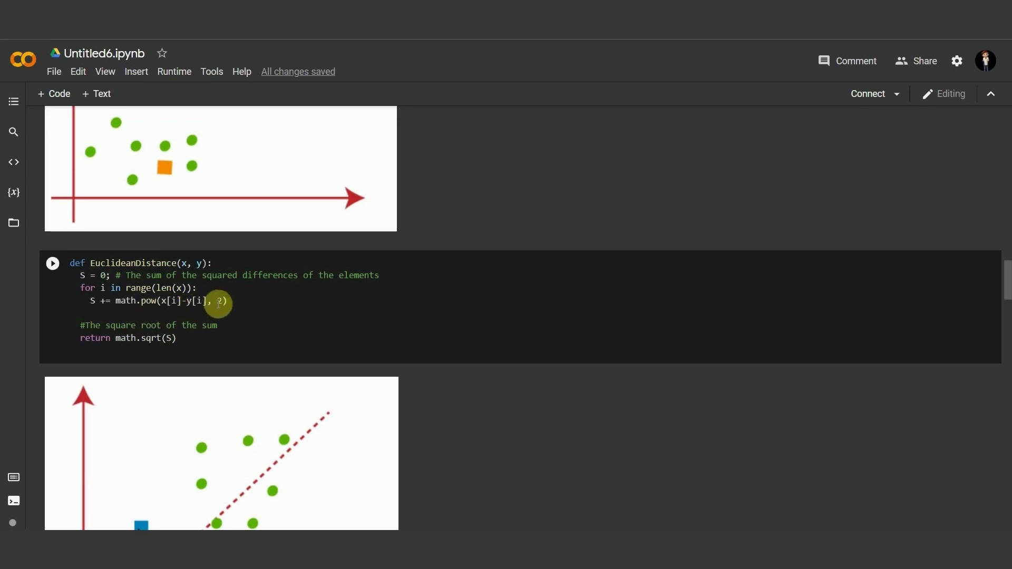
mouse_move(157, 343)
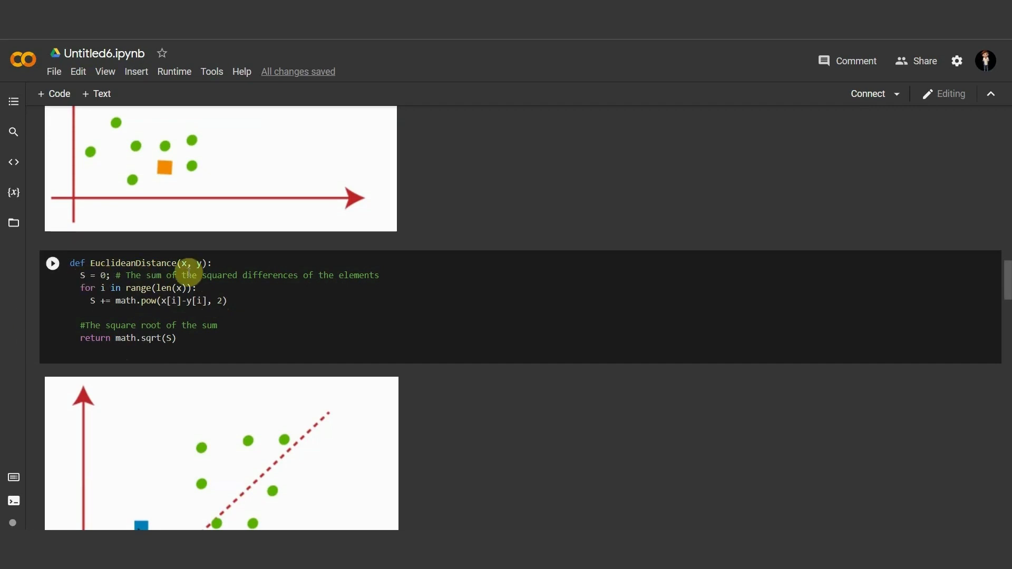
Step: Scroll past EuclideanDistance to the dashed-line diagram with blue and orange means
scroll(down, 3)
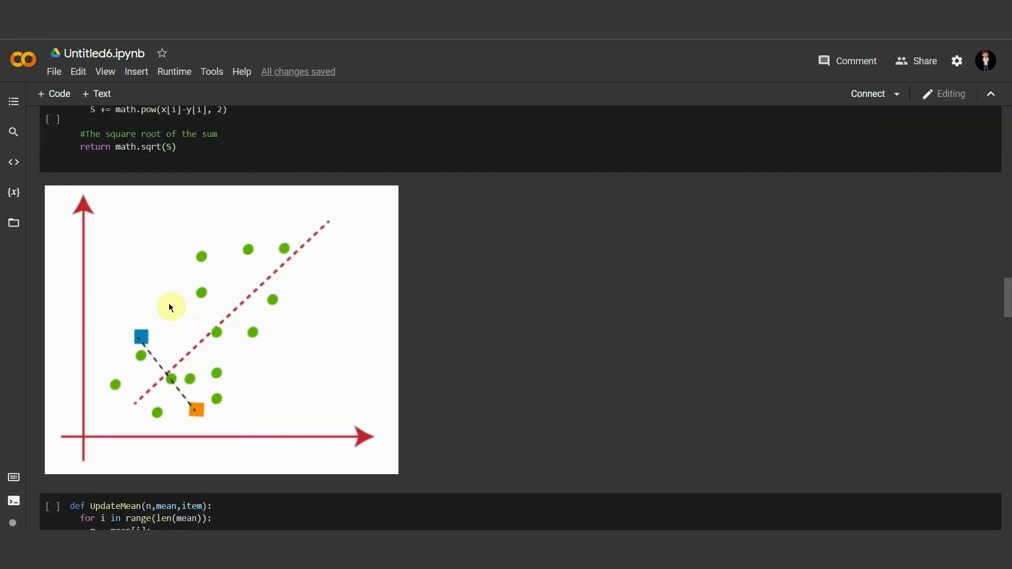
mouse_move(117, 406)
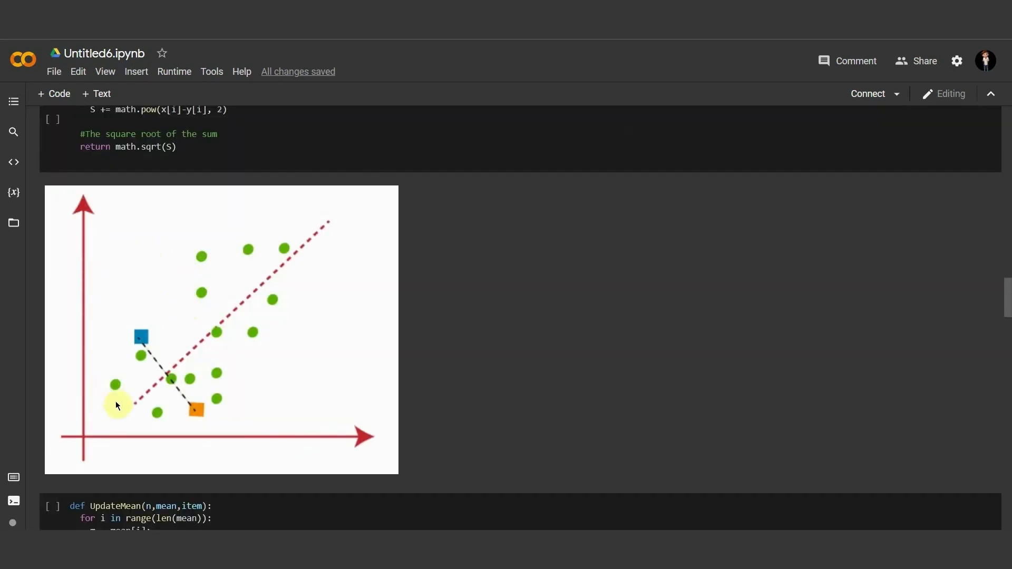
scroll(down, 3)
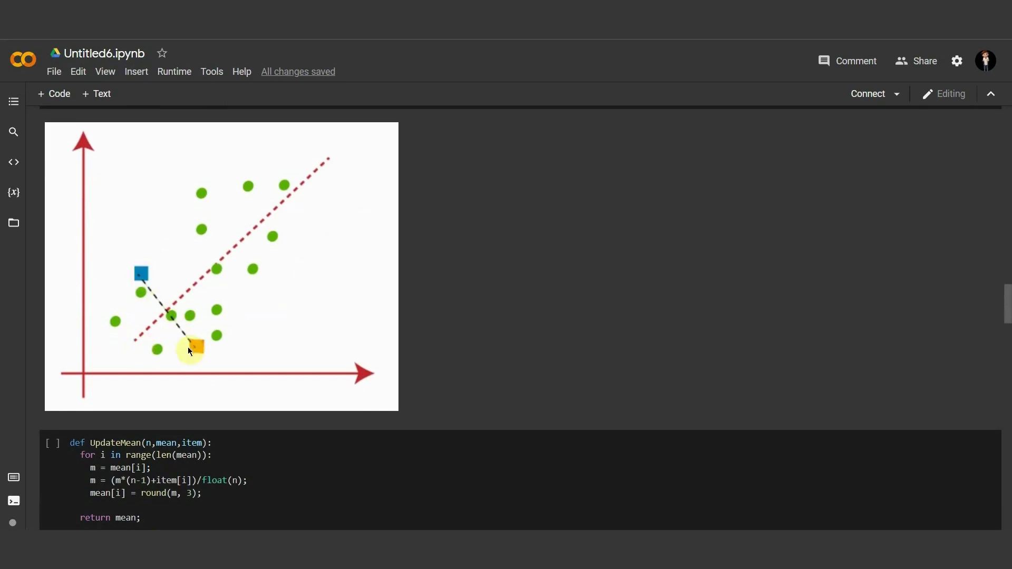
Step: Scroll down to show the full UpdateMean code with Classify below
scroll(down, 3)
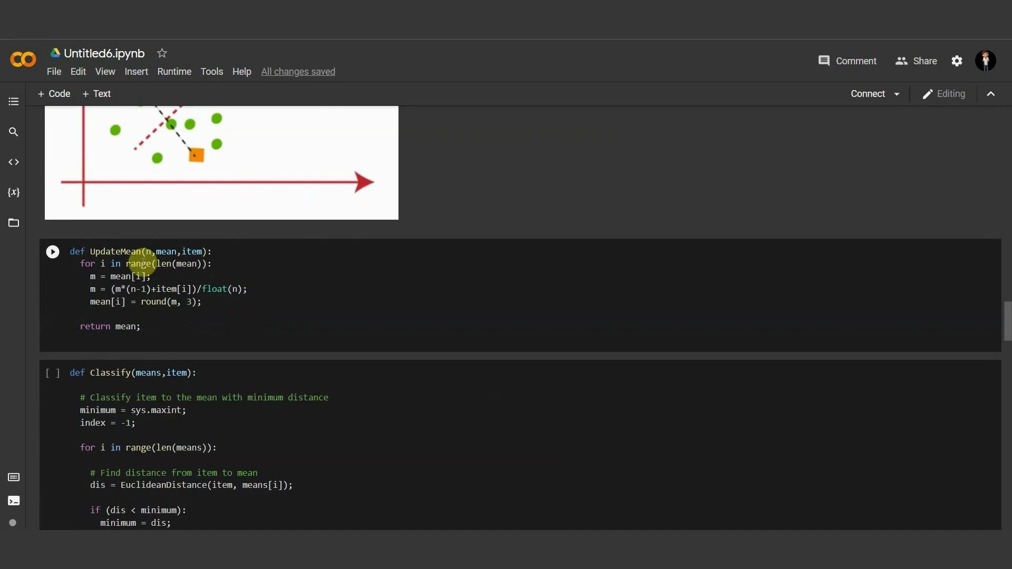
mouse_move(215, 295)
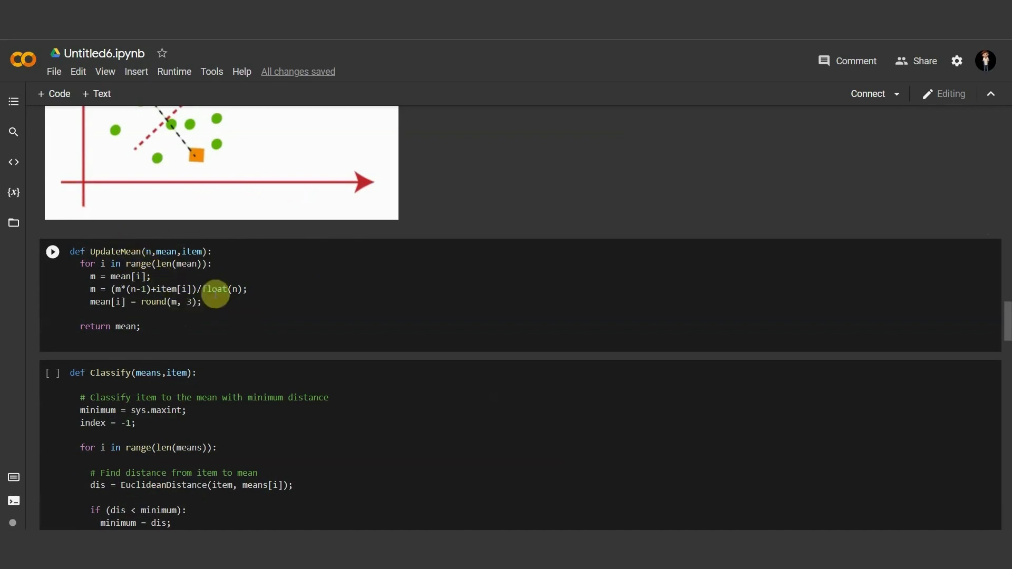
mouse_move(142, 286)
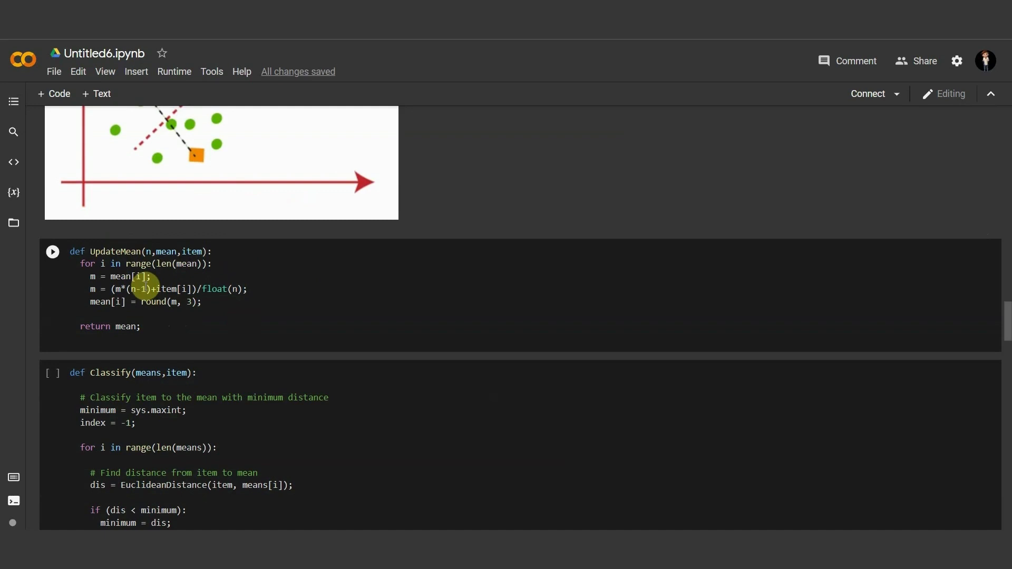
mouse_move(171, 286)
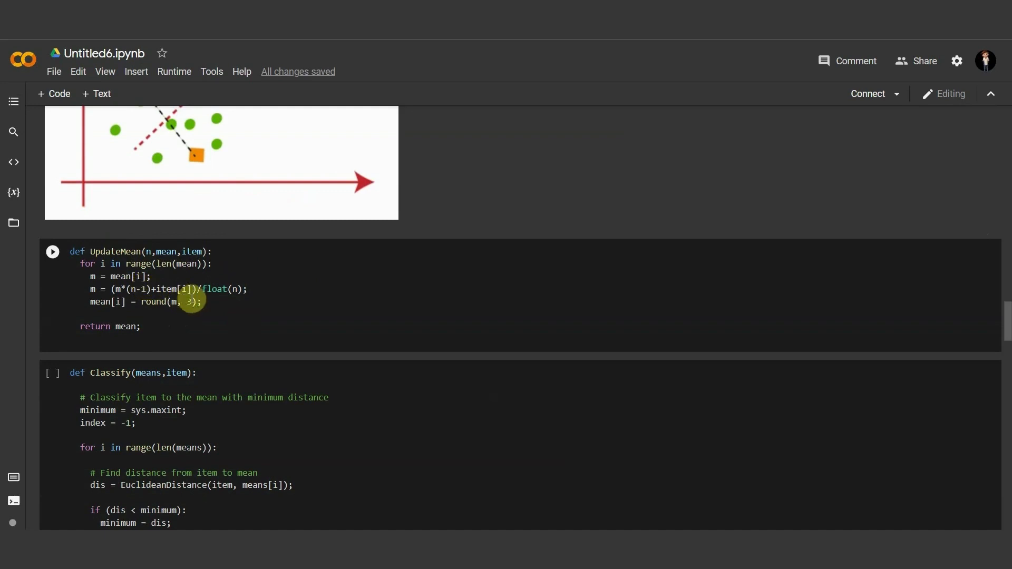
mouse_move(234, 300)
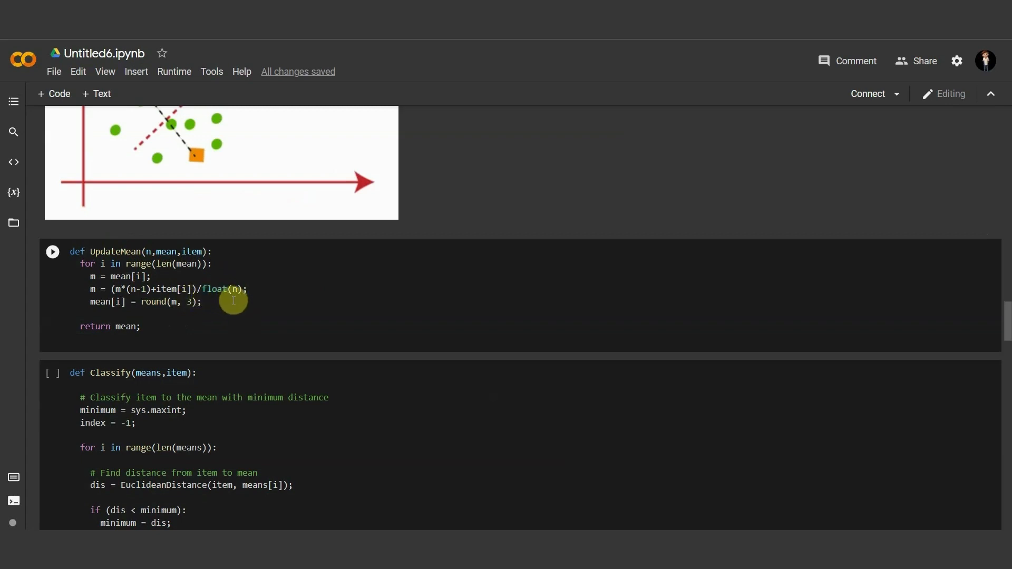
mouse_move(249, 308)
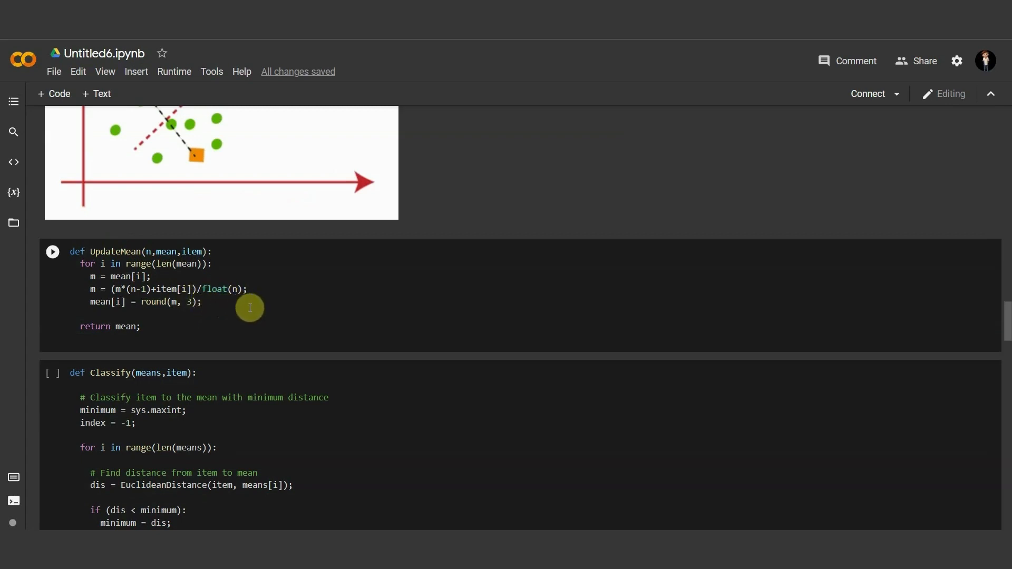
mouse_move(220, 310)
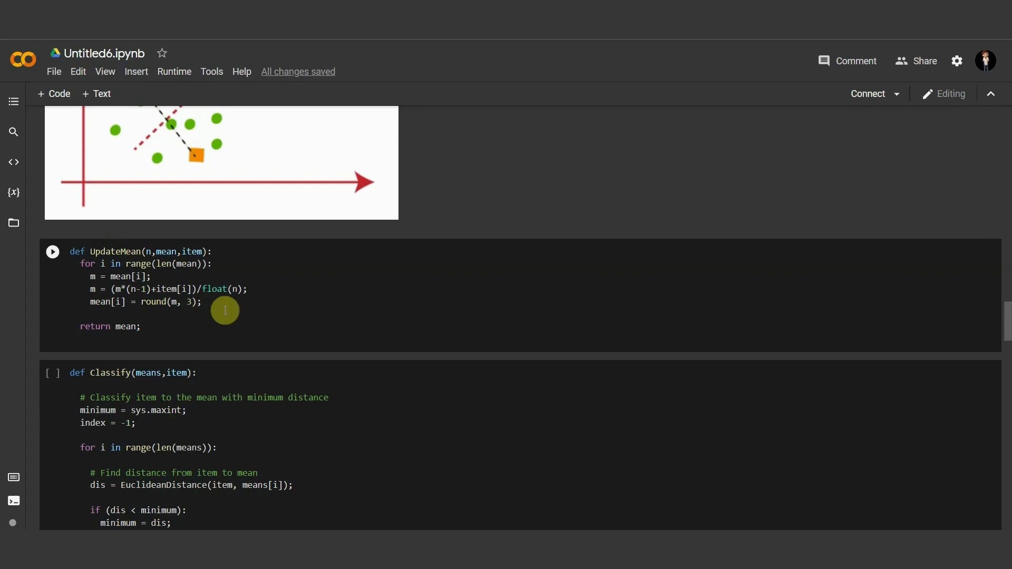
mouse_move(218, 311)
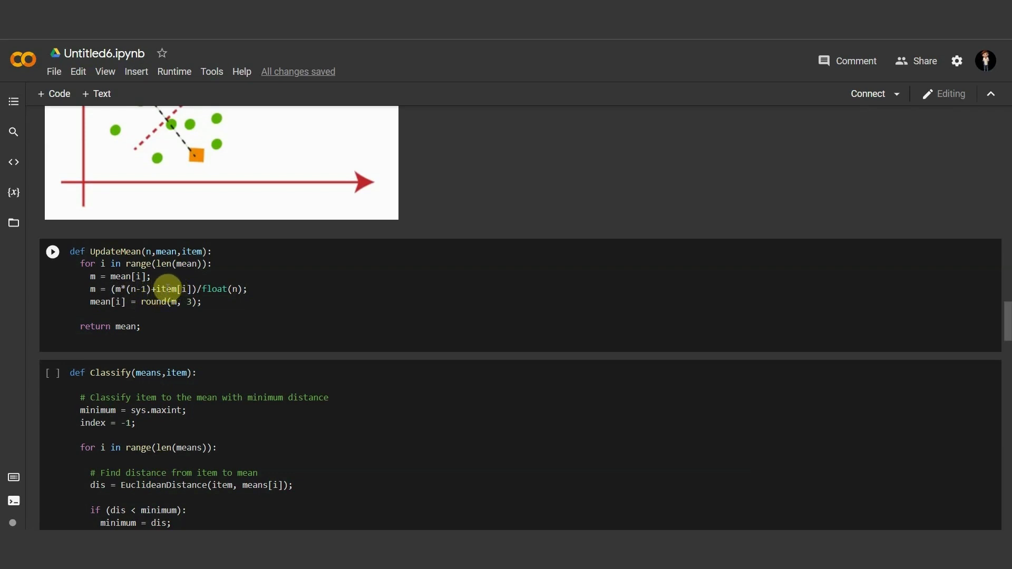
mouse_move(219, 290)
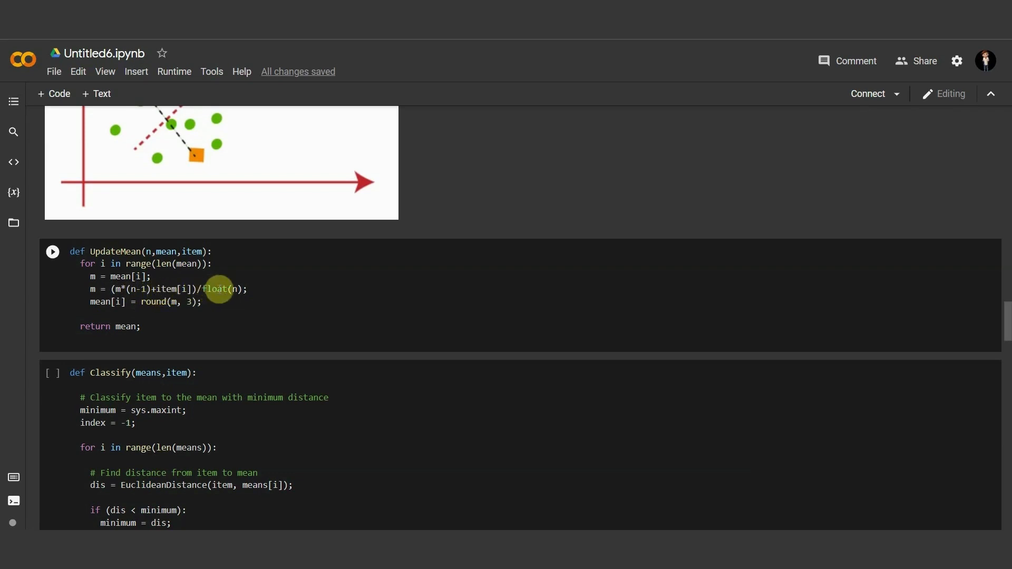
mouse_move(206, 251)
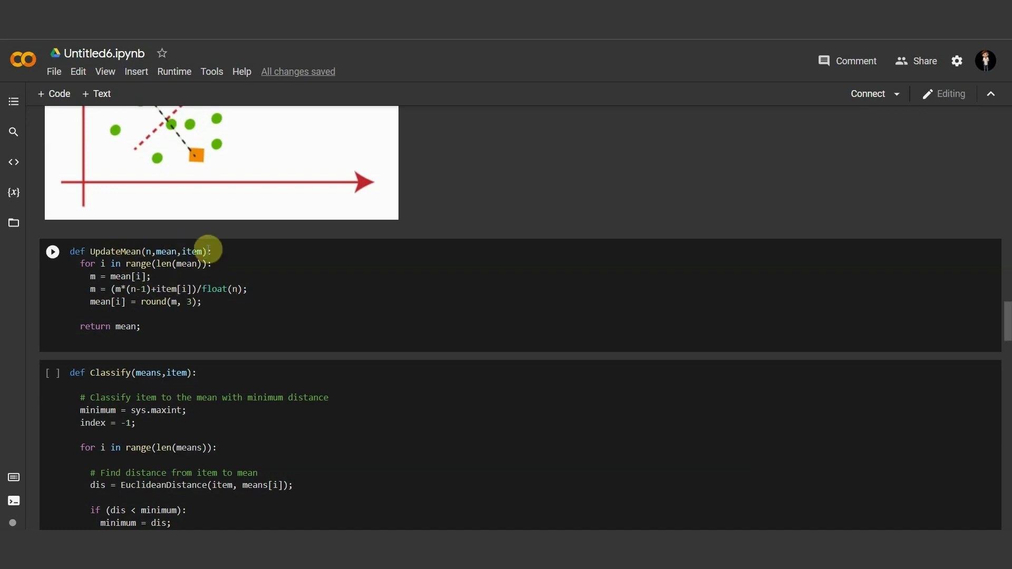
mouse_move(169, 301)
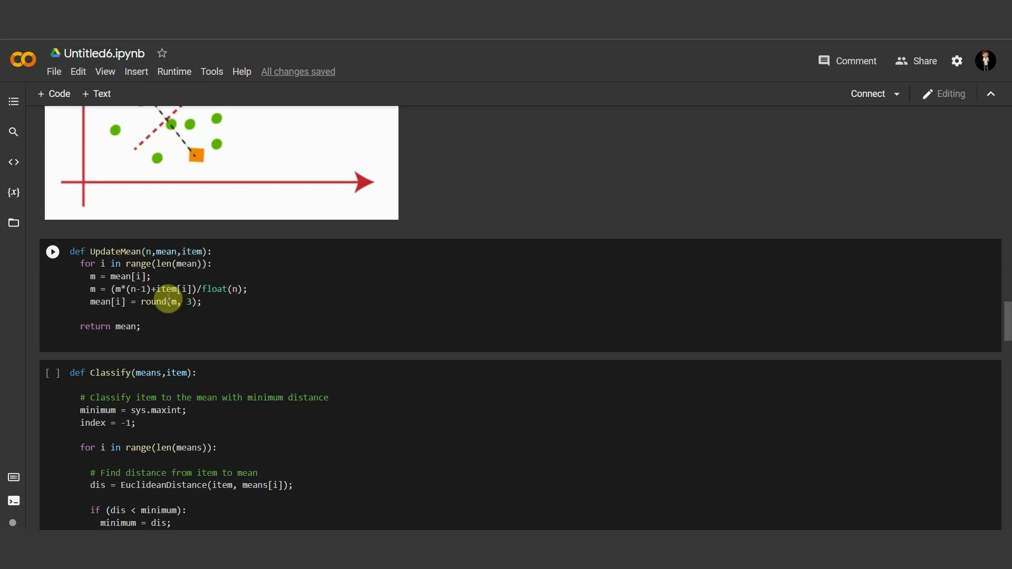
mouse_move(95, 252)
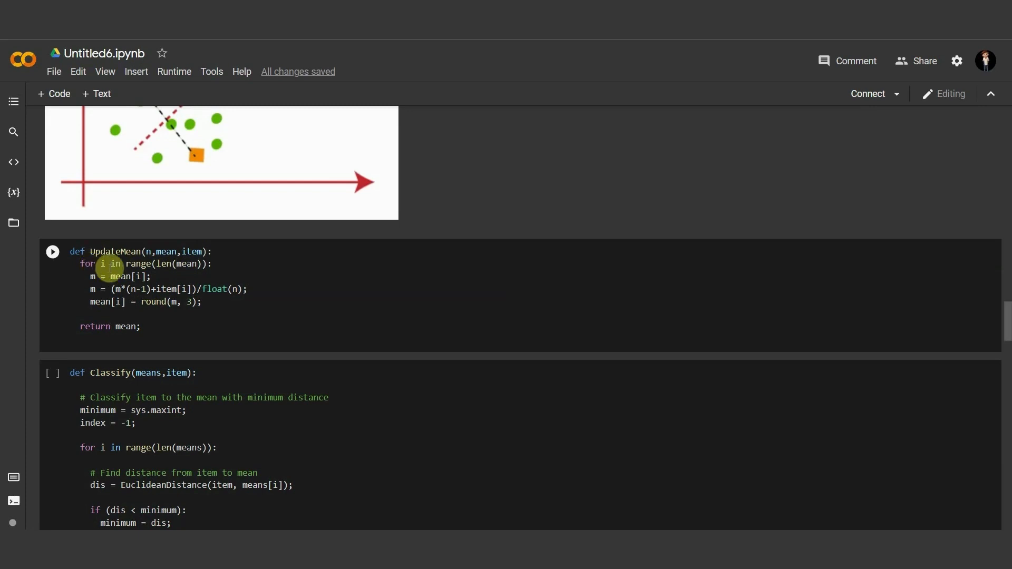
mouse_move(129, 289)
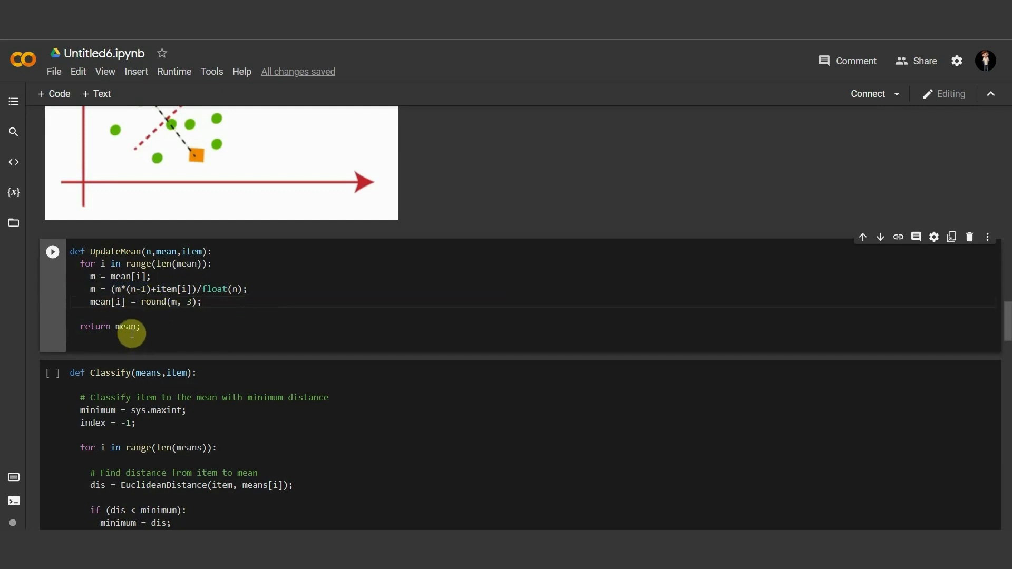
mouse_move(123, 252)
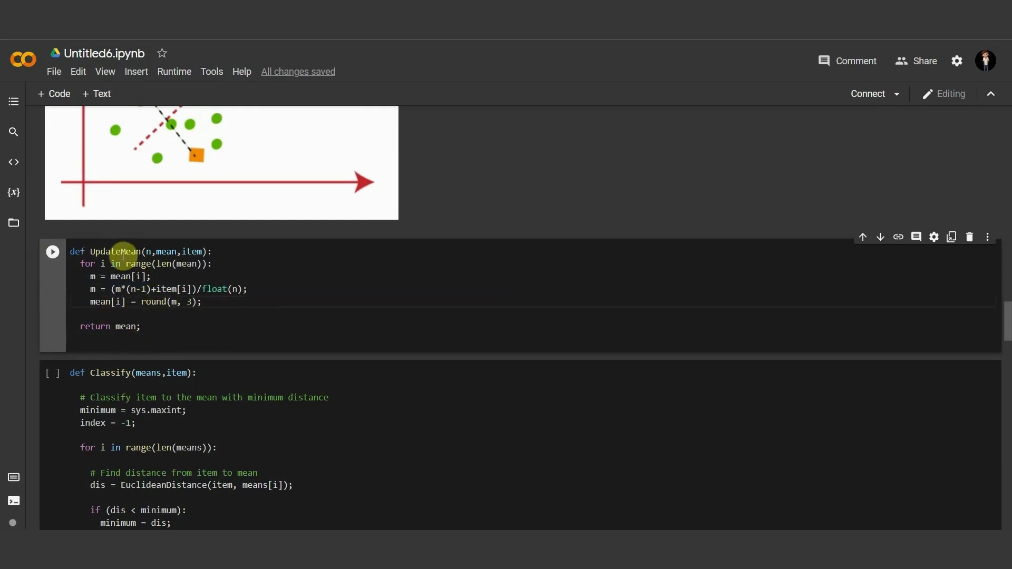
scroll(down, 3)
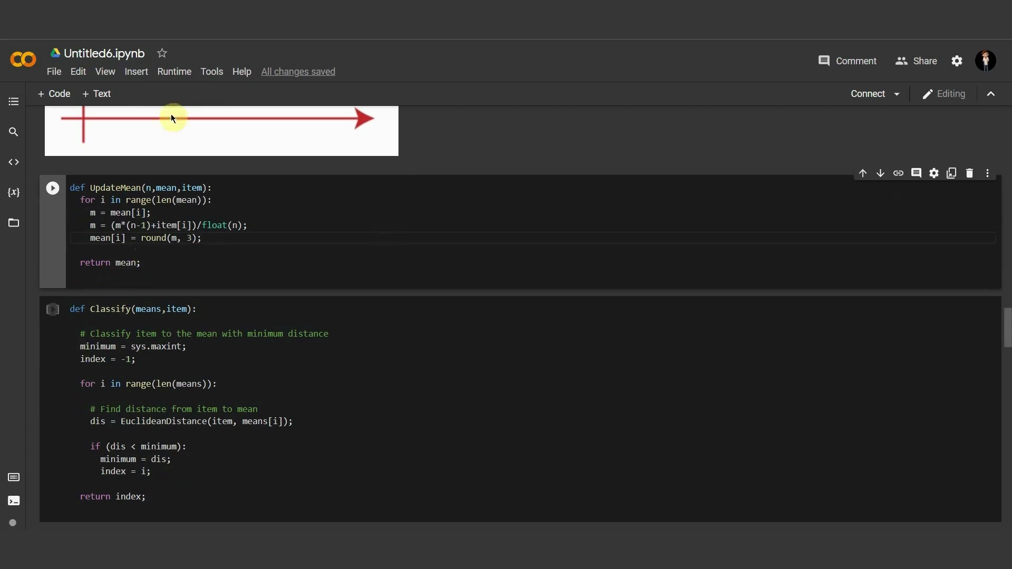
Step: Nudge the view down to show Classify from its def line to return
scroll(down, 3)
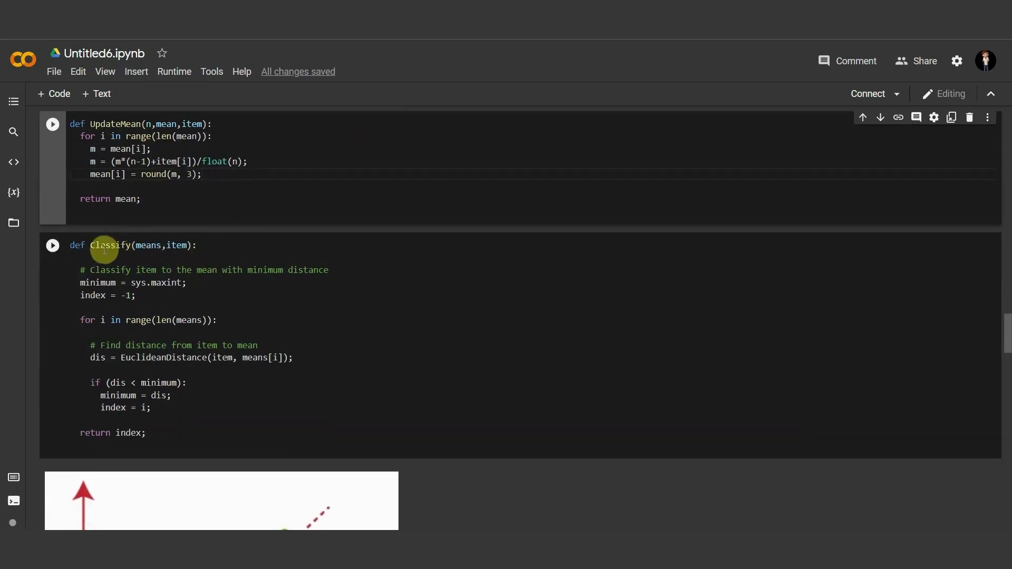
mouse_move(164, 252)
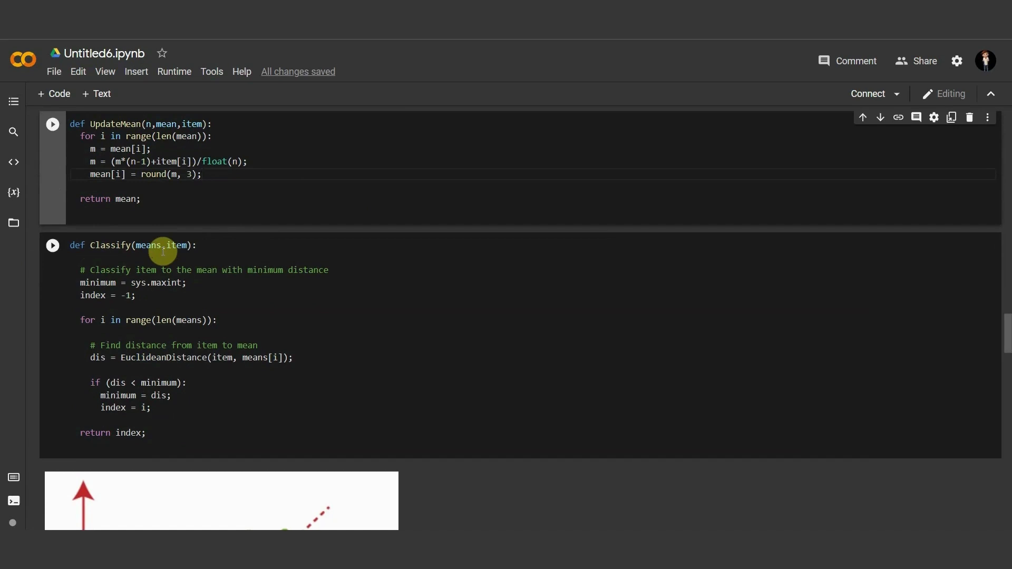
mouse_move(163, 270)
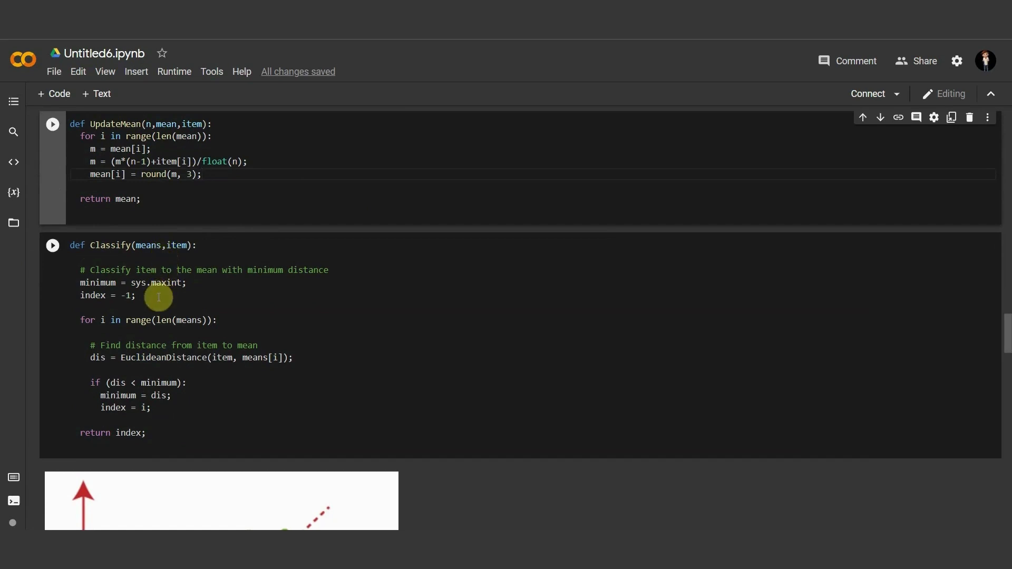
mouse_move(126, 257)
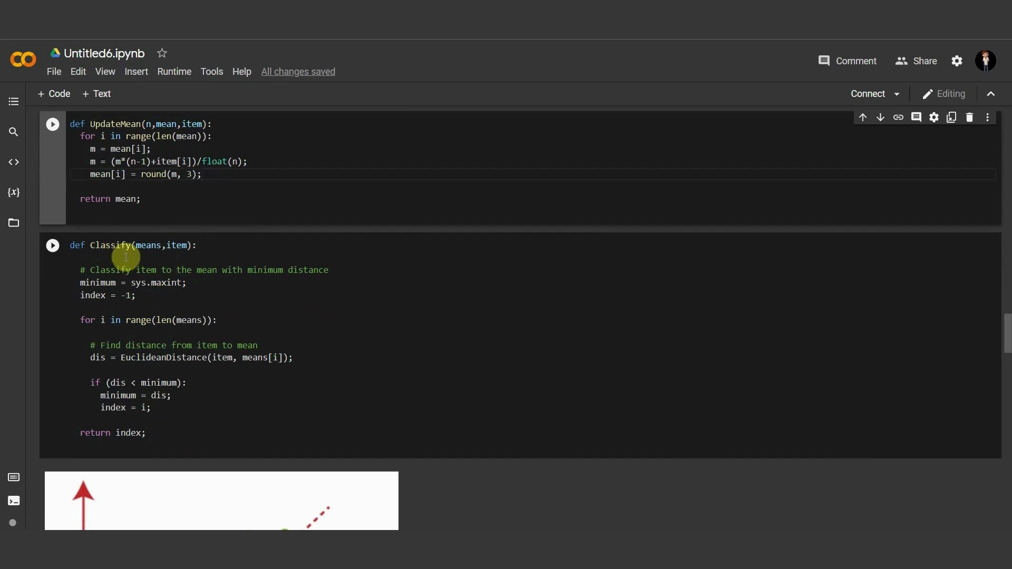
mouse_move(168, 288)
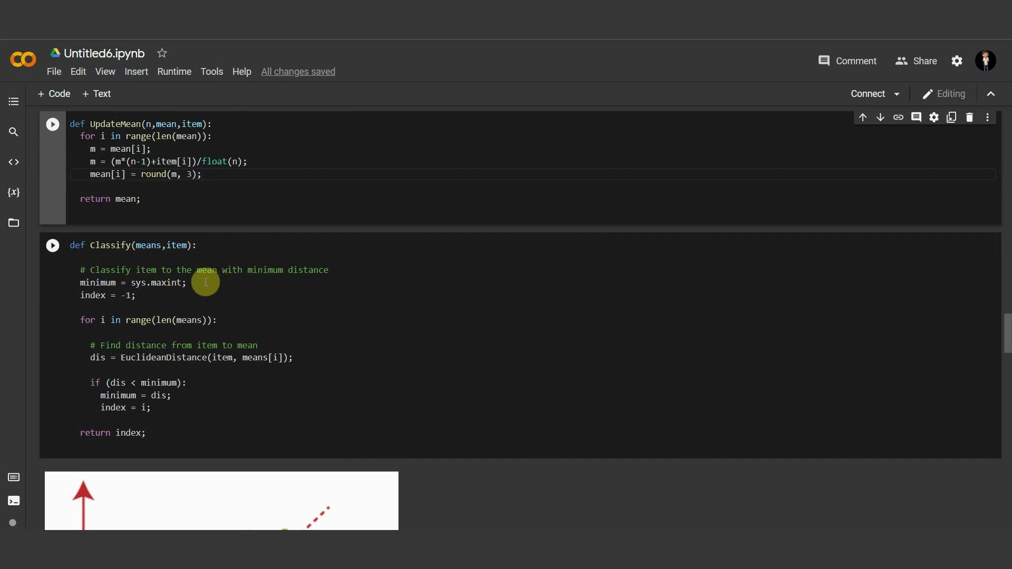
mouse_move(230, 296)
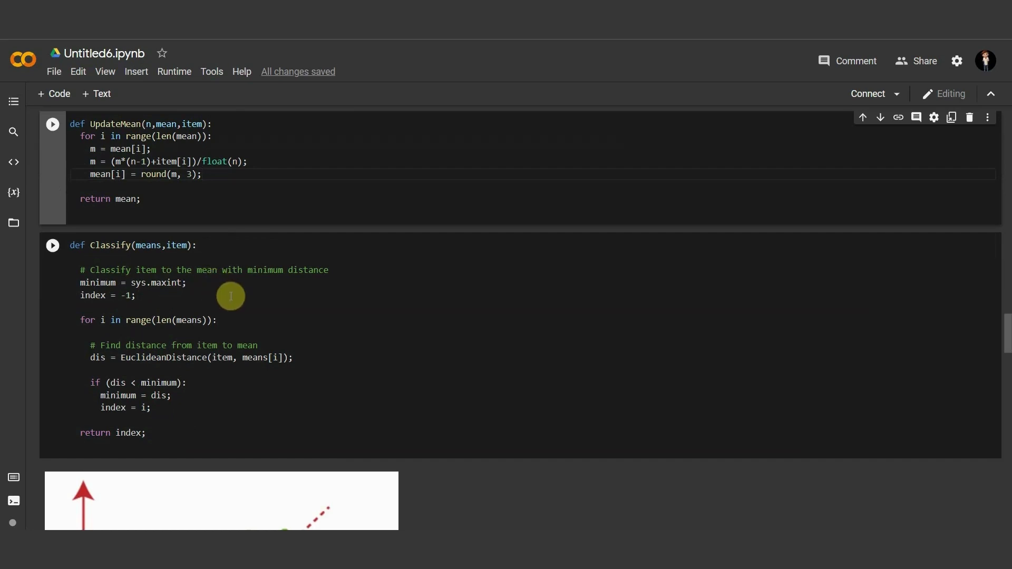
mouse_move(222, 252)
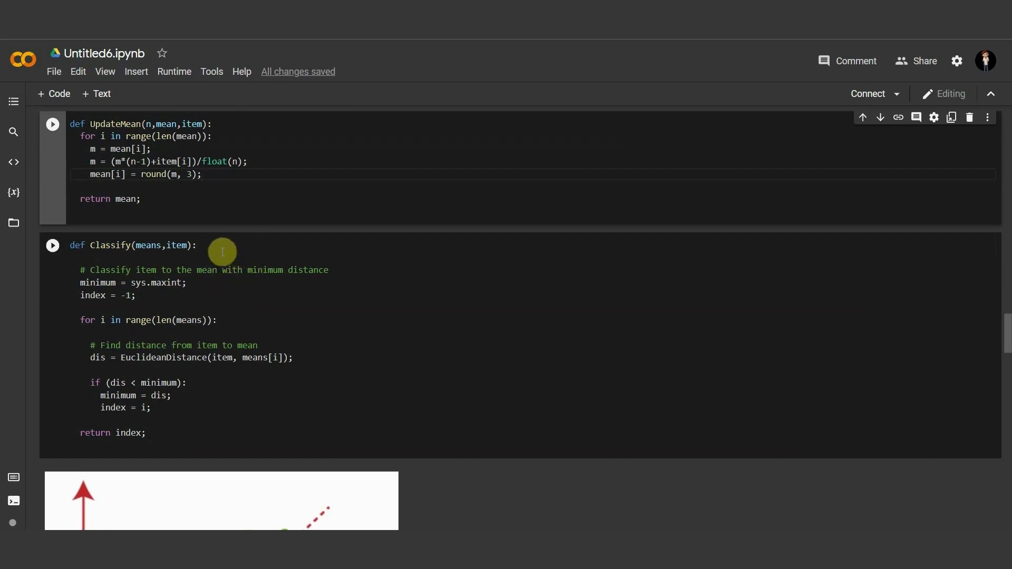
mouse_move(247, 257)
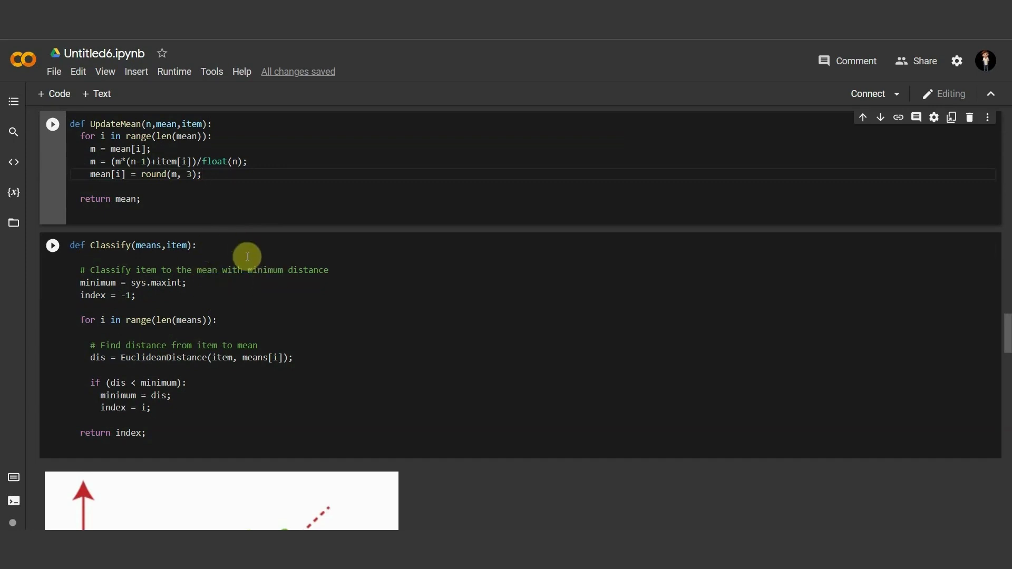
Step: Scroll below Classify to the green points split by a dashed line between blue and orange means
scroll(down, 3)
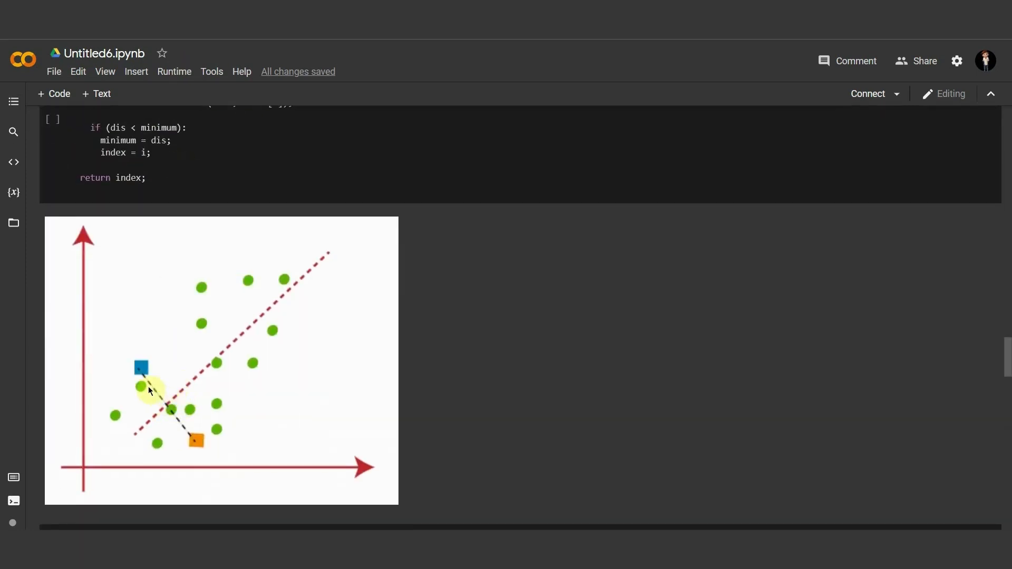
mouse_move(166, 416)
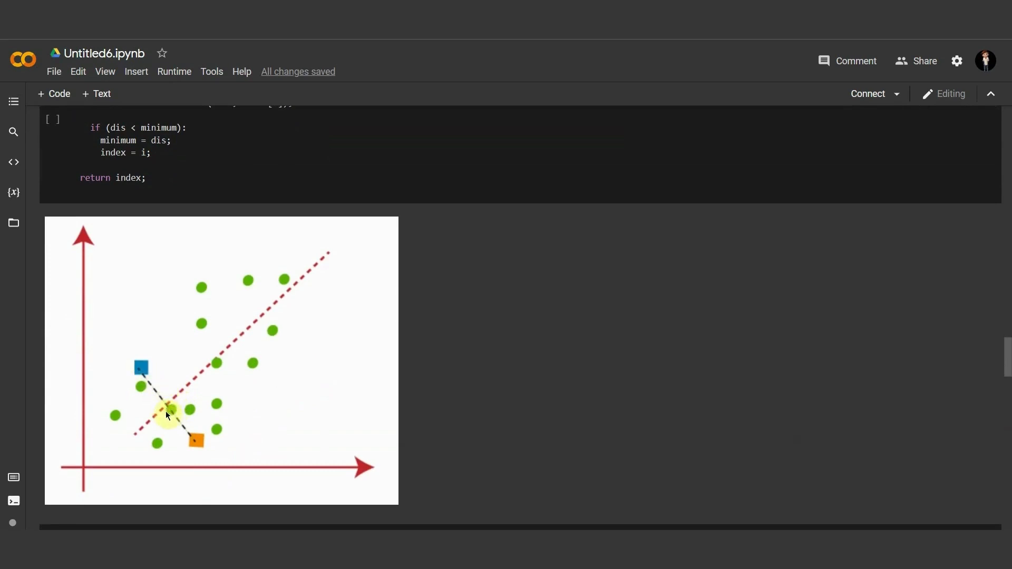
mouse_move(132, 443)
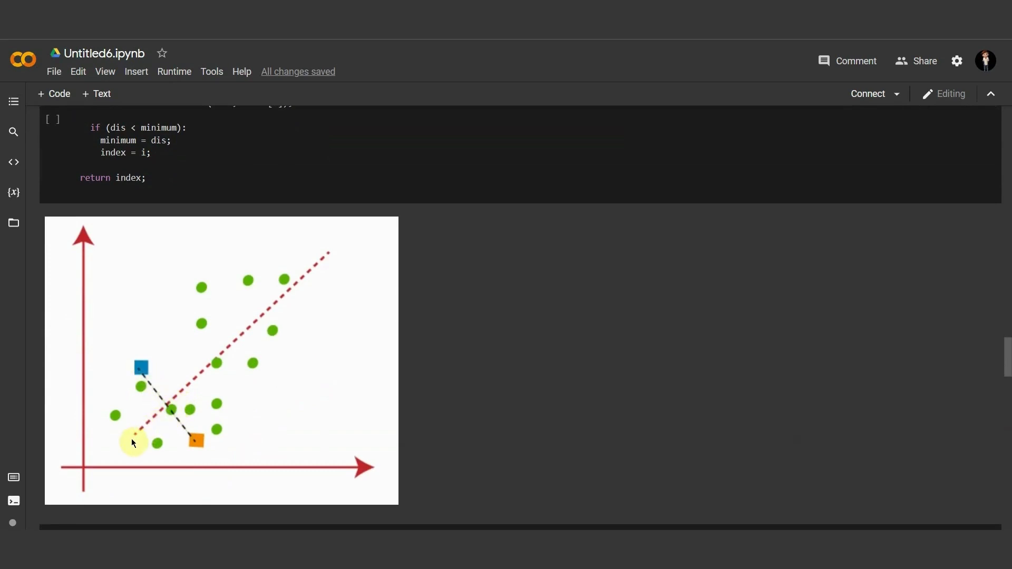
mouse_move(276, 296)
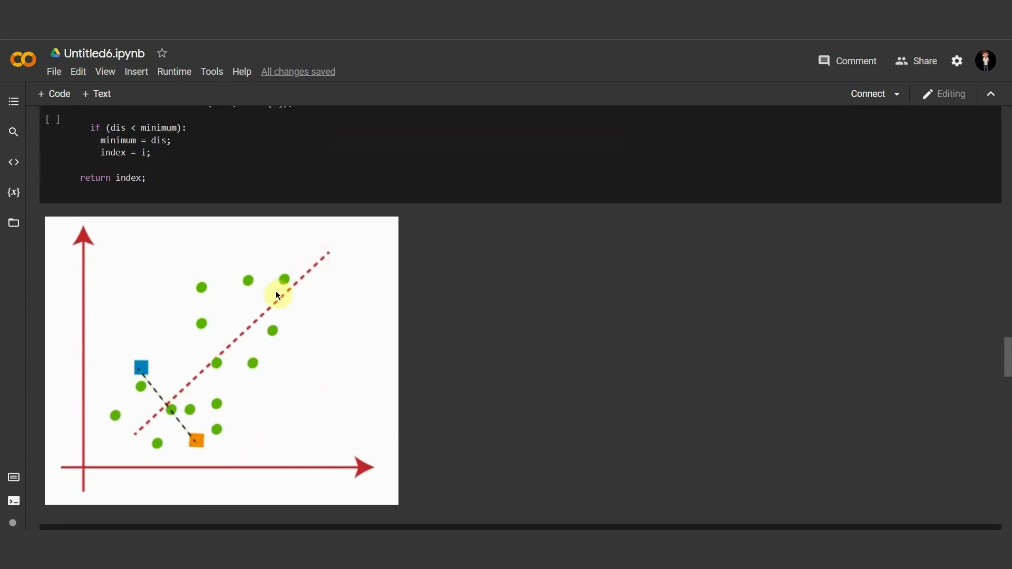
mouse_move(179, 410)
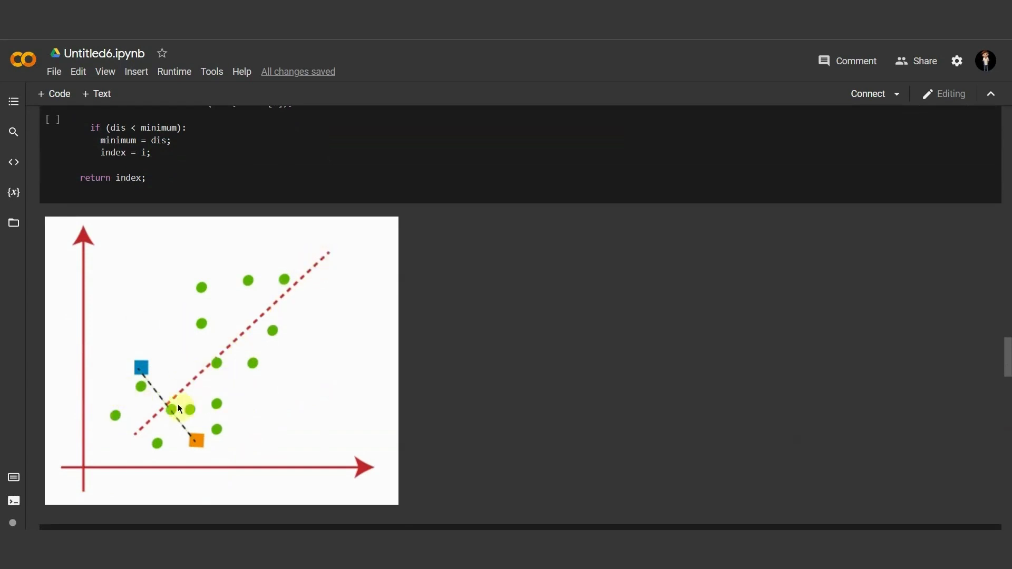
mouse_move(169, 406)
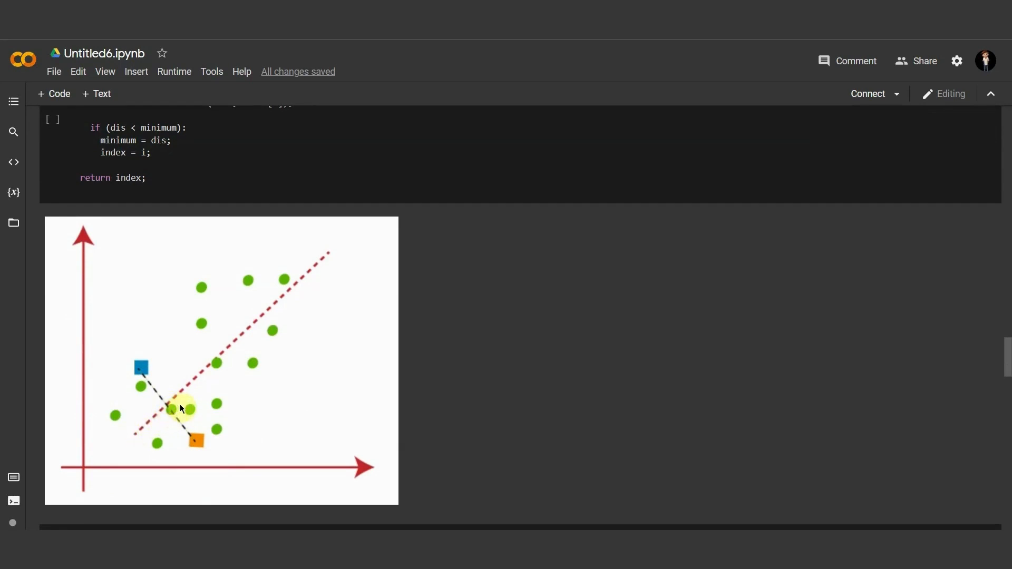
mouse_move(260, 343)
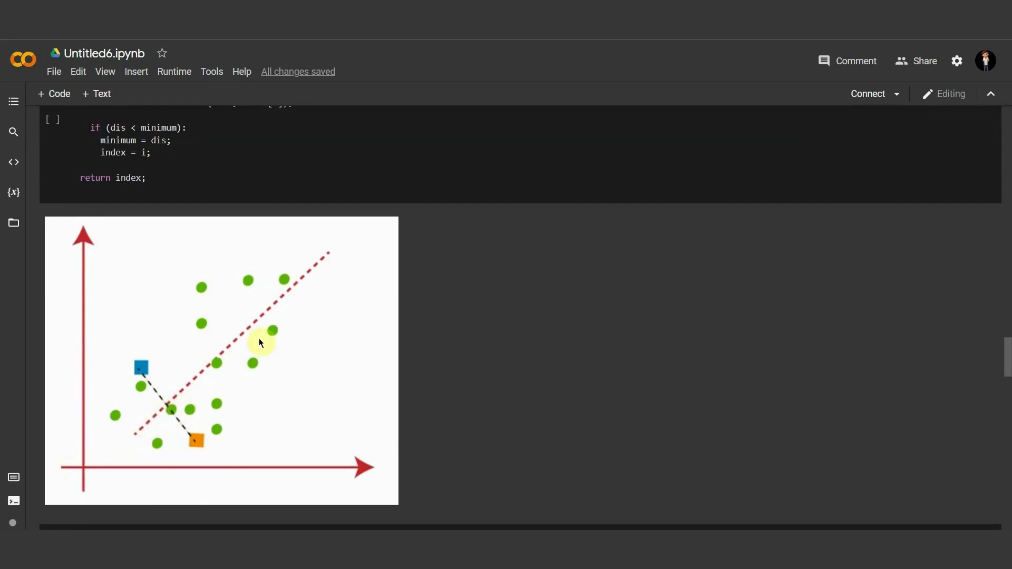
scroll(up, 3)
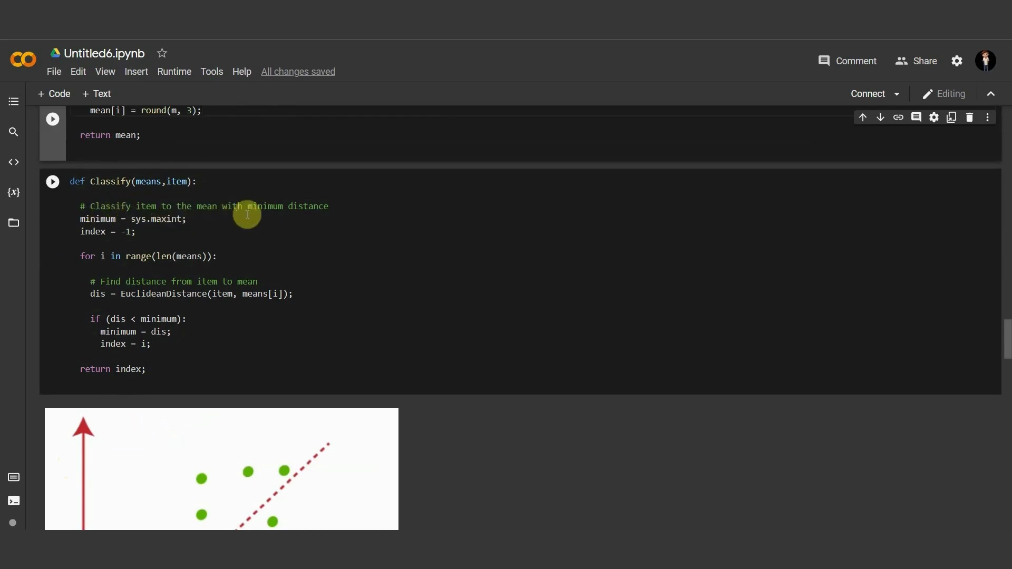
mouse_move(123, 223)
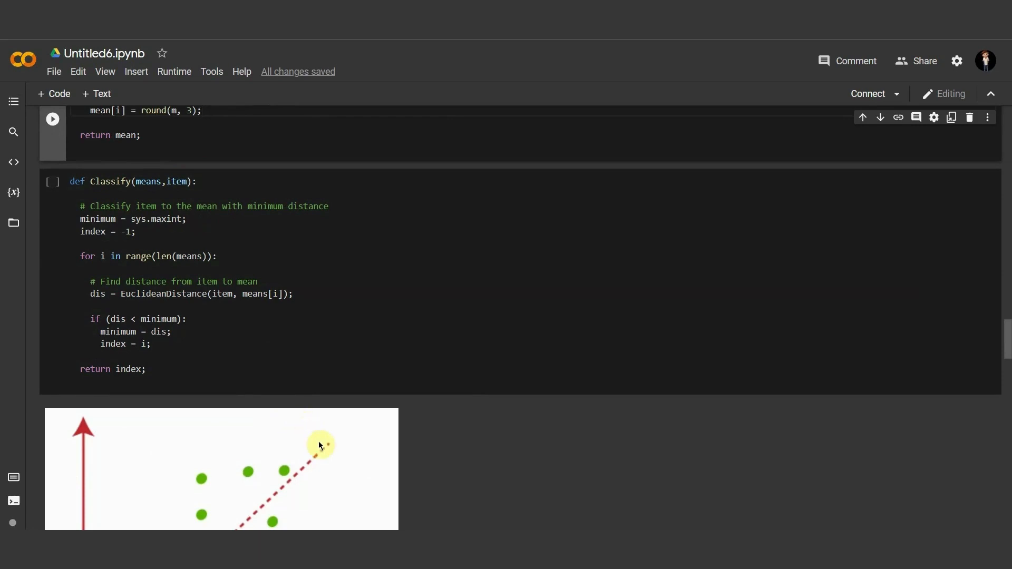
scroll(down, 3)
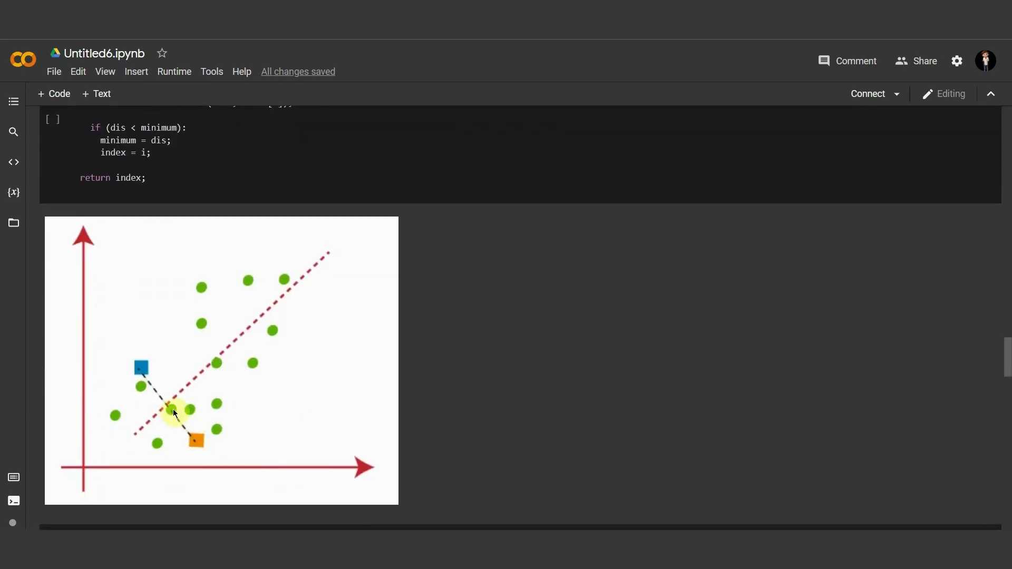
mouse_move(173, 405)
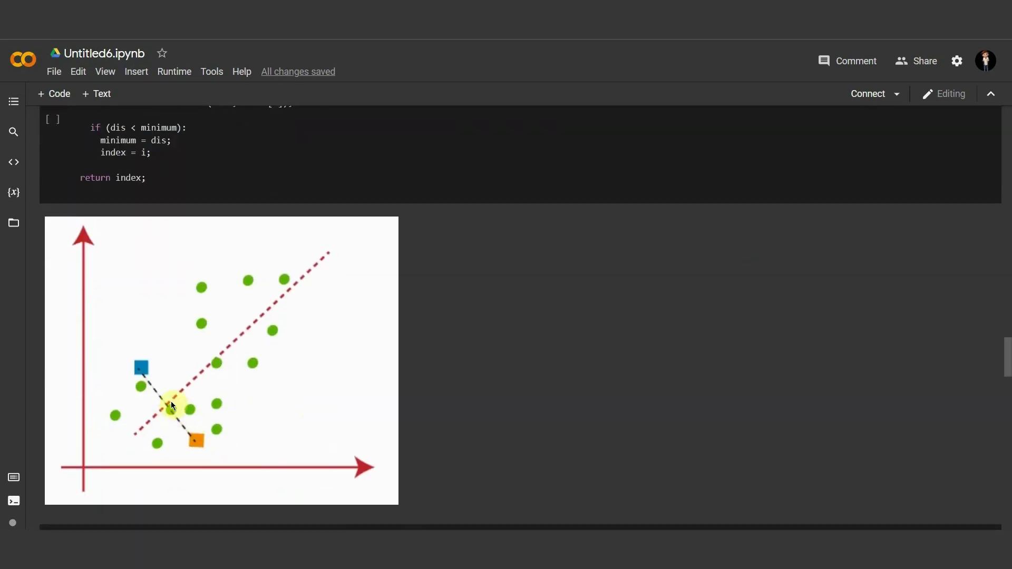
mouse_move(215, 364)
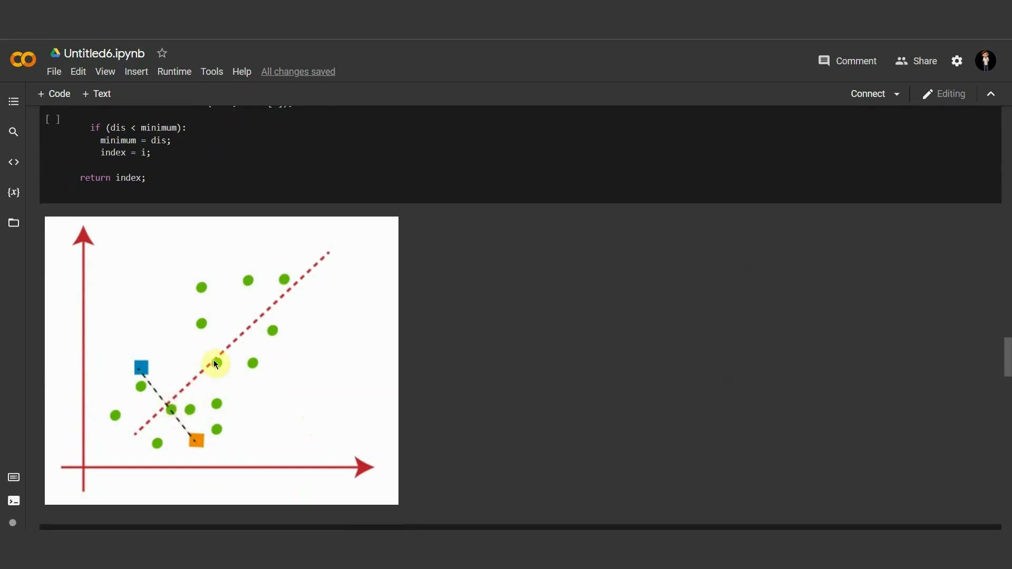
mouse_move(213, 359)
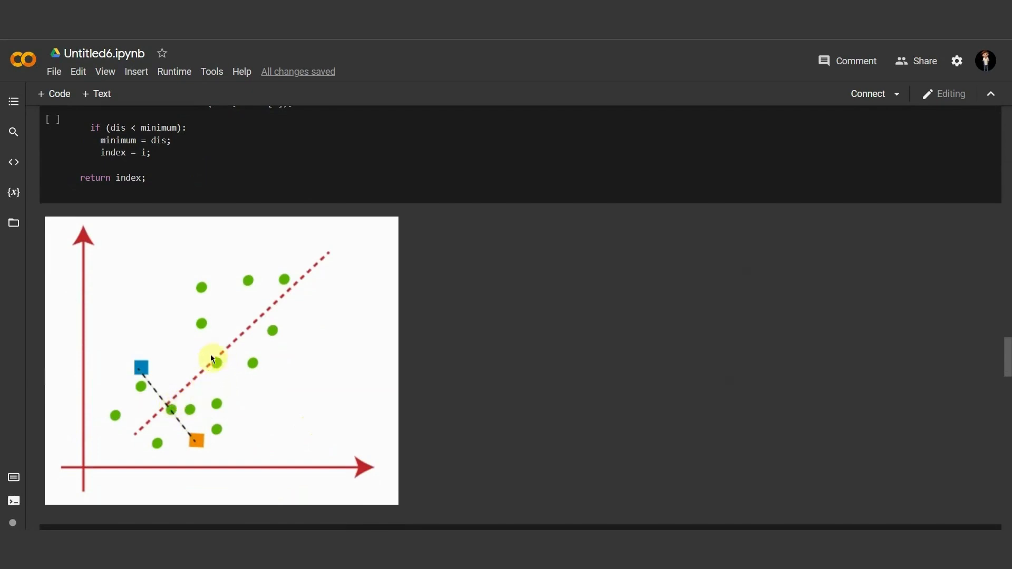
mouse_move(175, 417)
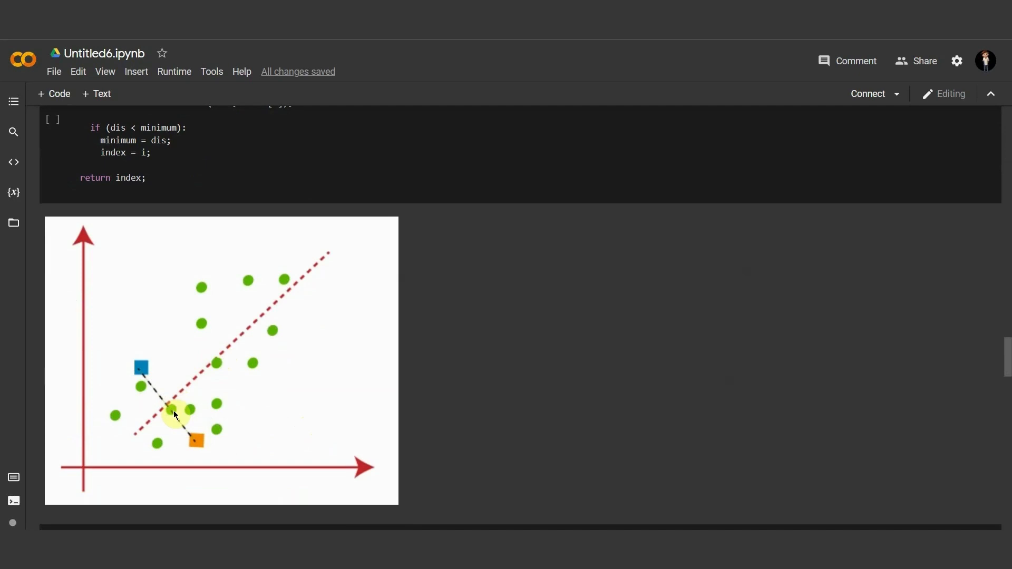
mouse_move(213, 363)
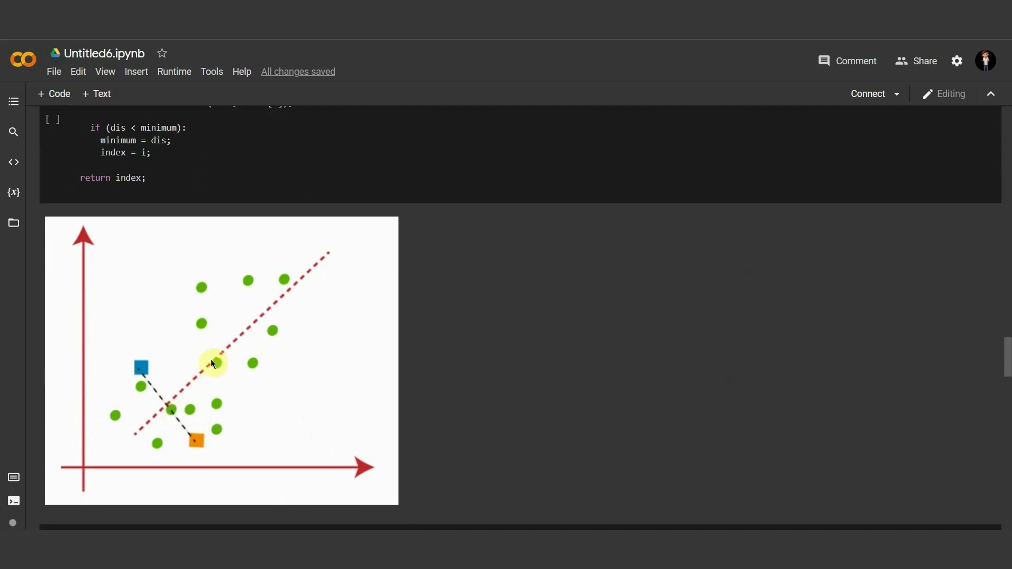
scroll(up, 3)
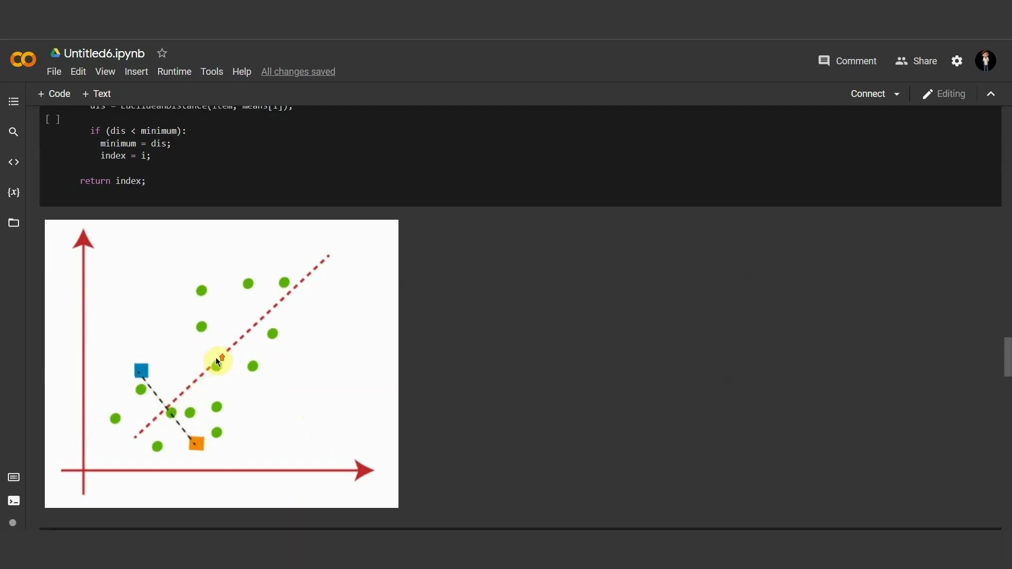
scroll(up, 3)
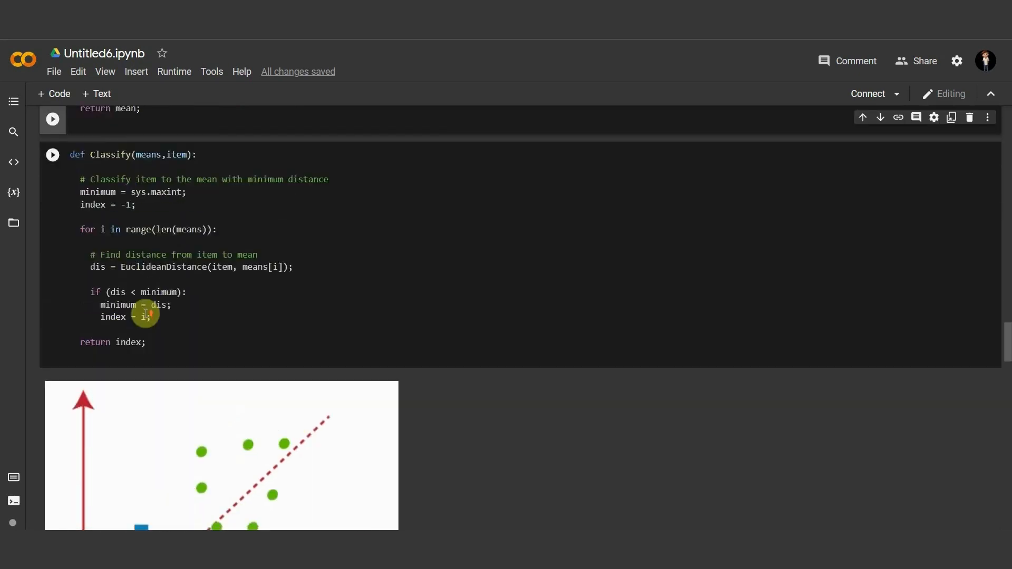
scroll(up, 3)
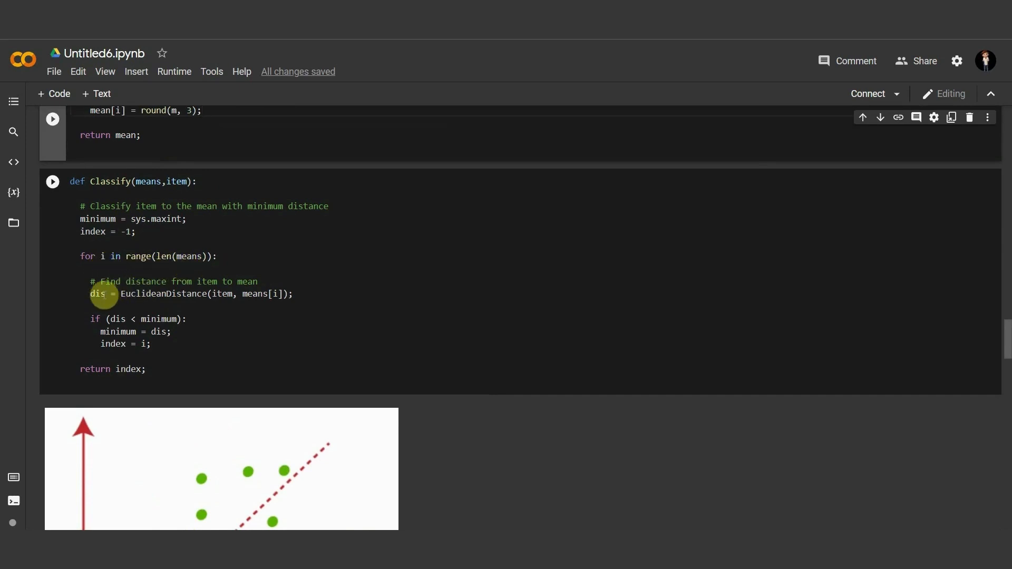
mouse_move(251, 303)
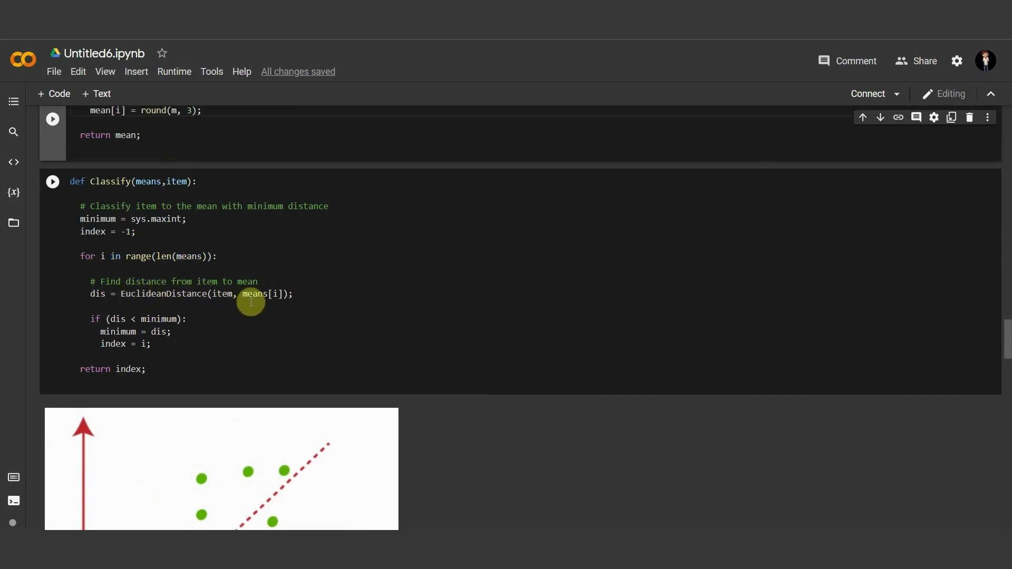
mouse_move(147, 300)
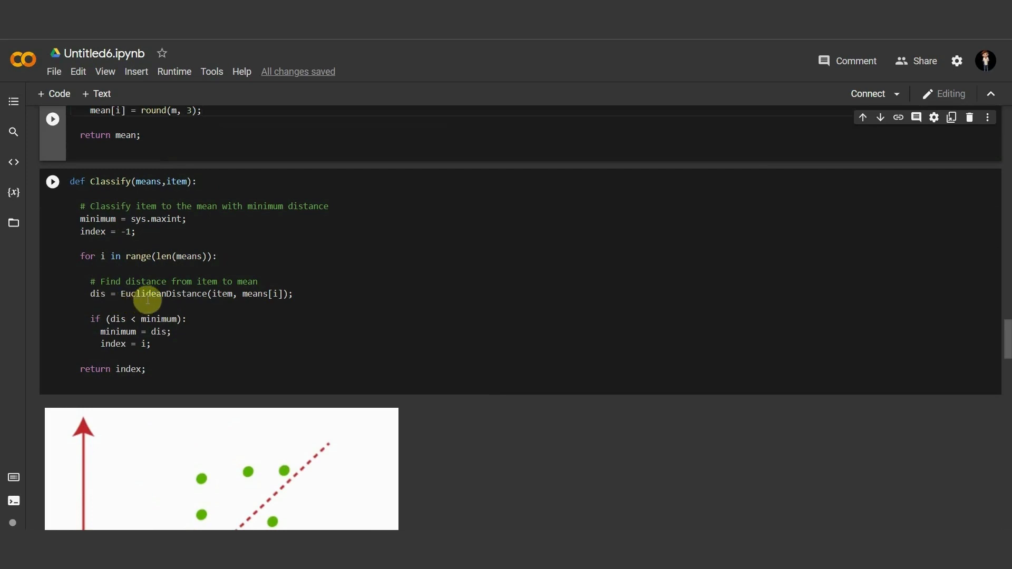
mouse_move(271, 304)
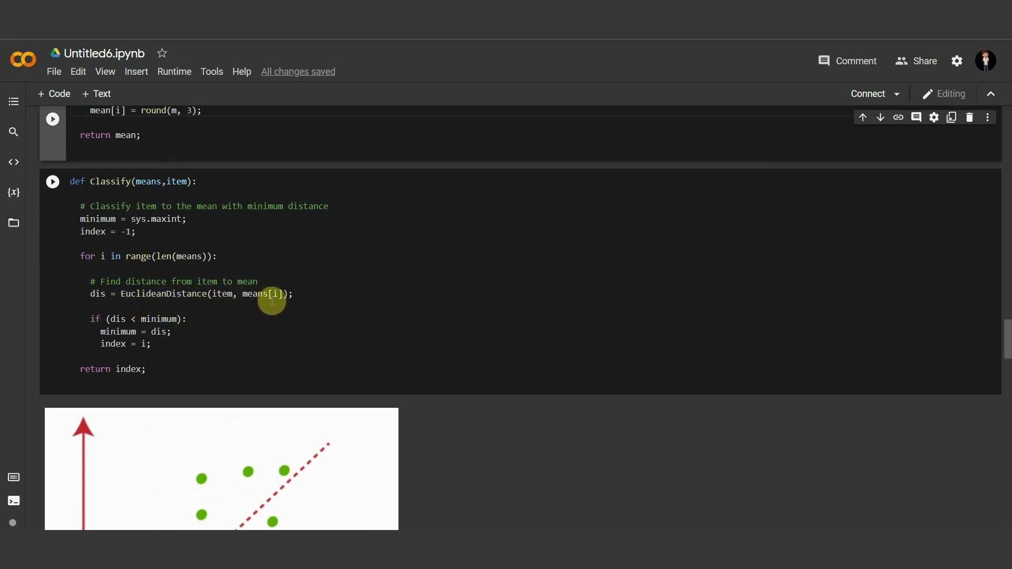
mouse_move(127, 282)
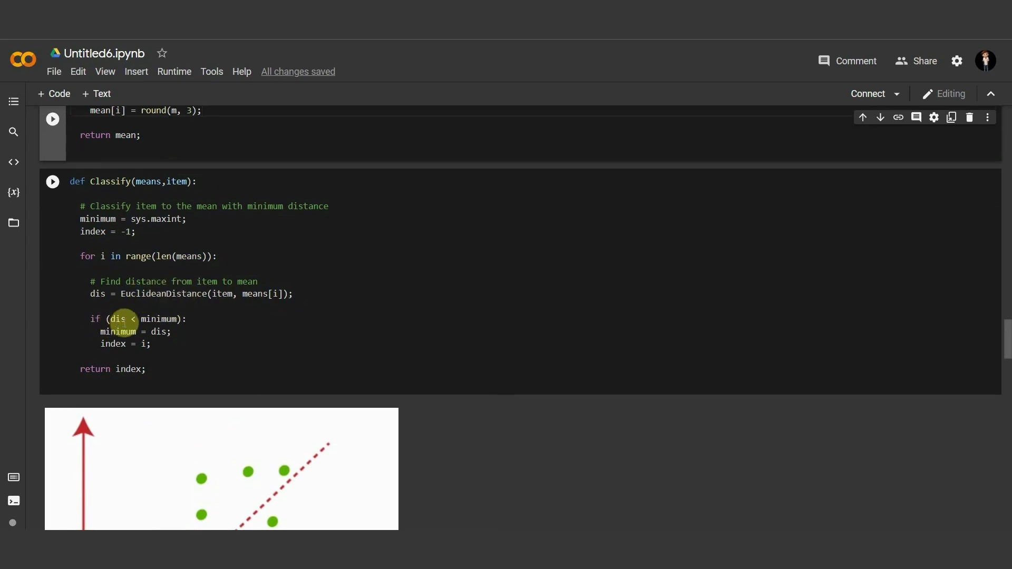
mouse_move(179, 322)
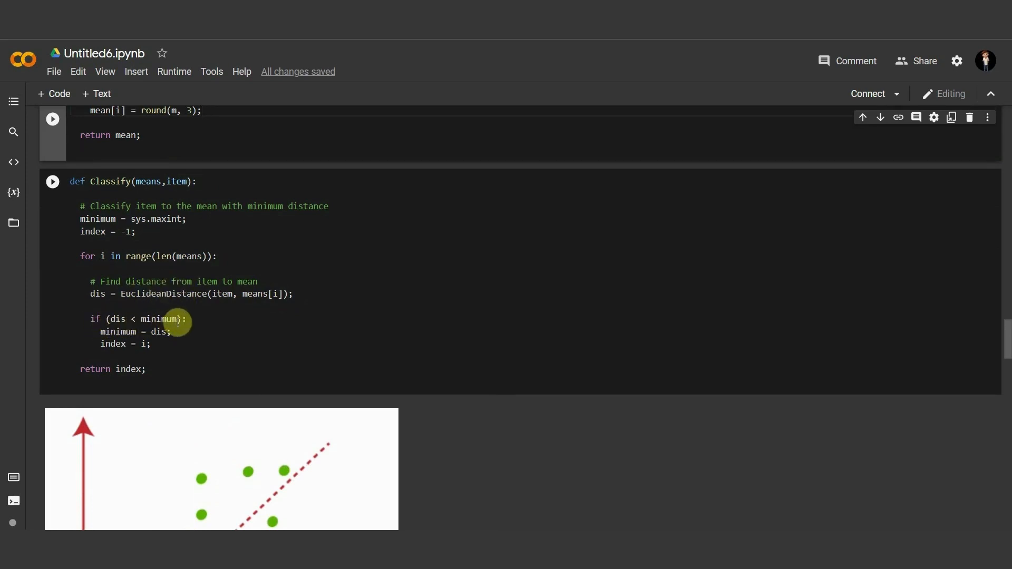
mouse_move(167, 336)
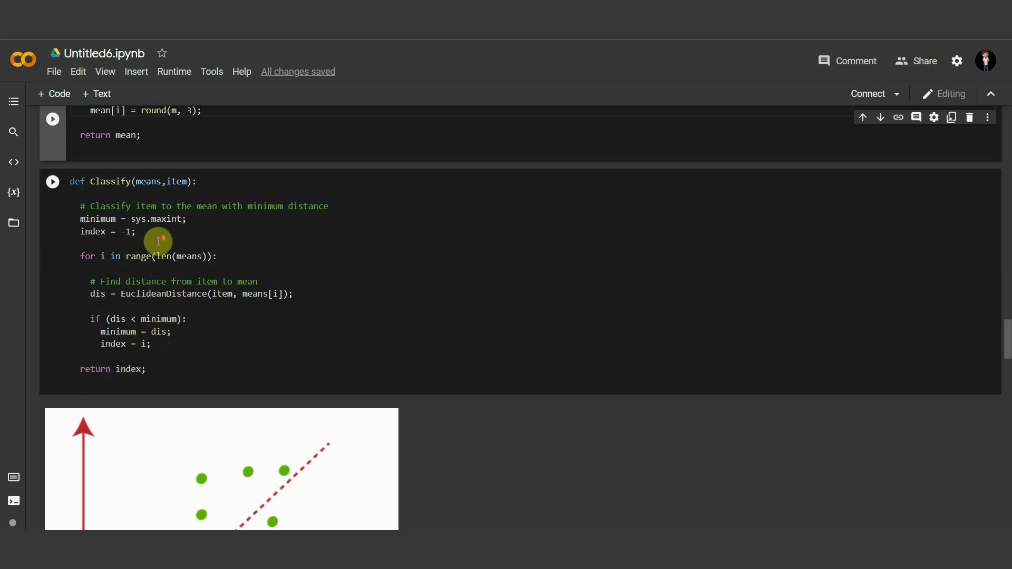
Step: Scroll through the CalculateMeans code and its clustering loop
scroll(down, 3)
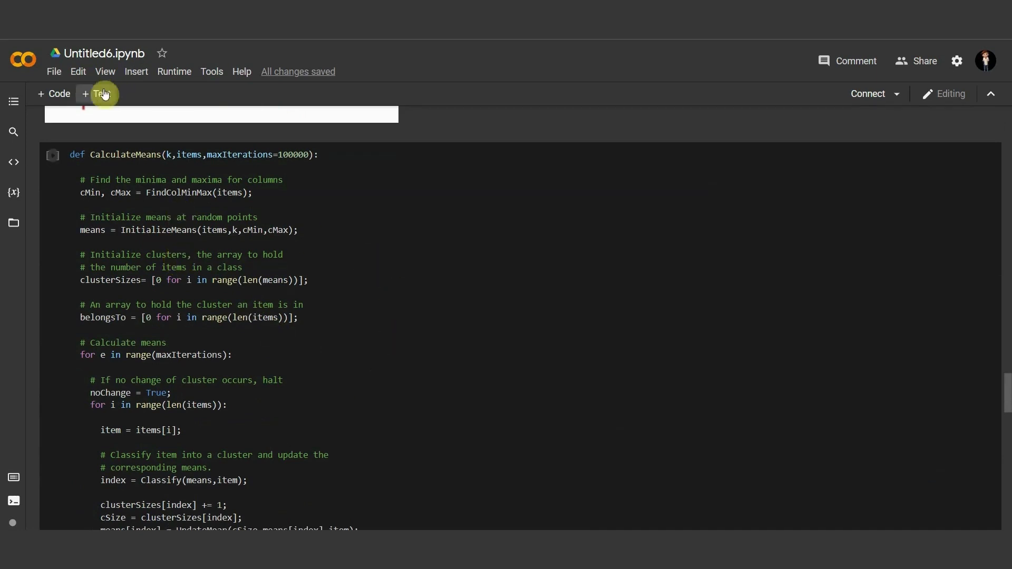
mouse_move(202, 256)
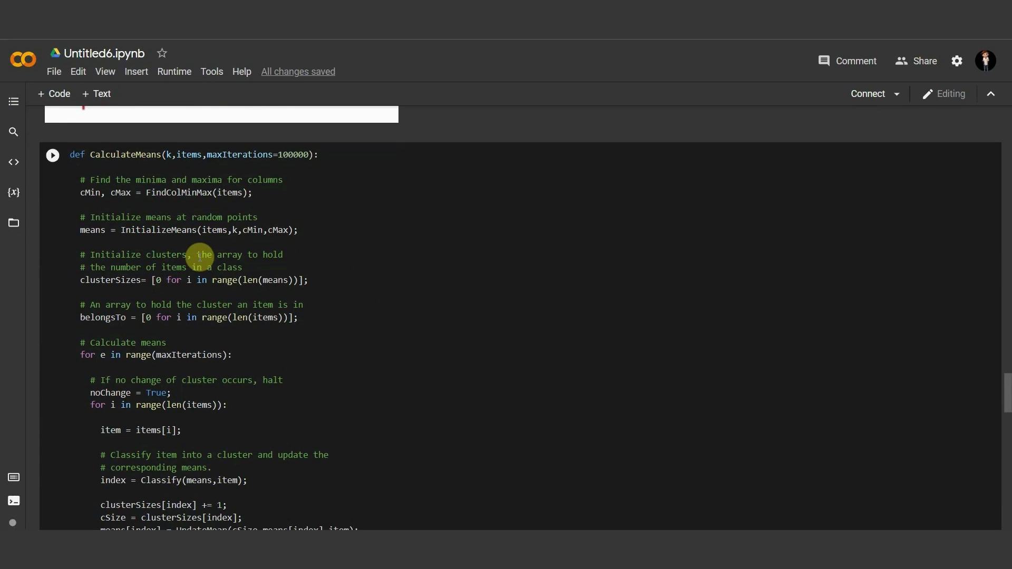
mouse_move(124, 303)
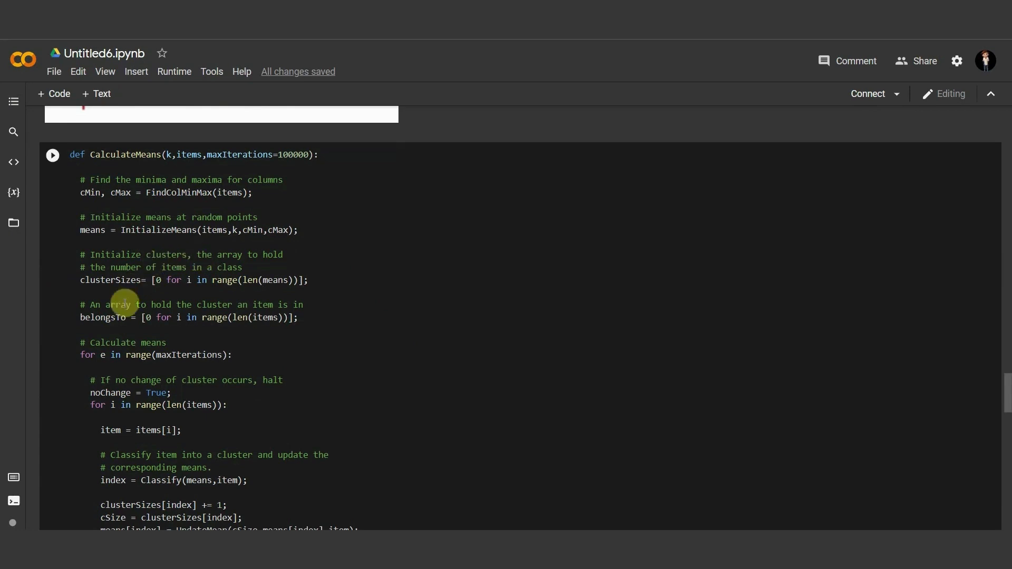
mouse_move(273, 358)
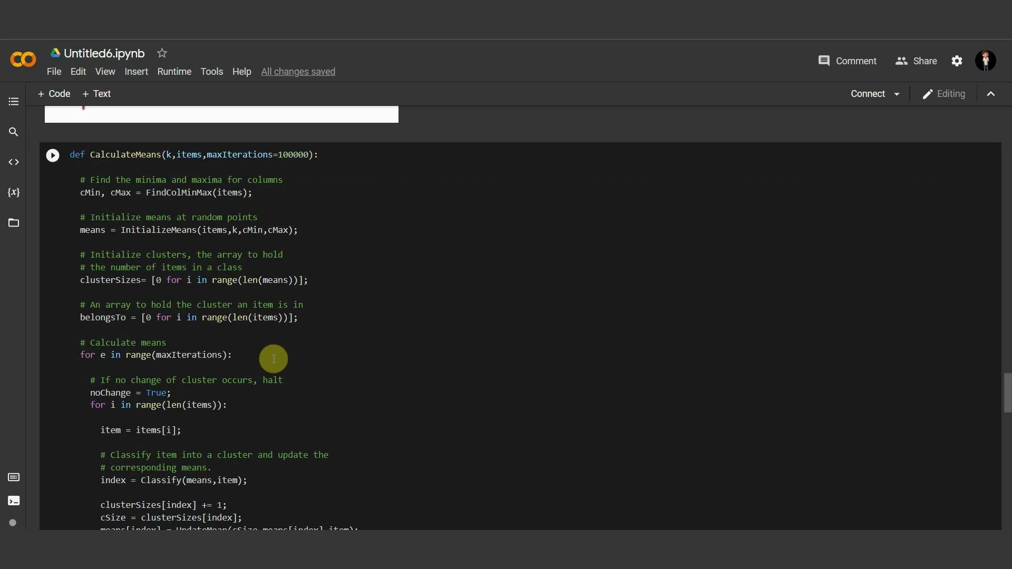
mouse_move(224, 407)
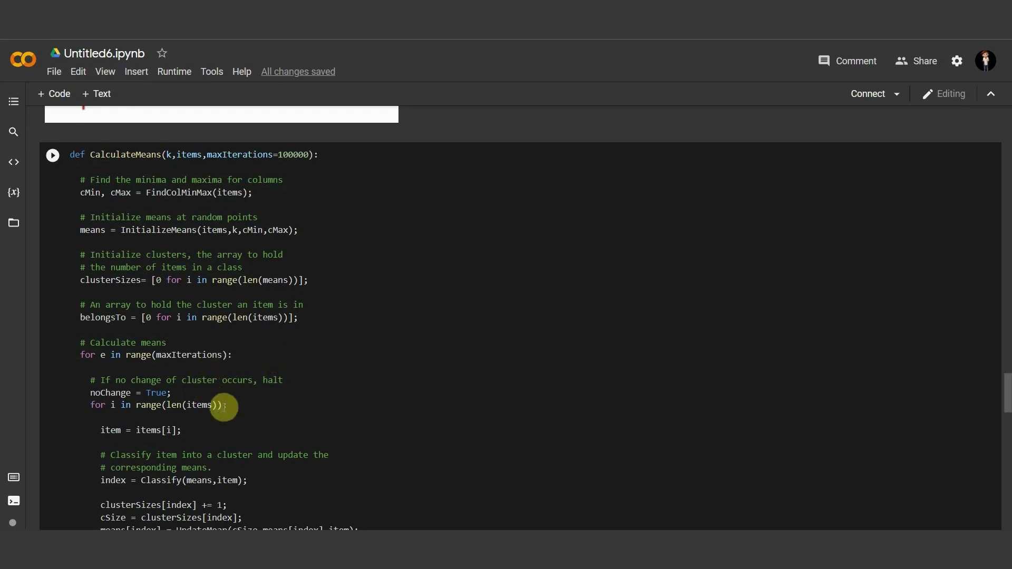
mouse_move(185, 210)
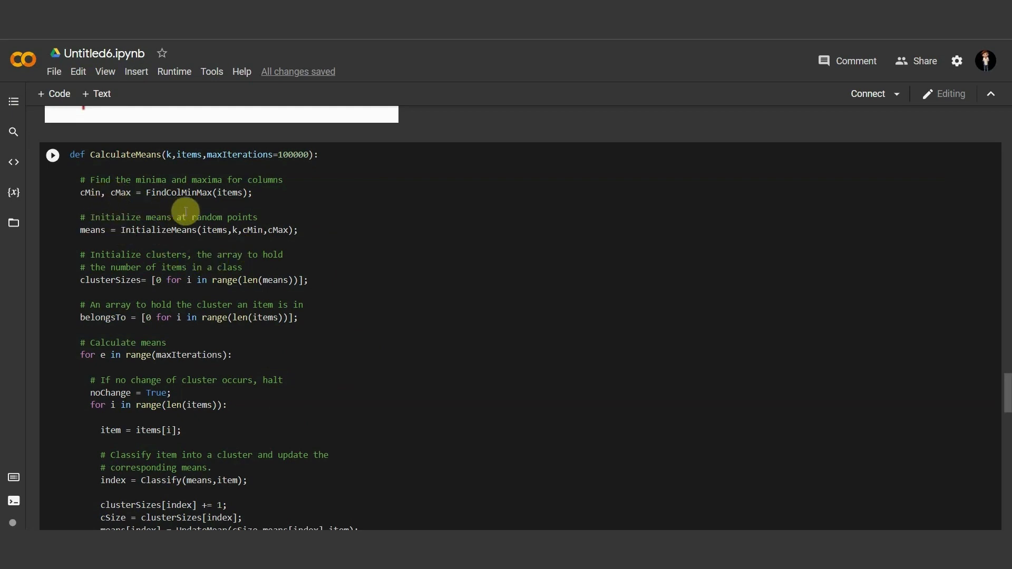
scroll(down, 3)
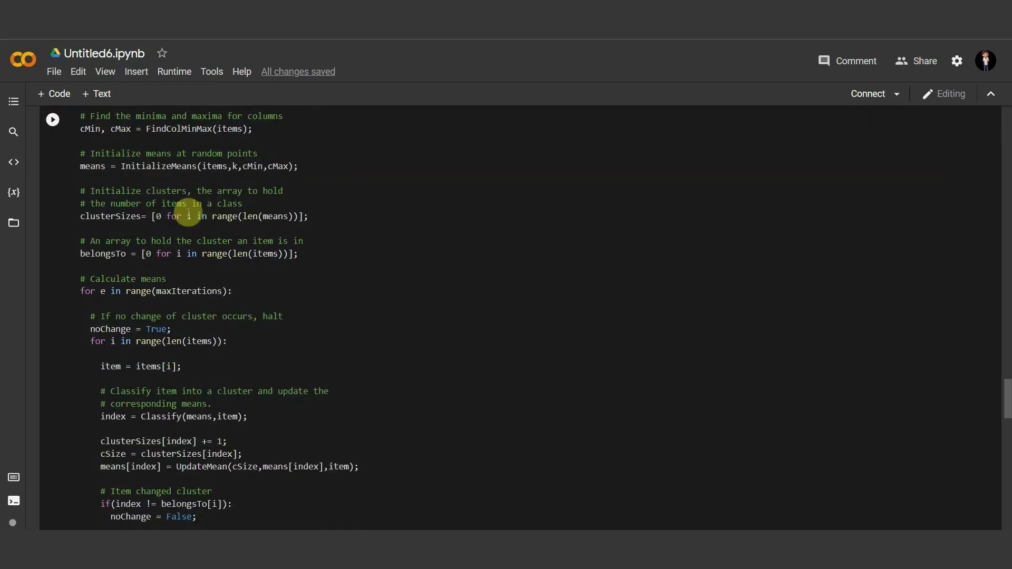
scroll(up, 3)
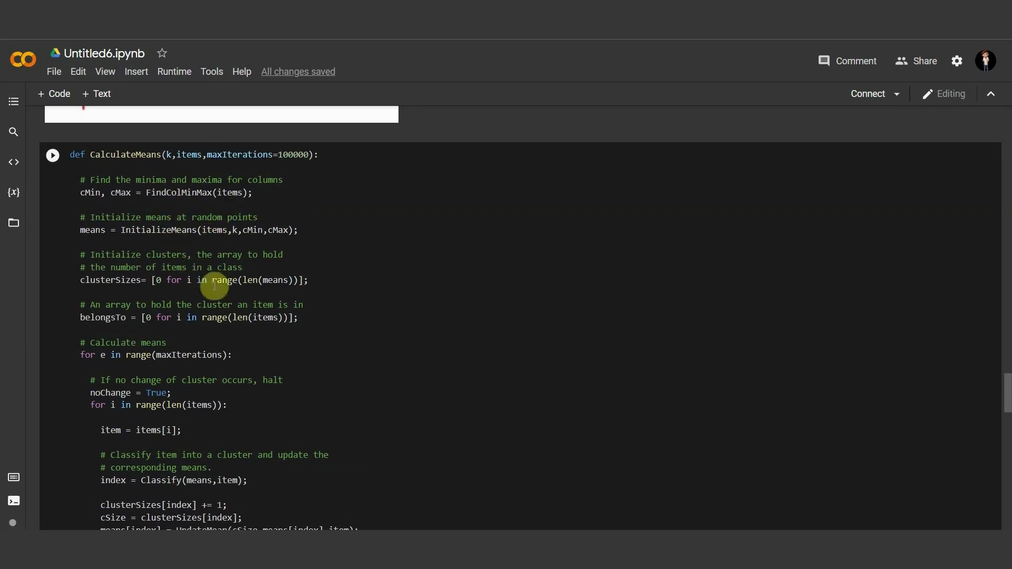
mouse_move(314, 304)
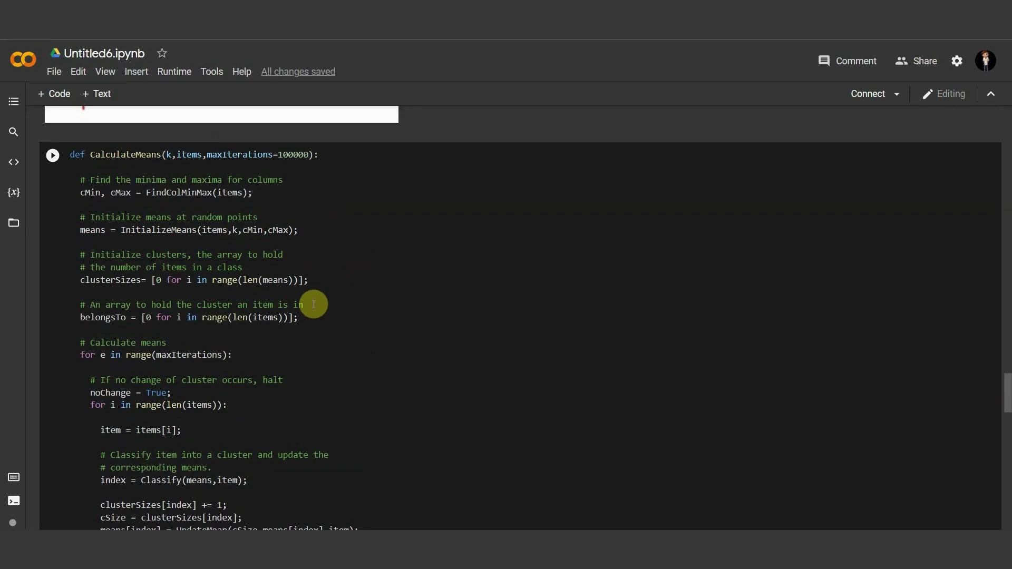
scroll(down, 3)
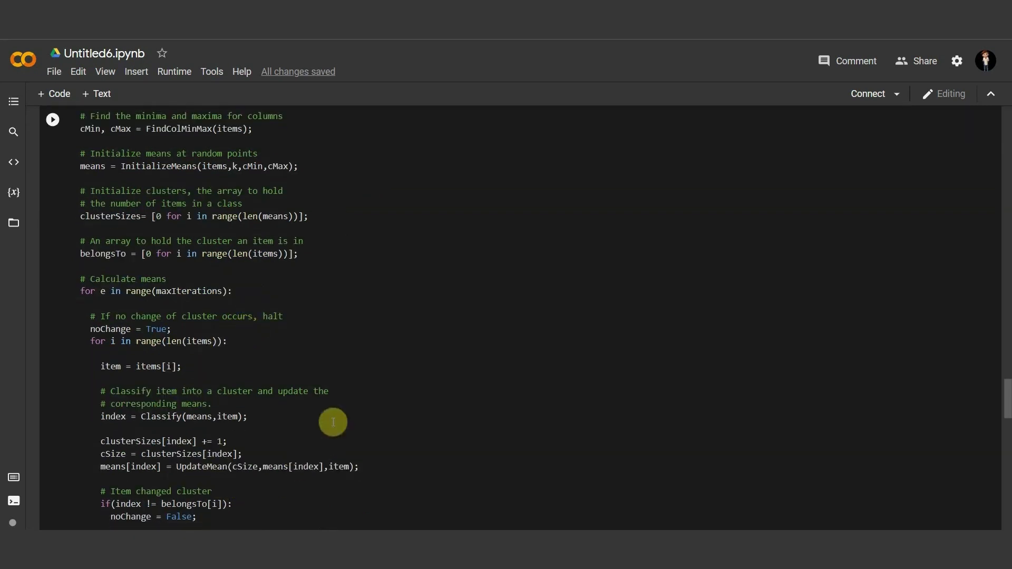
mouse_move(297, 305)
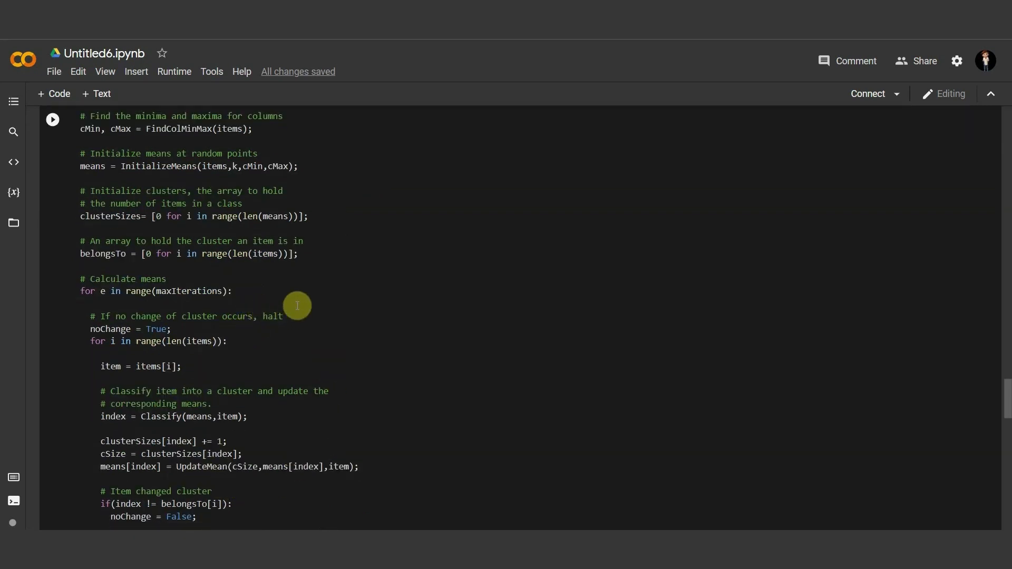
scroll(up, 3)
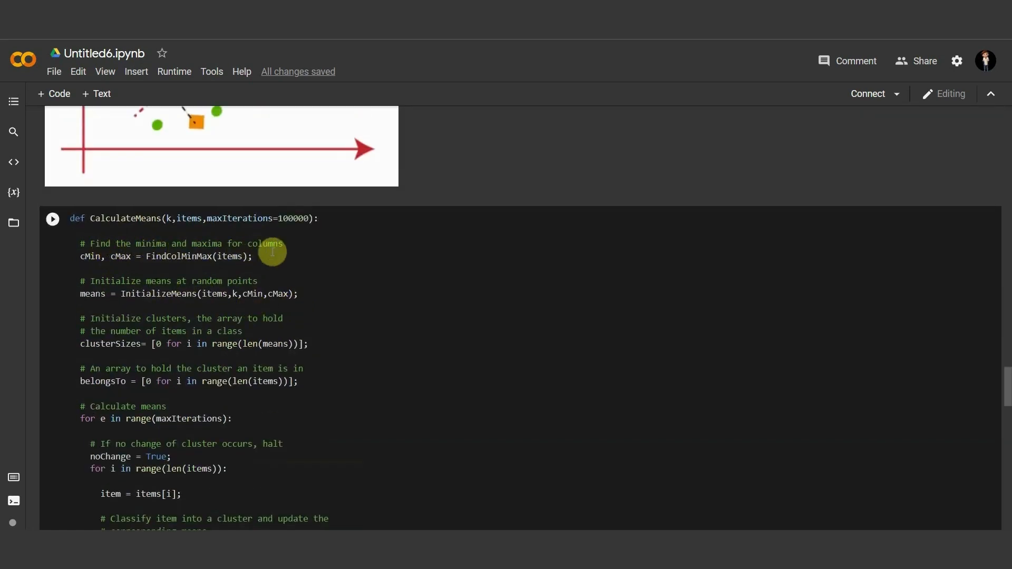
scroll(down, 3)
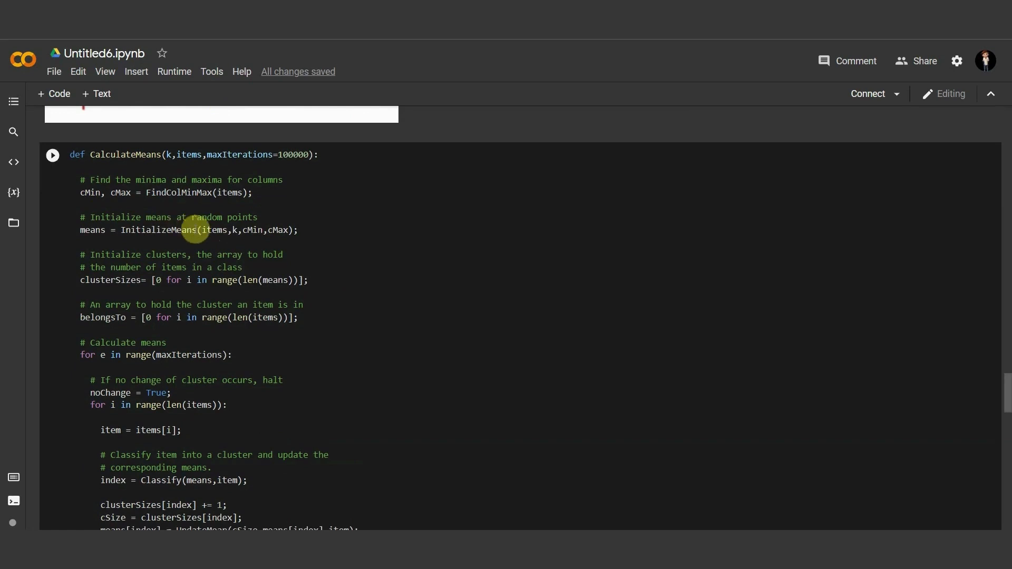
scroll(down, 3)
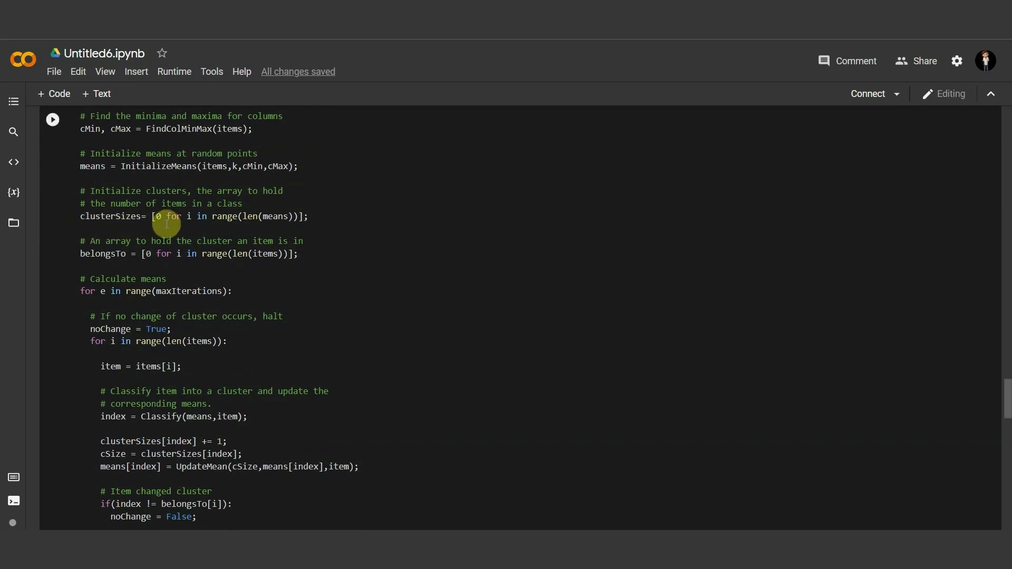
mouse_move(110, 254)
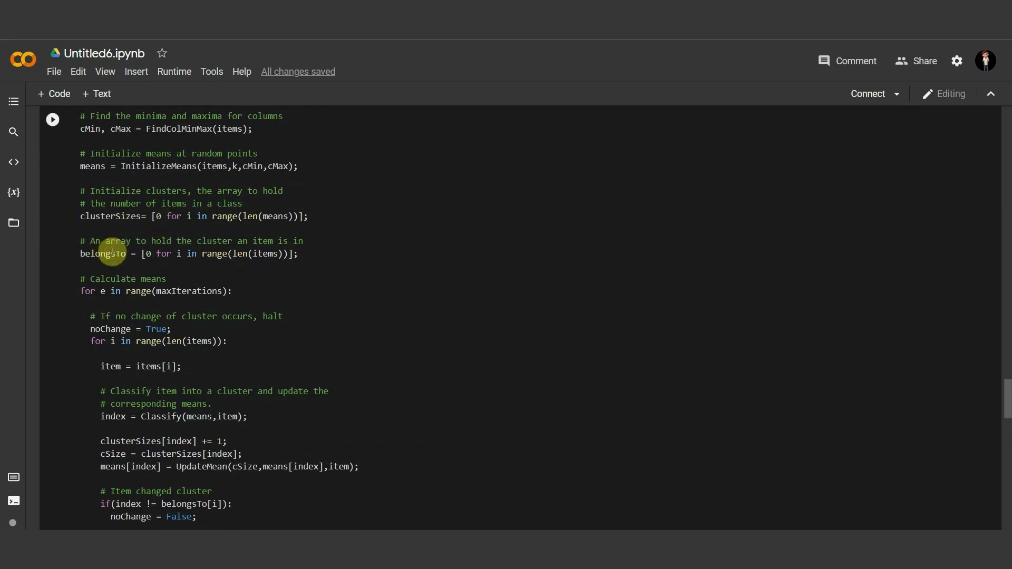
mouse_move(294, 254)
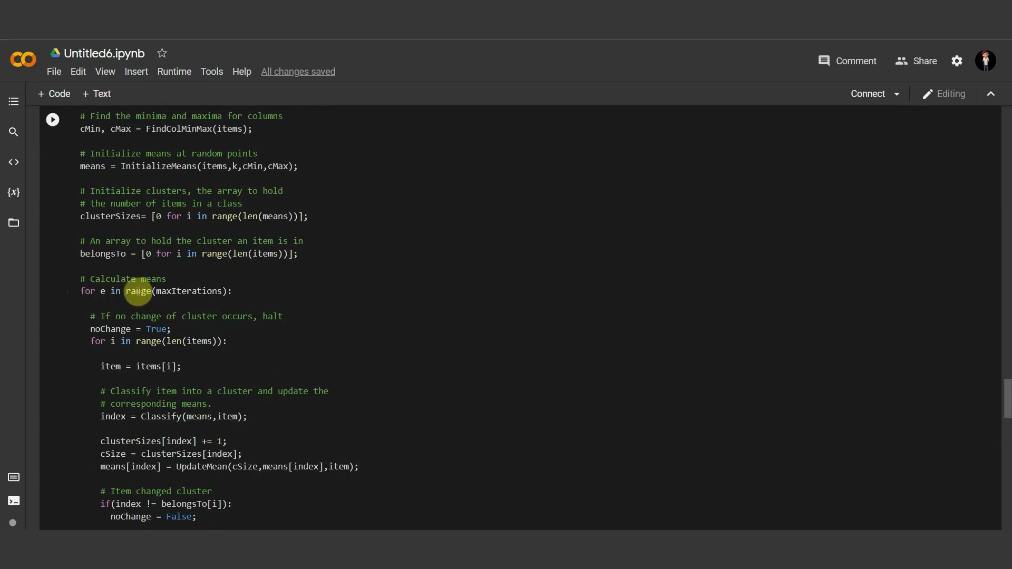
Step: Continue down to 'return means' and the blue and orange cluster diagram
scroll(down, 3)
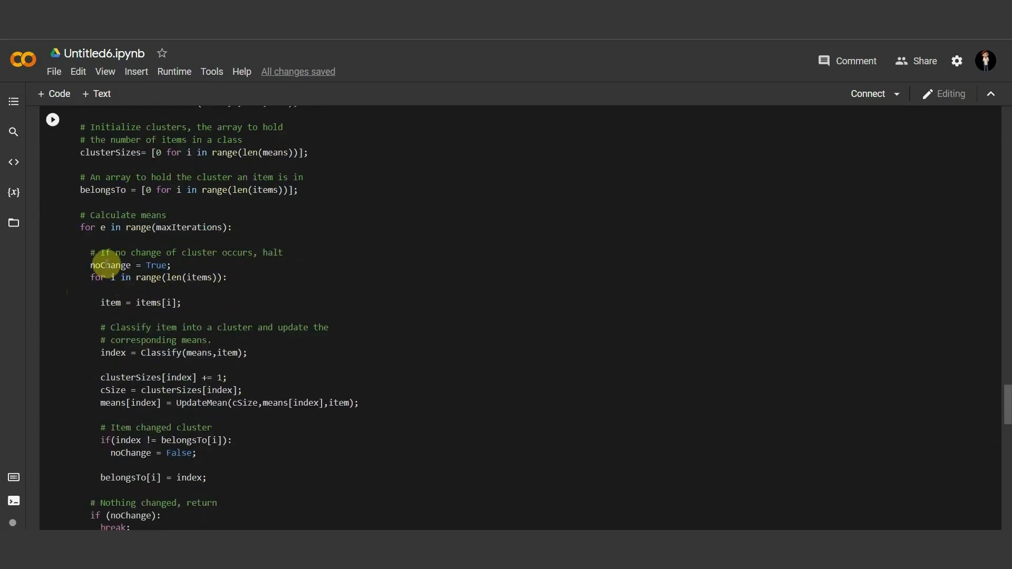
mouse_move(115, 278)
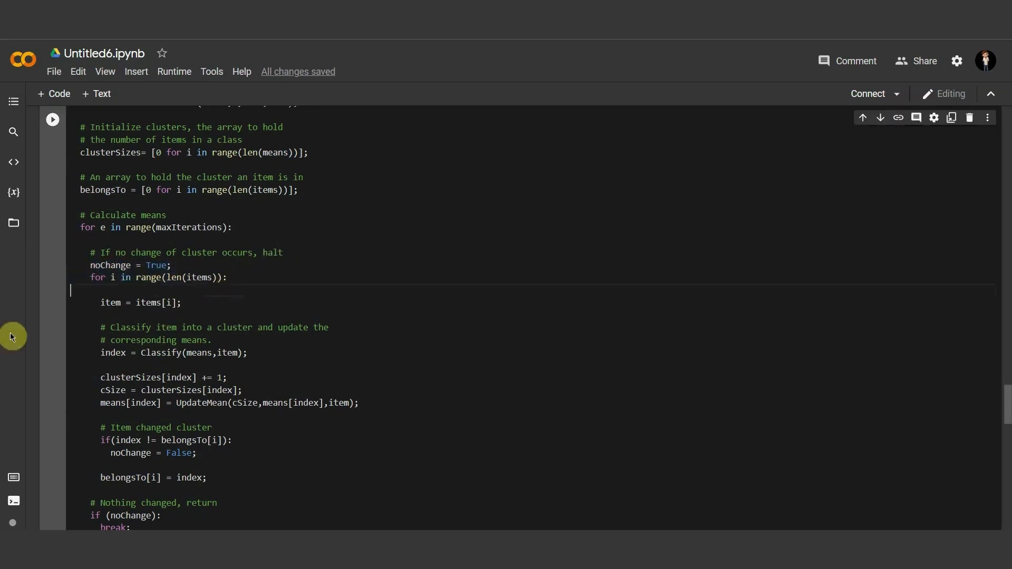
scroll(down, 3)
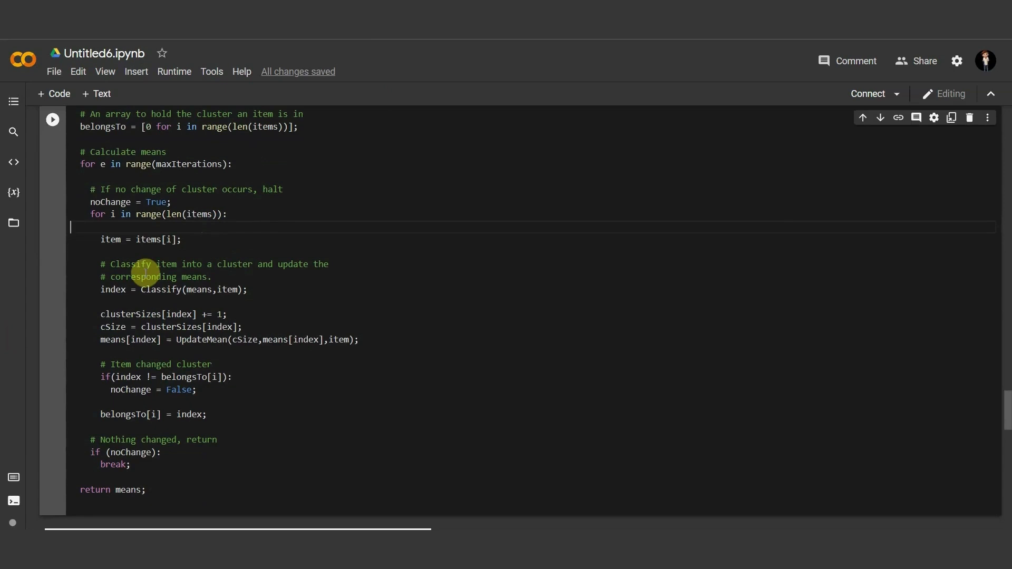
scroll(down, 3)
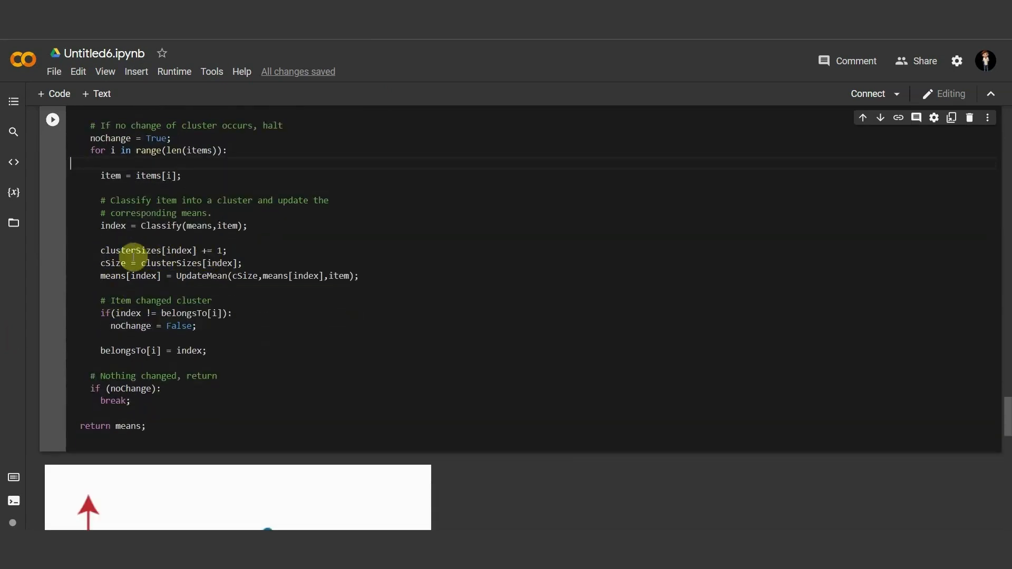
mouse_move(119, 300)
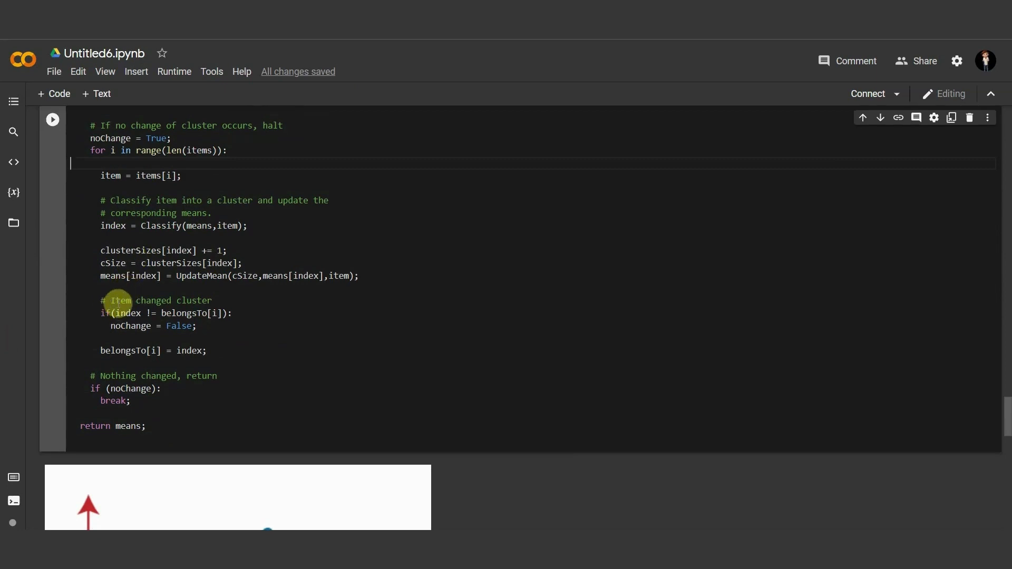
scroll(down, 3)
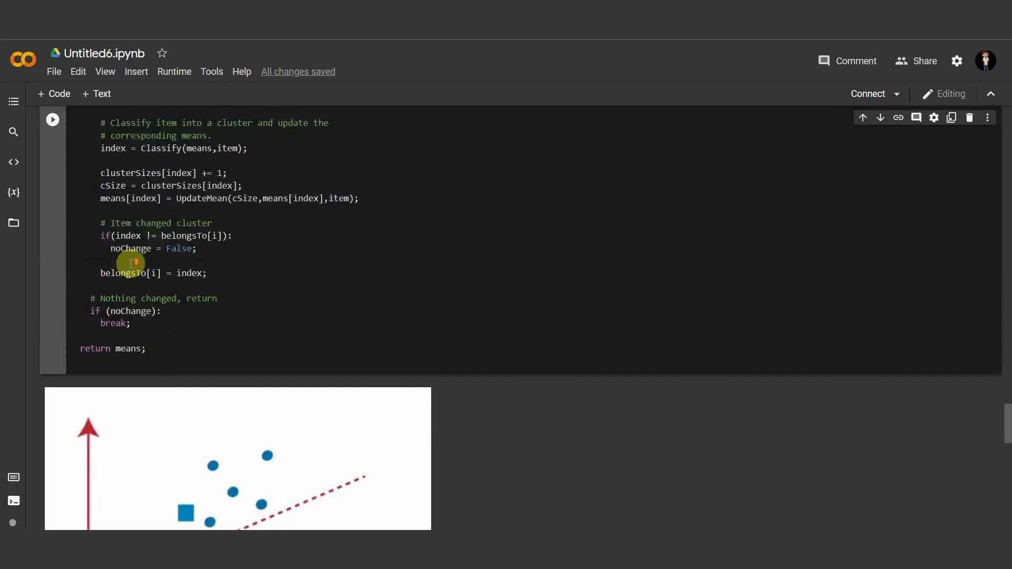
scroll(up, 3)
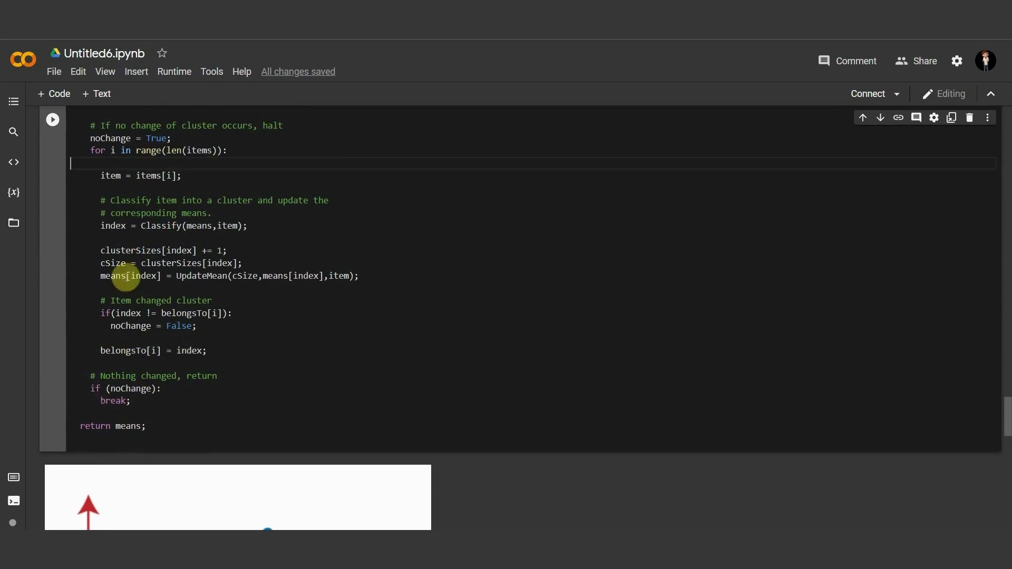
scroll(down, 3)
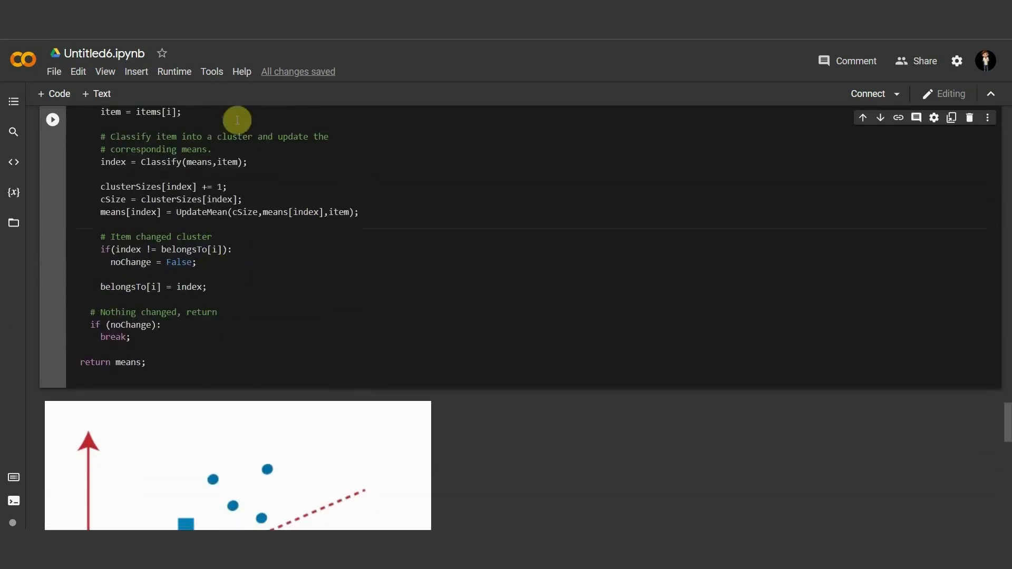
scroll(down, 3)
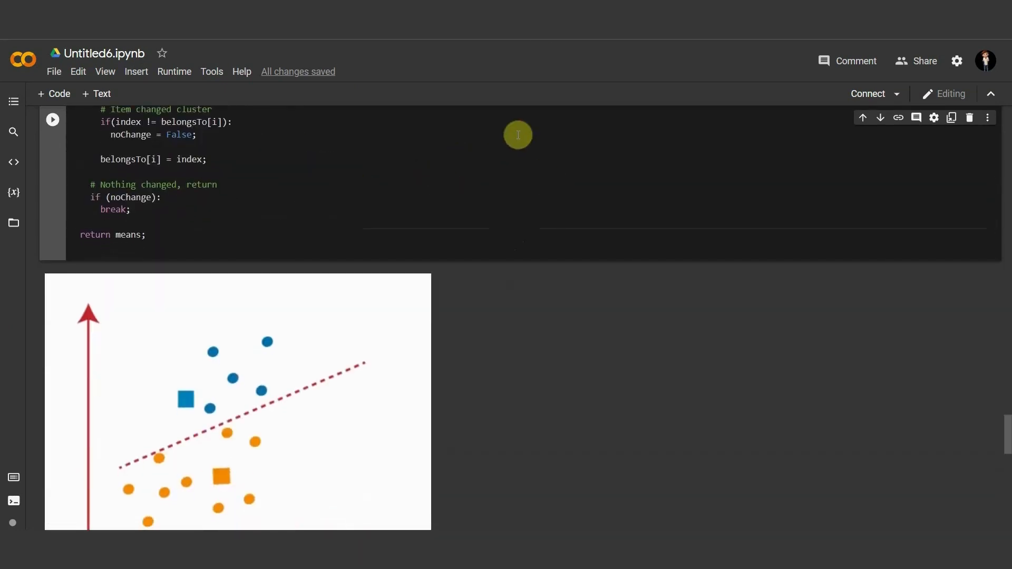
scroll(down, 3)
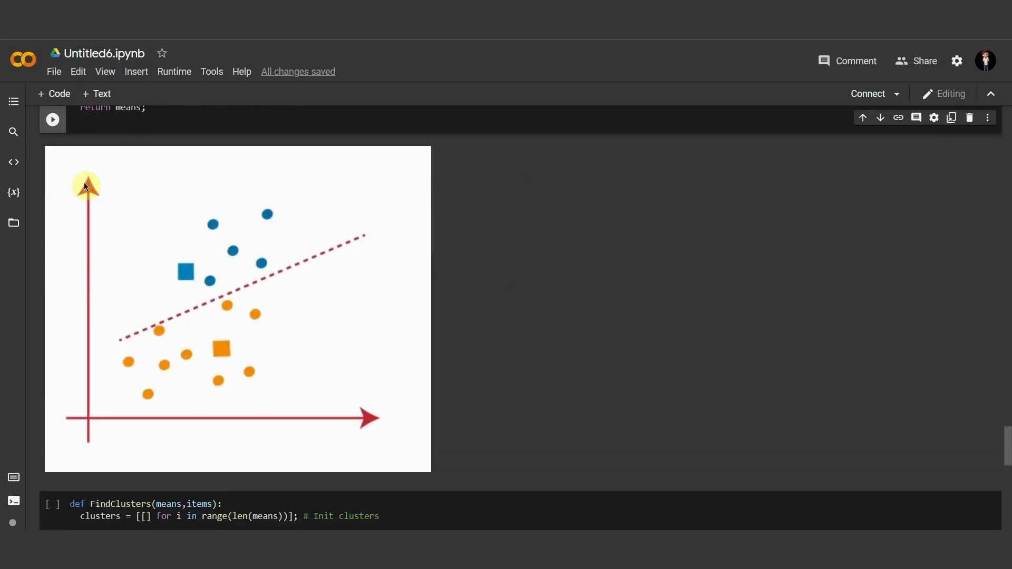
mouse_move(143, 336)
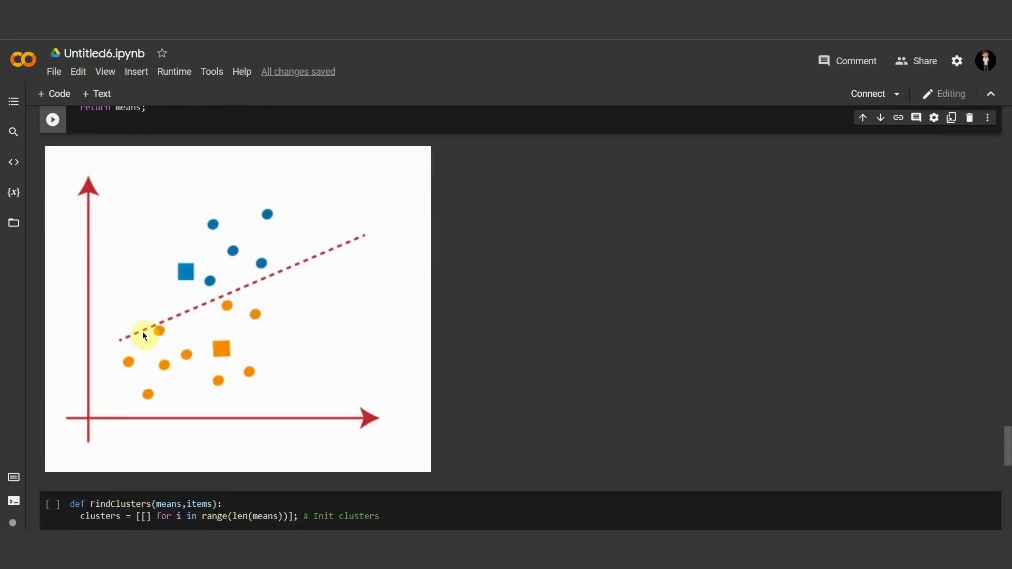
mouse_move(200, 333)
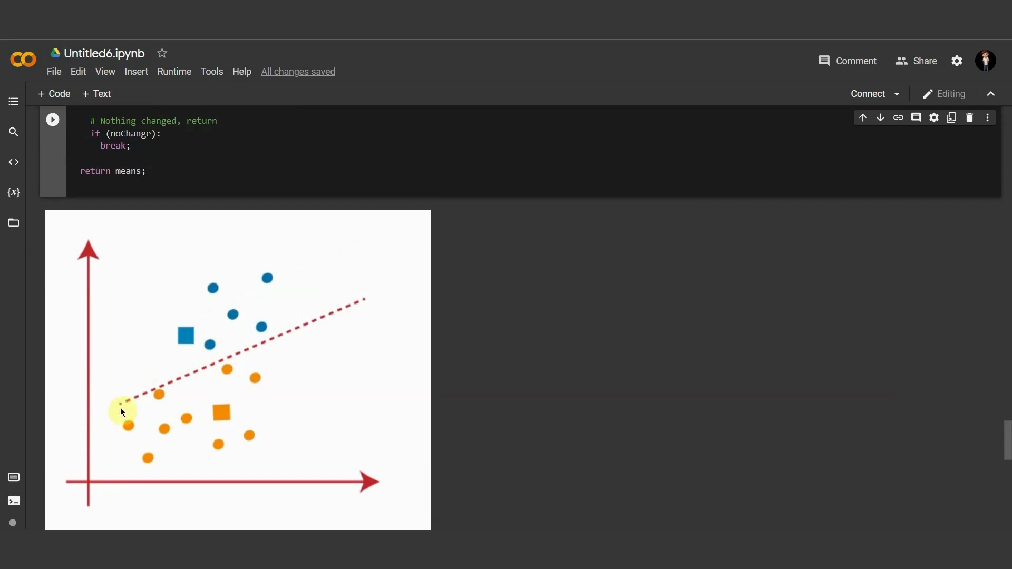
mouse_move(154, 392)
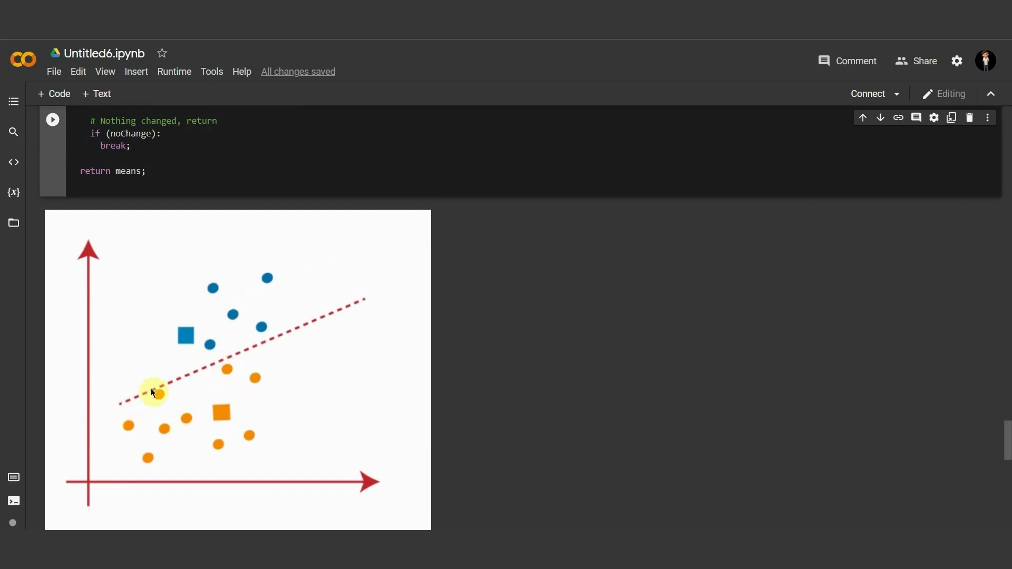
mouse_move(237, 316)
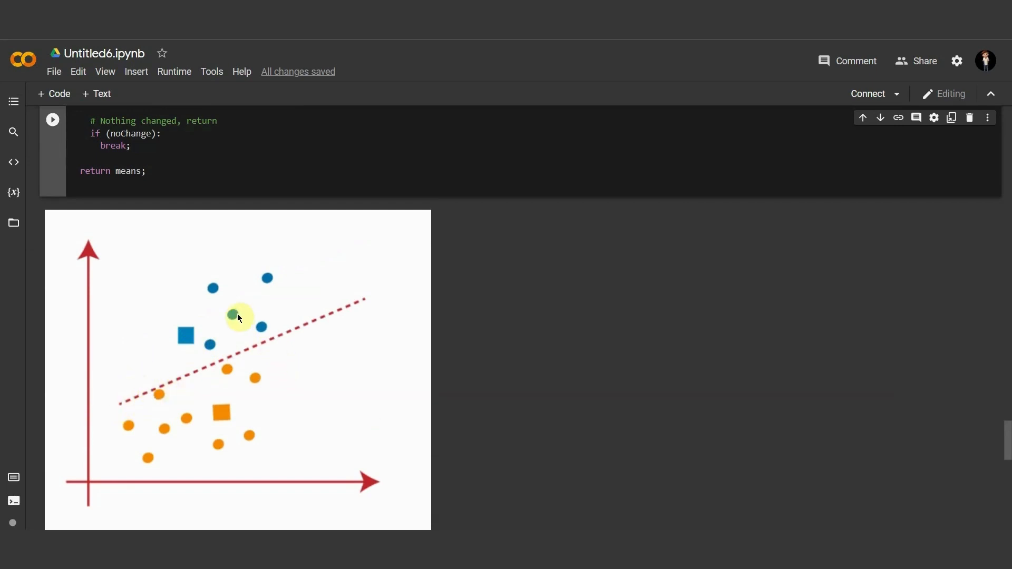
mouse_move(249, 278)
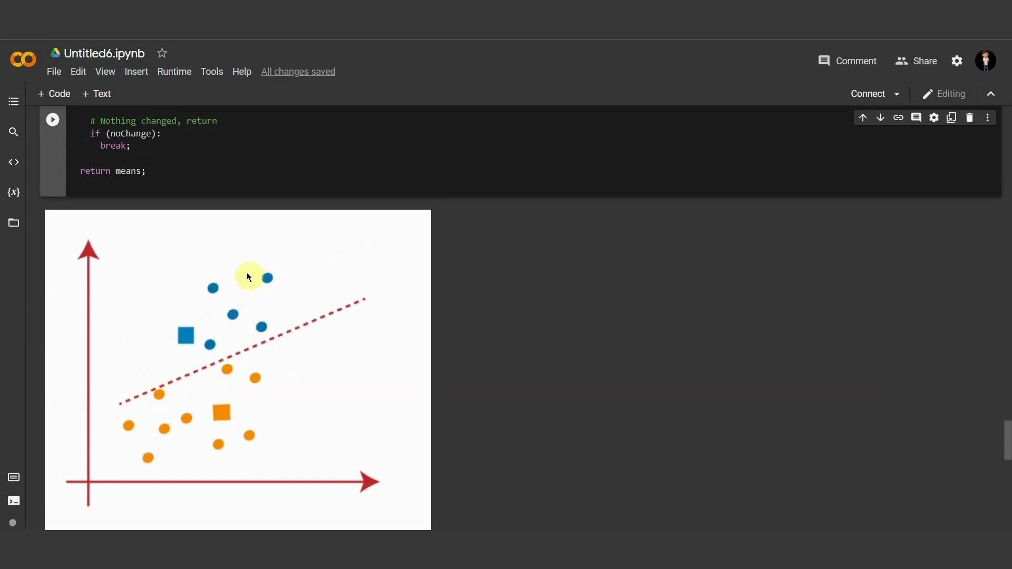
mouse_move(328, 309)
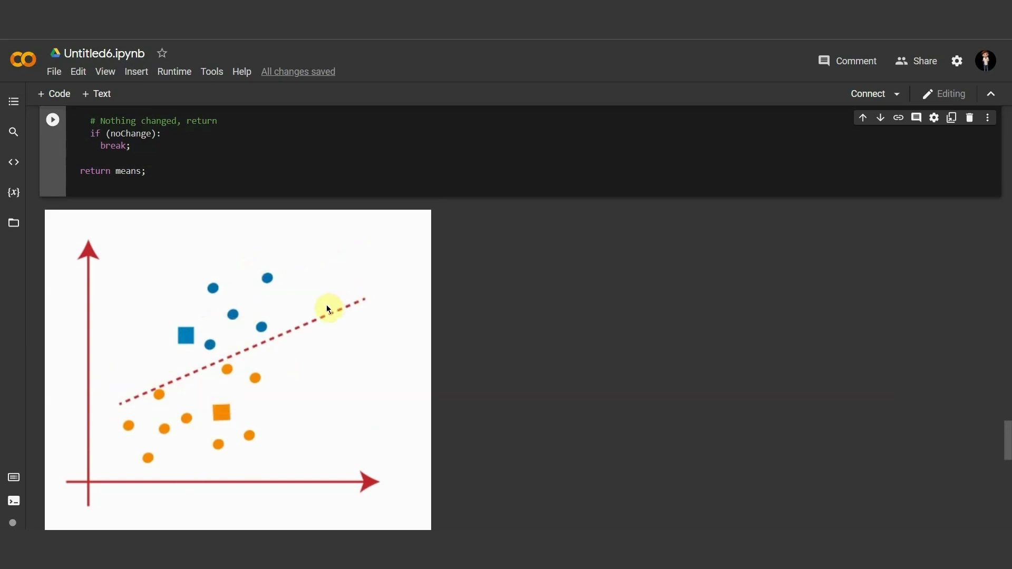
mouse_move(321, 311)
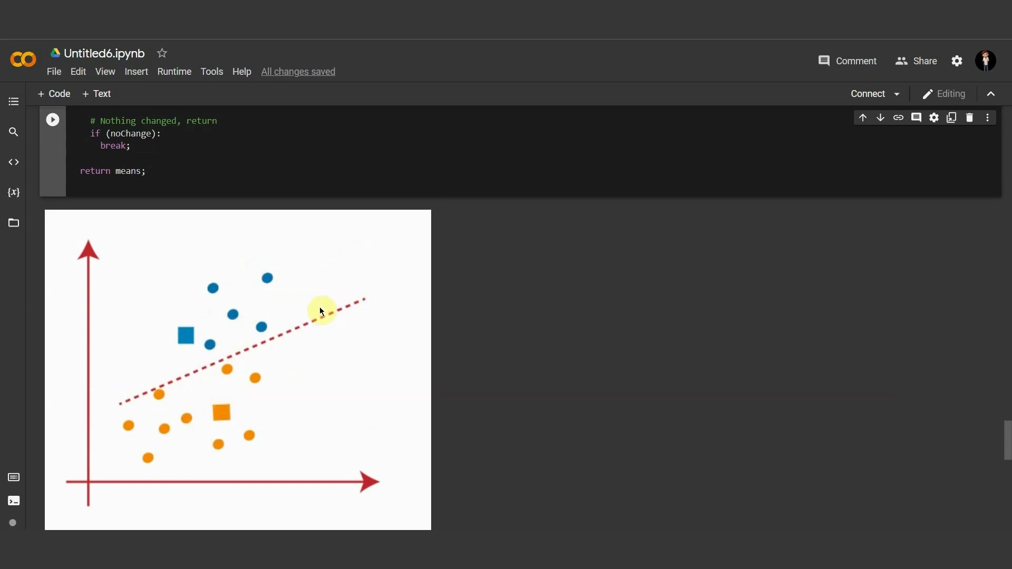
scroll(down, 3)
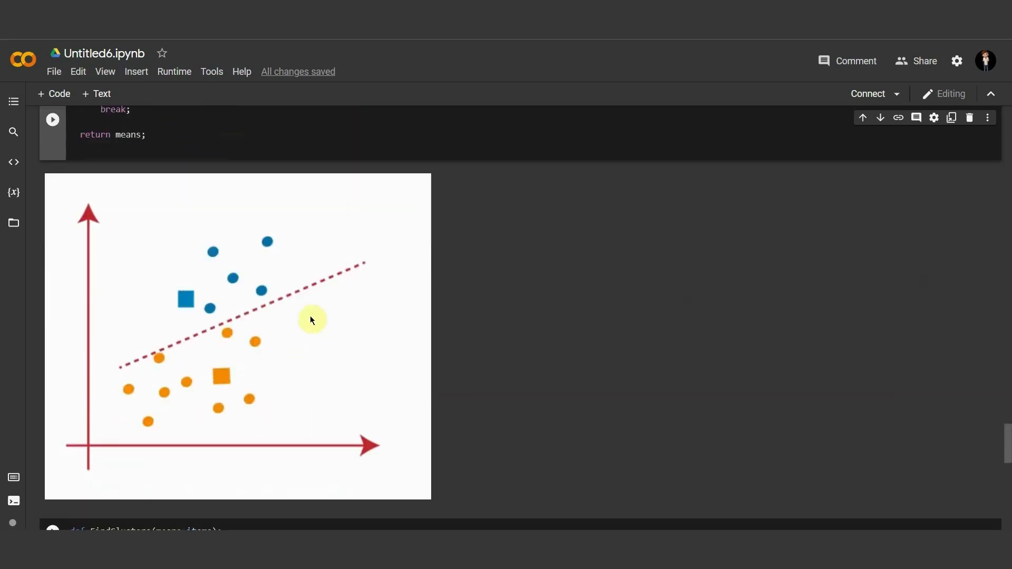
scroll(down, 3)
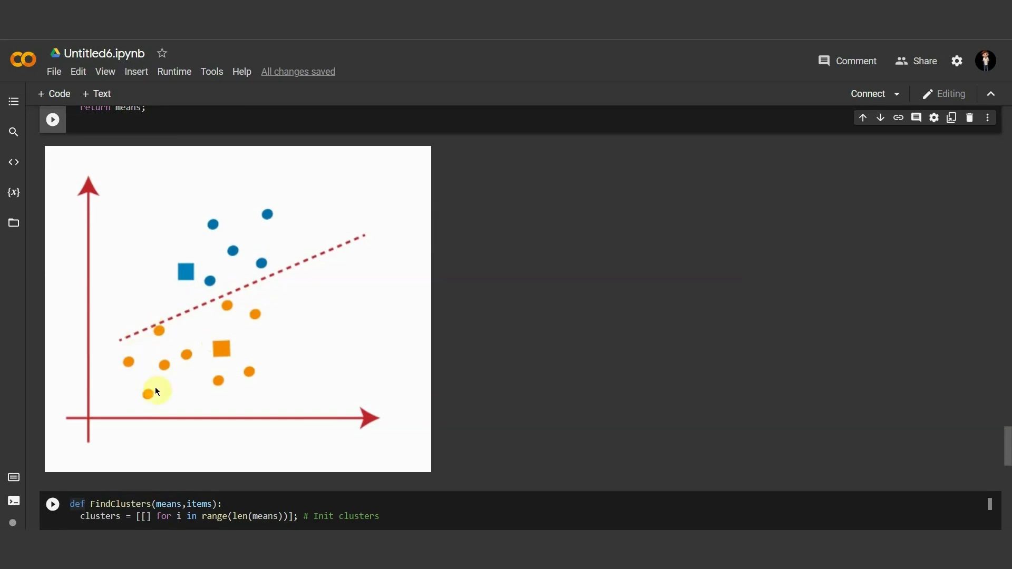
mouse_move(287, 273)
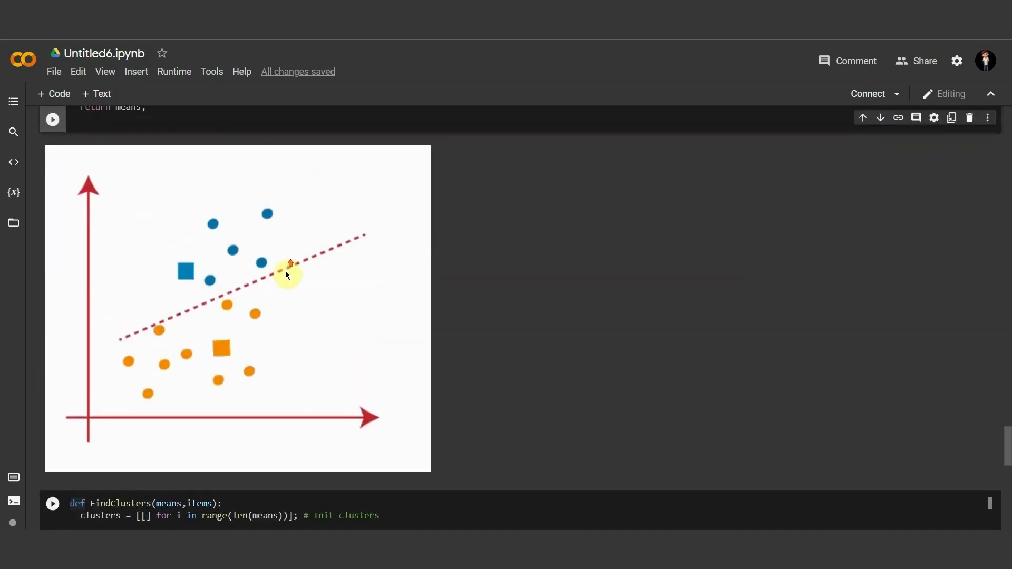
Step: Scroll to show FindClusters looping over items, classifying and appending to clusters
scroll(down, 3)
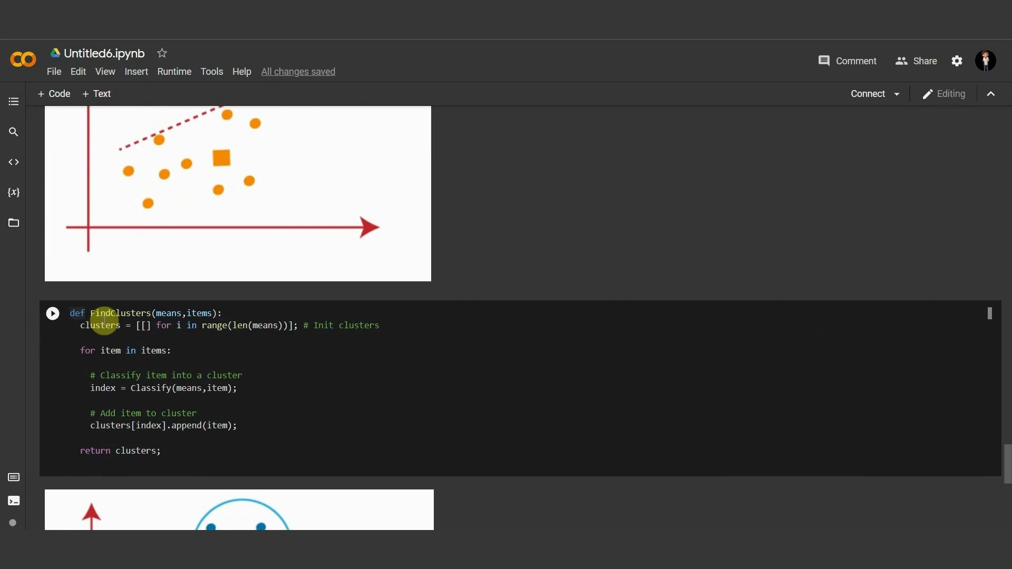
mouse_move(150, 354)
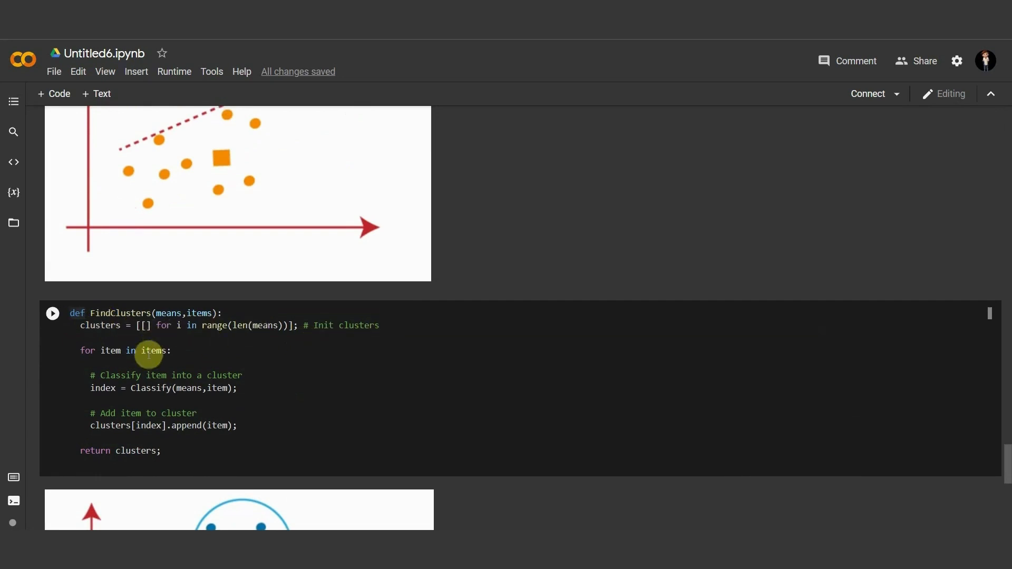
mouse_move(167, 336)
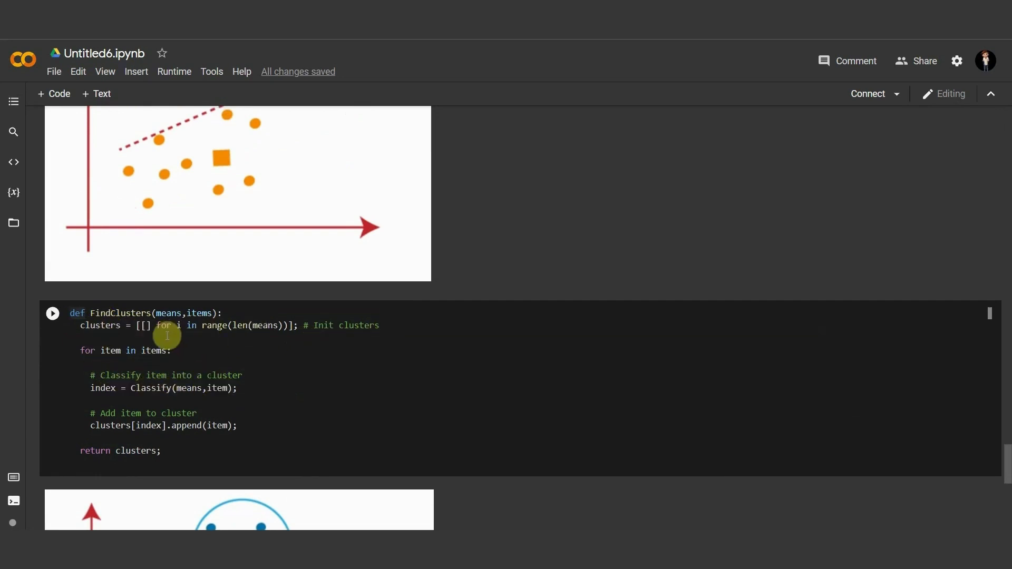
mouse_move(127, 437)
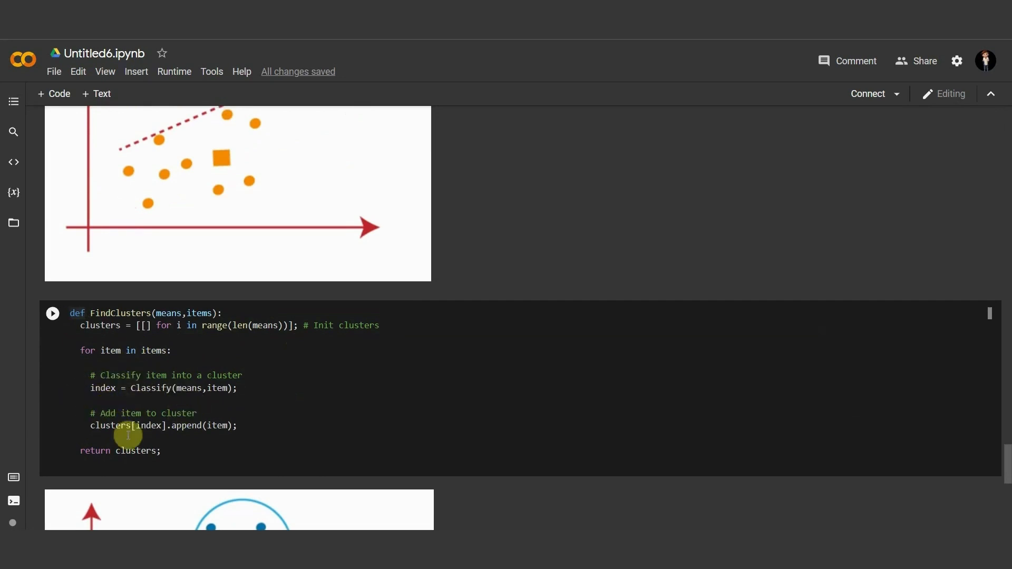
Step: Scroll past FindClusters to the diagram with circled blue and orange clusters
scroll(down, 3)
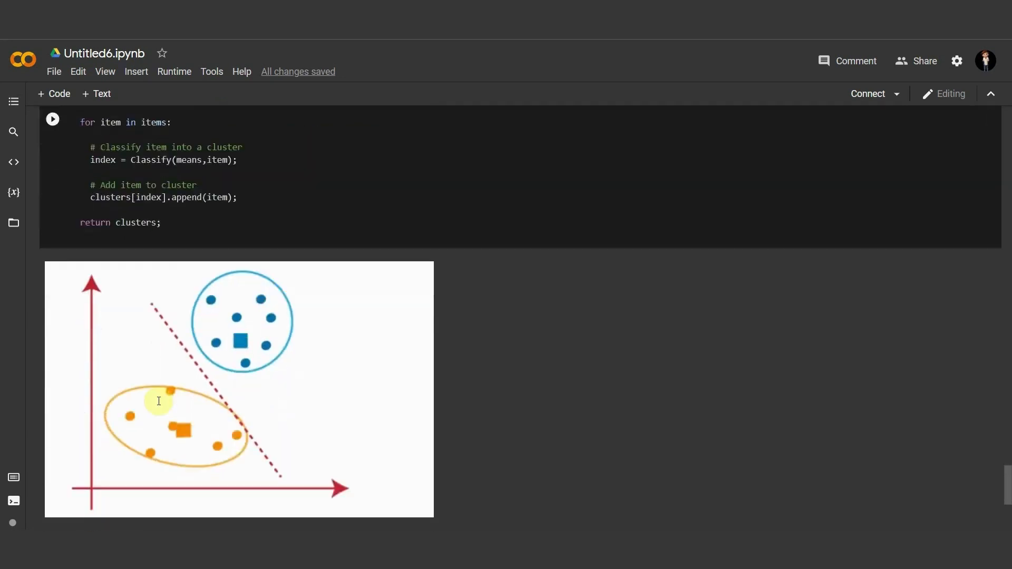
scroll(down, 3)
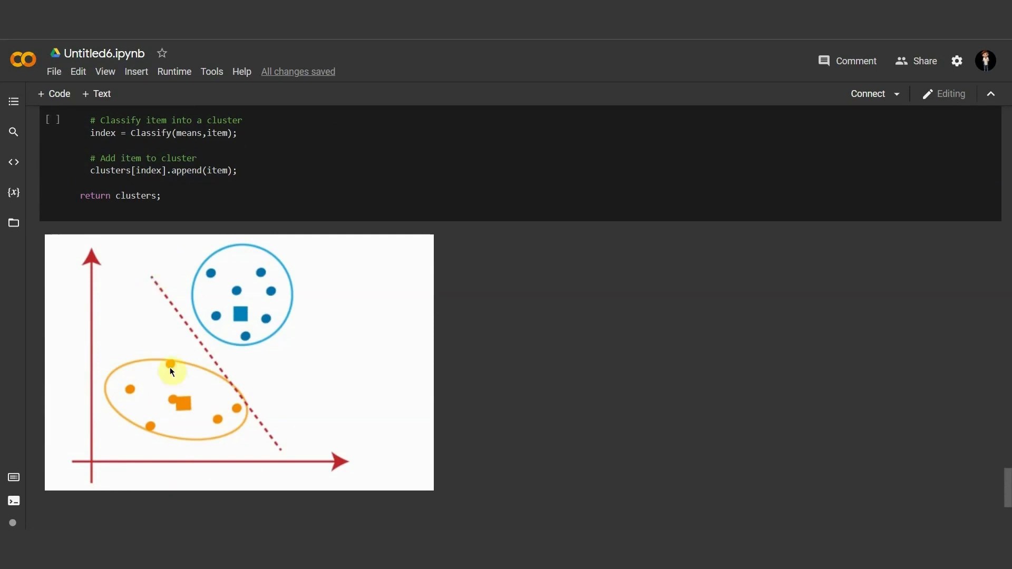
mouse_move(164, 337)
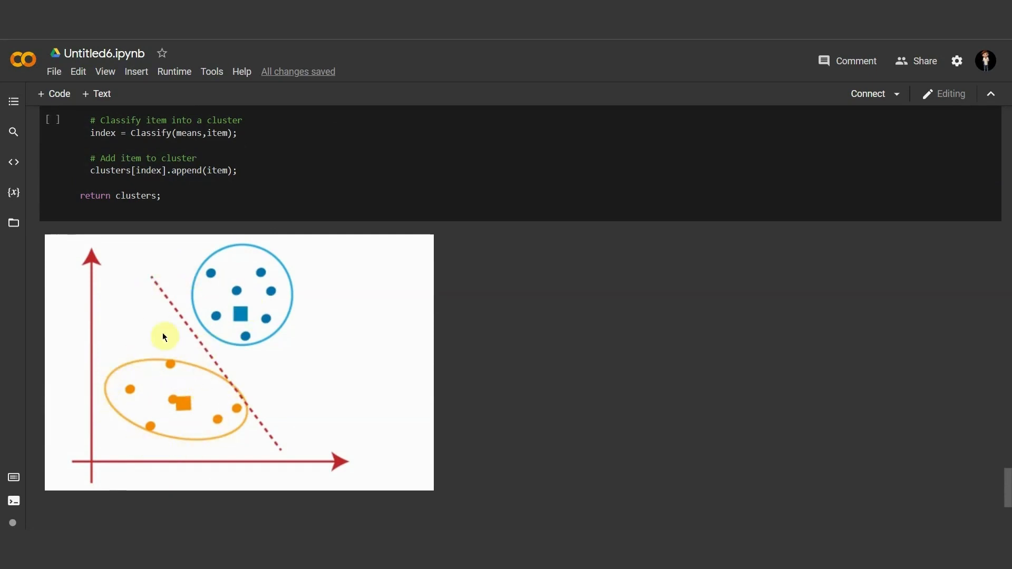
mouse_move(81, 326)
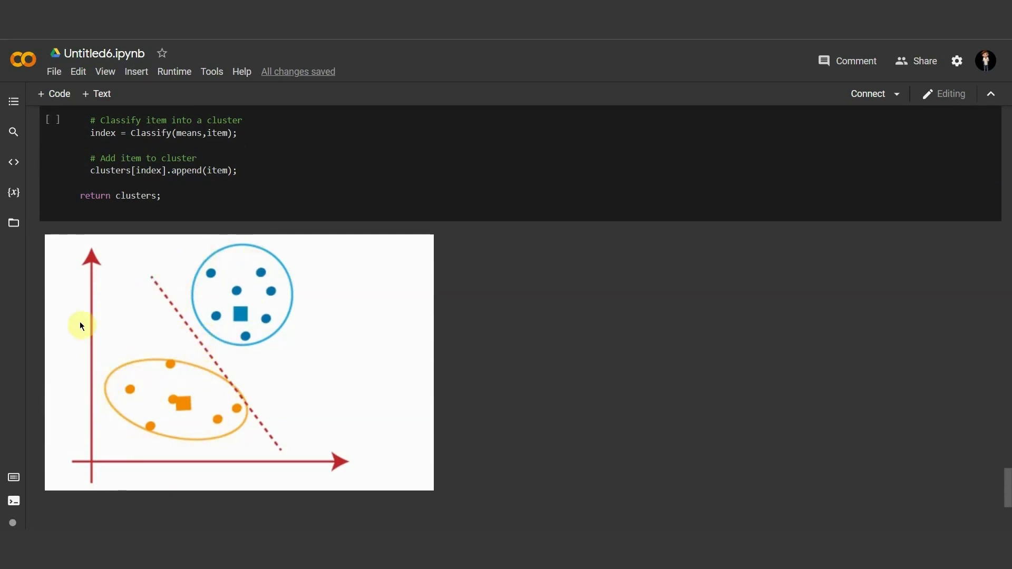
mouse_move(205, 371)
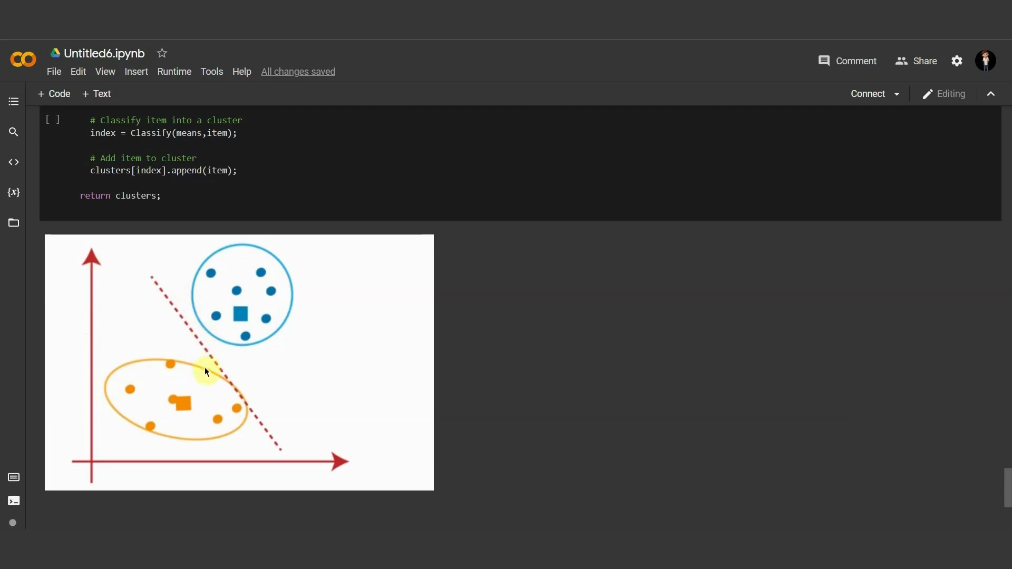
scroll(down, 3)
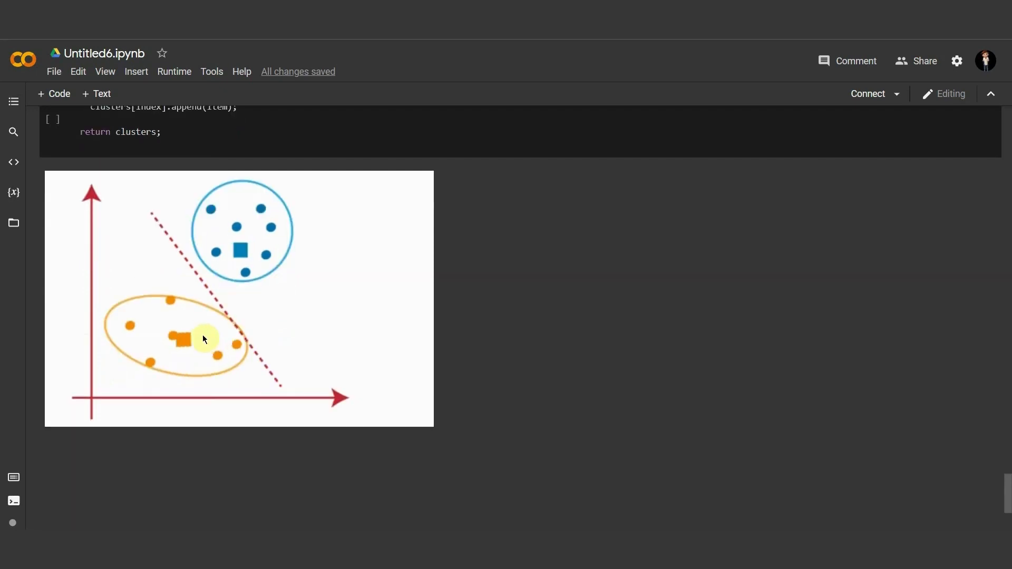
mouse_move(169, 316)
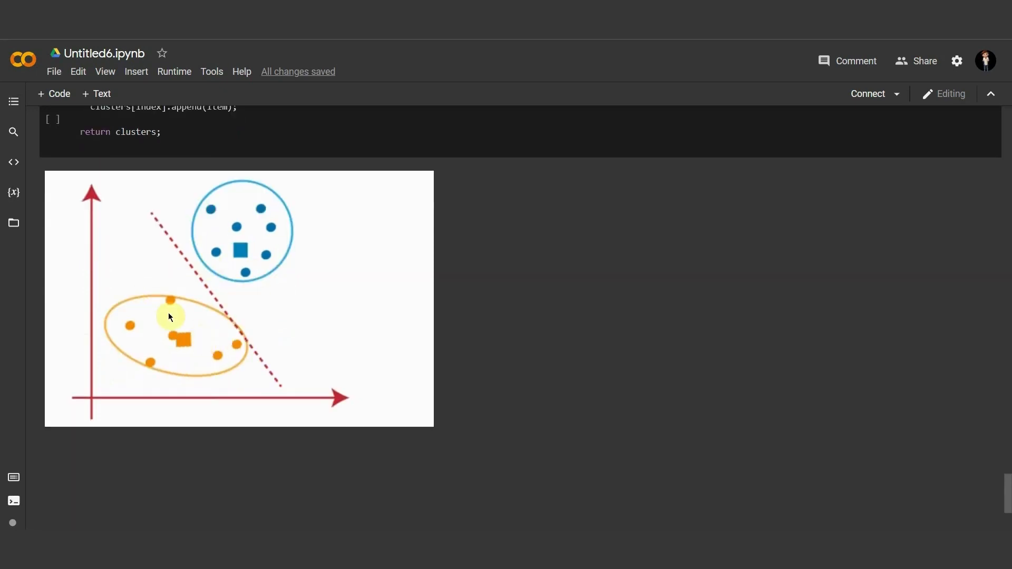
mouse_move(220, 305)
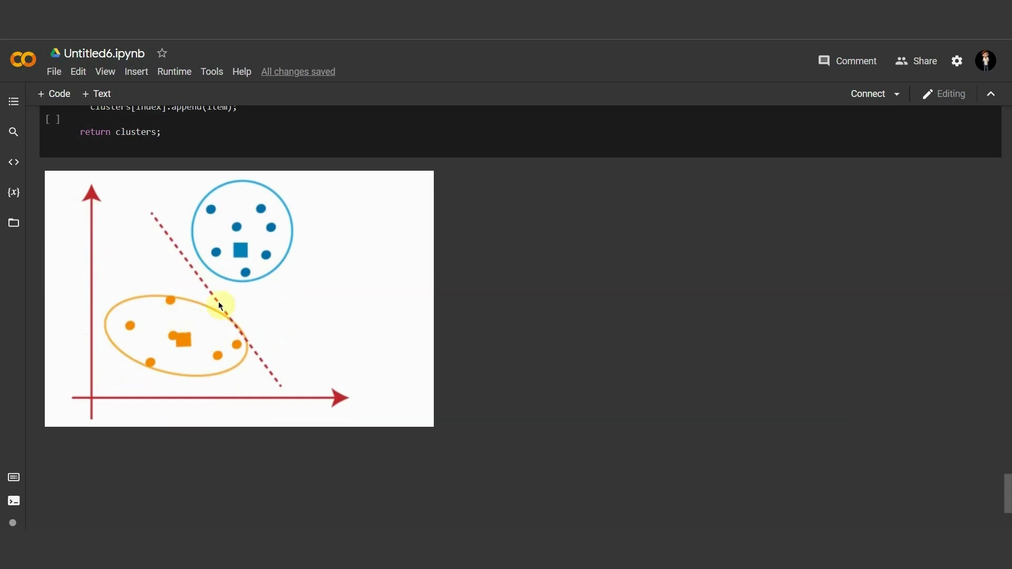
mouse_move(219, 273)
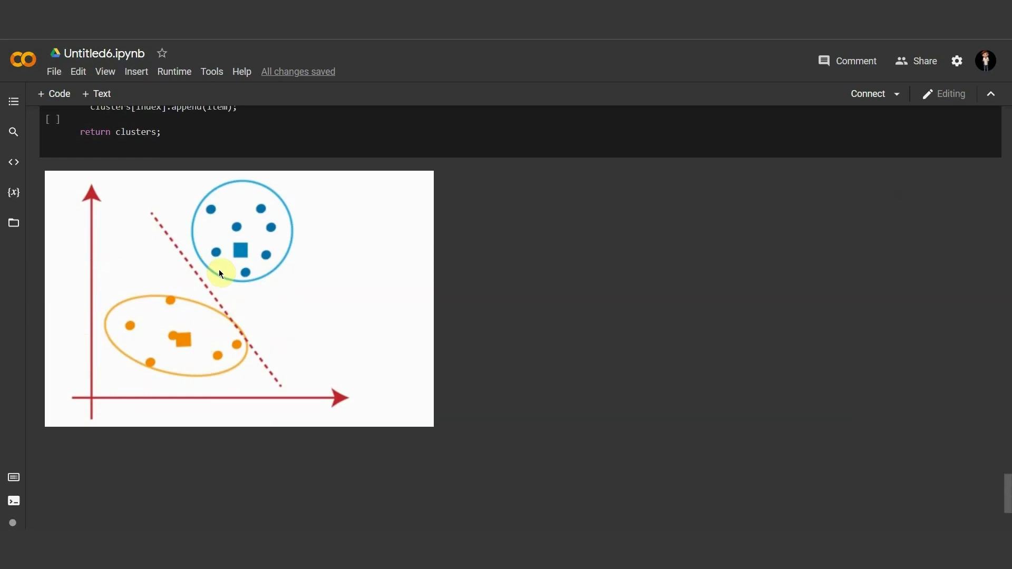
mouse_move(289, 226)
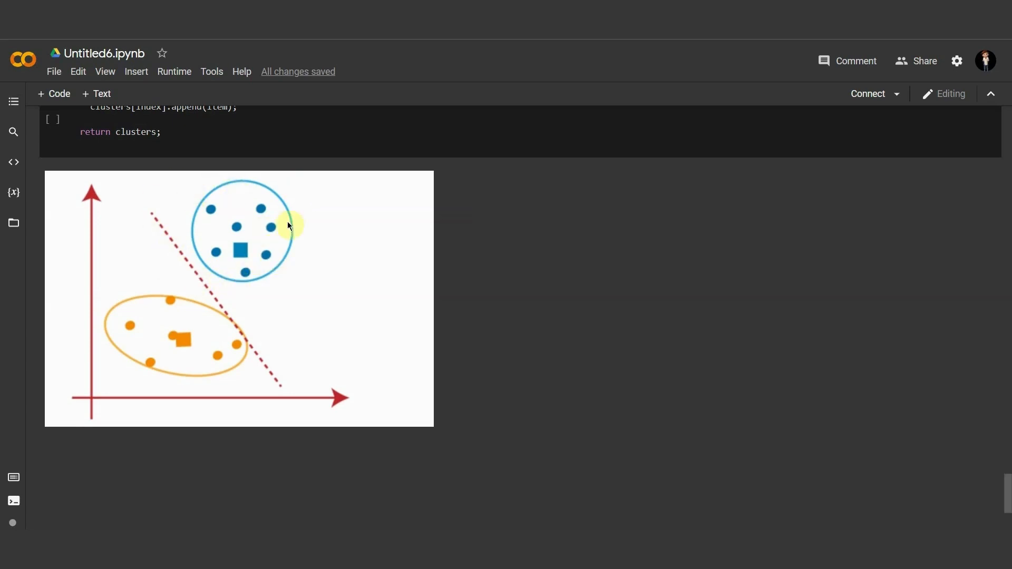
mouse_move(221, 265)
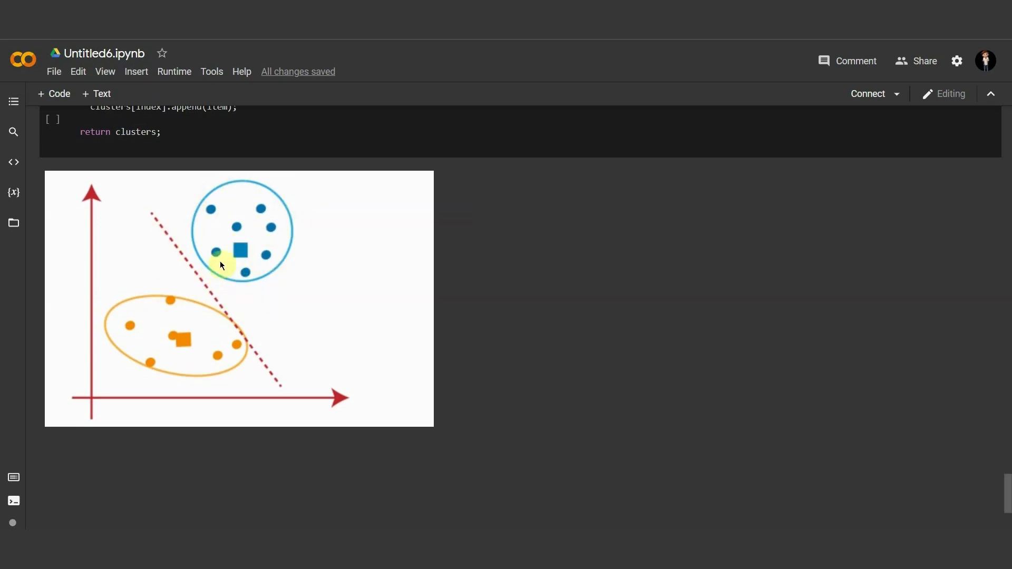
mouse_move(256, 291)
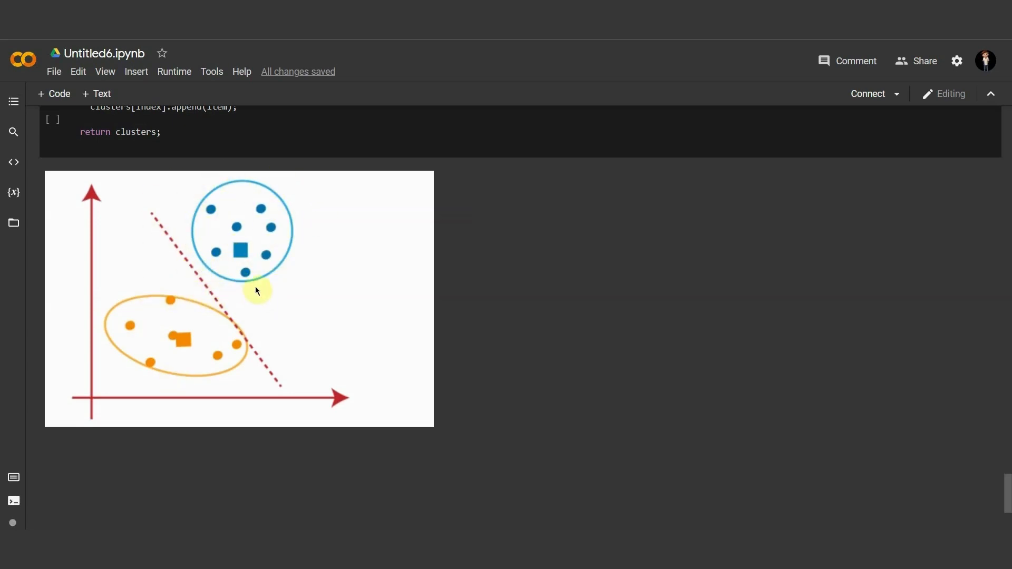
mouse_move(190, 323)
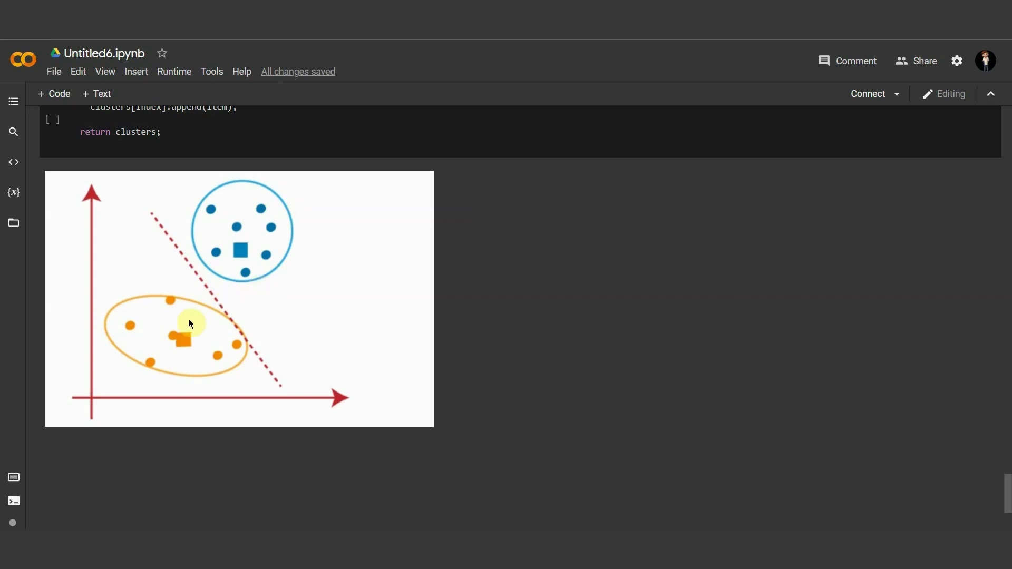